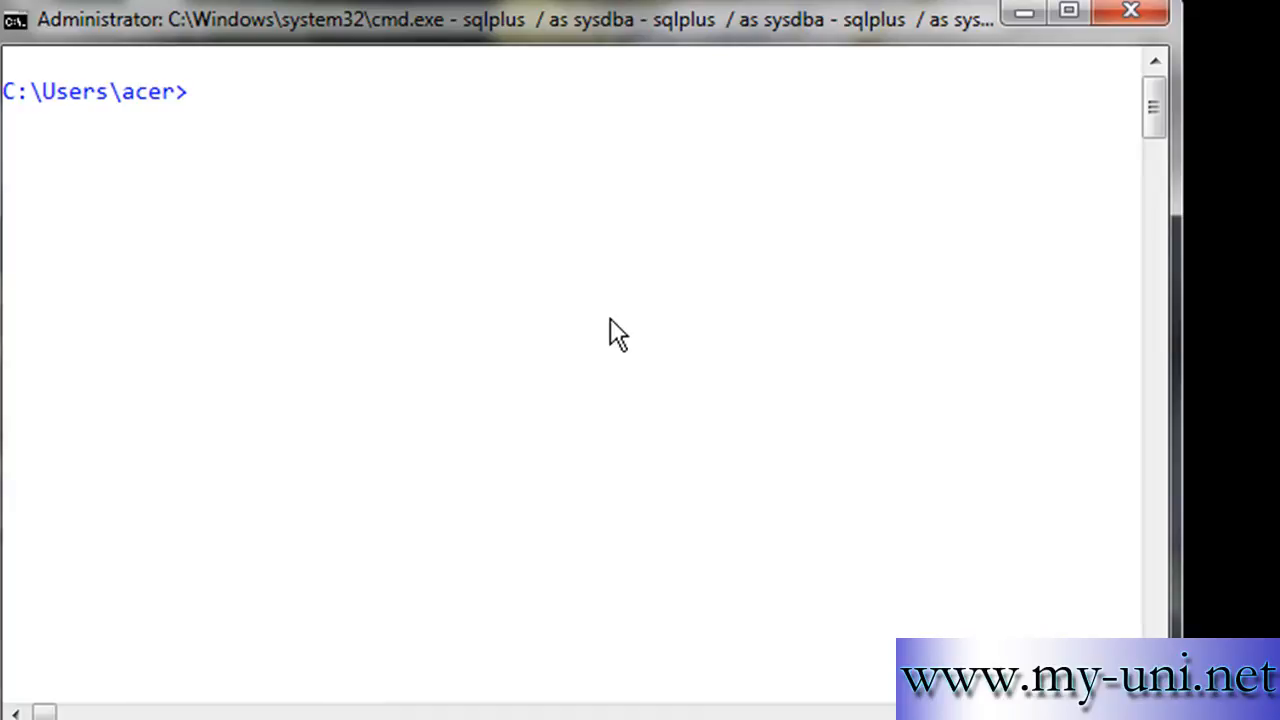
# - Run 'notepad b.sql' at the Command Prompt to edit the script
pyautogui.write('notepad')
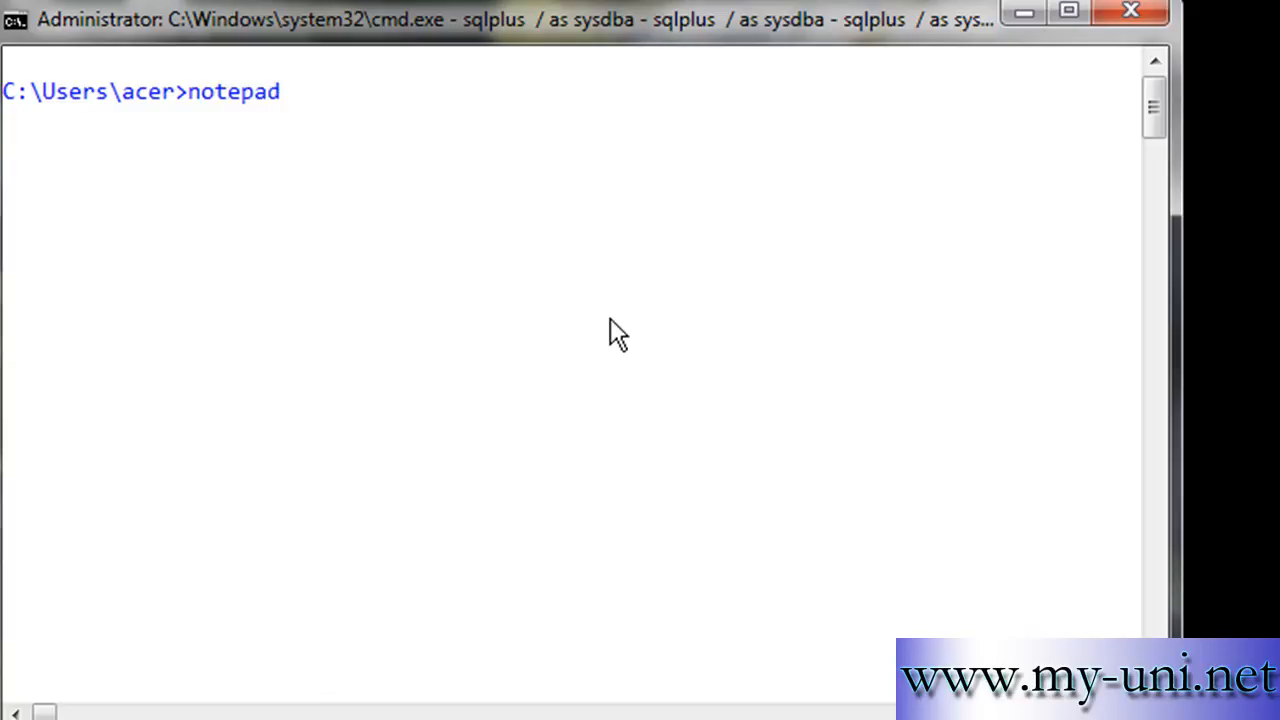
pyautogui.write('s')
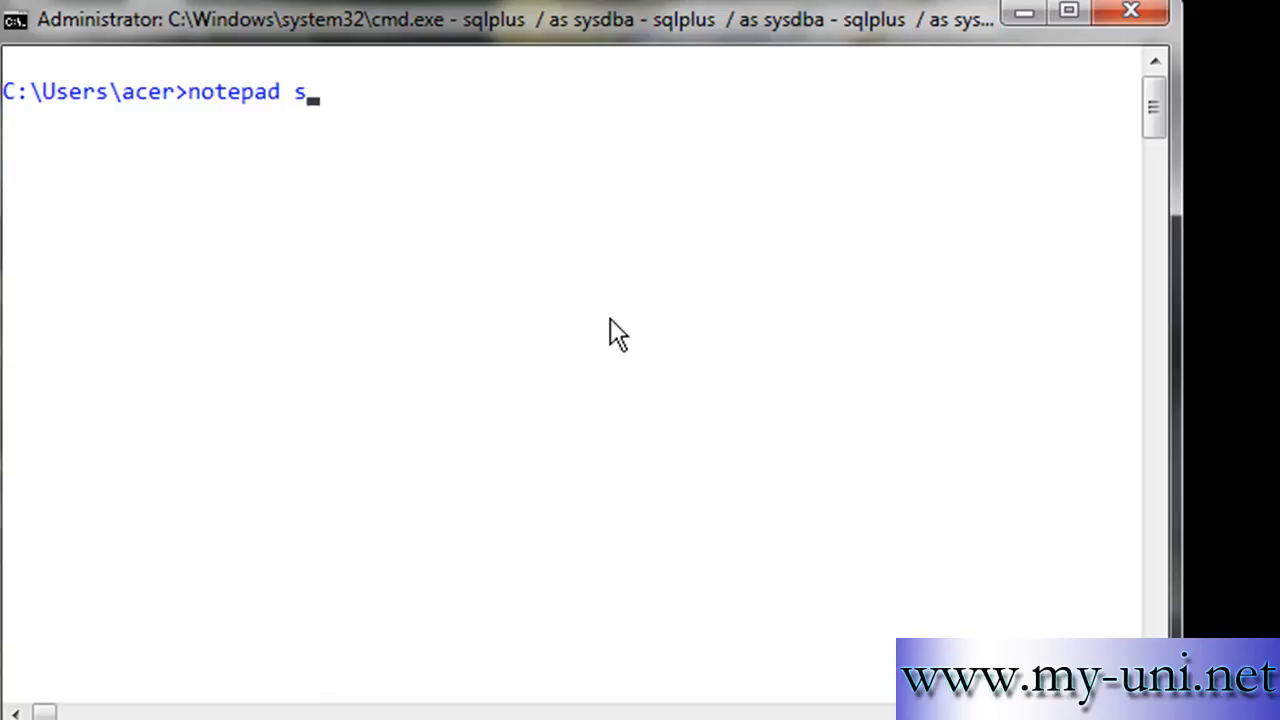
pyautogui.write('b.sql')
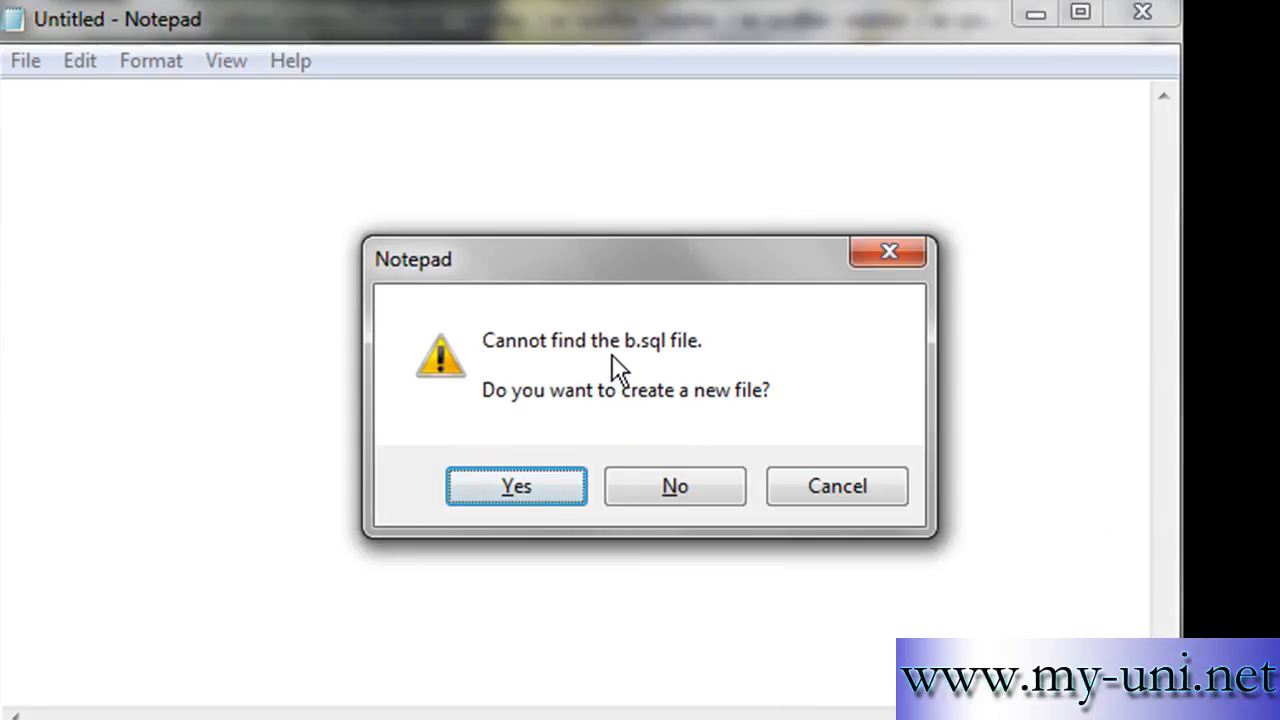
pyautogui.moveTo(697, 453)
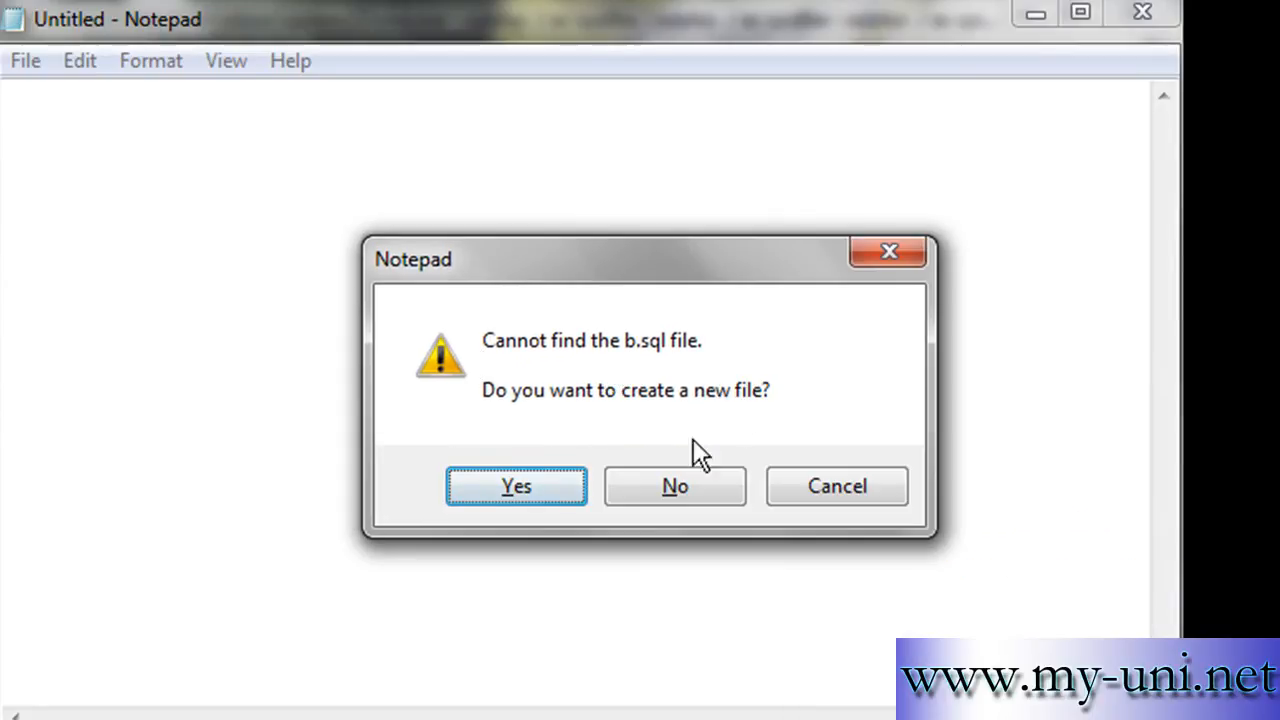
# - Create the new b.sql file, add a 'host cls' line, and start a spool line
pyautogui.click(517, 486)
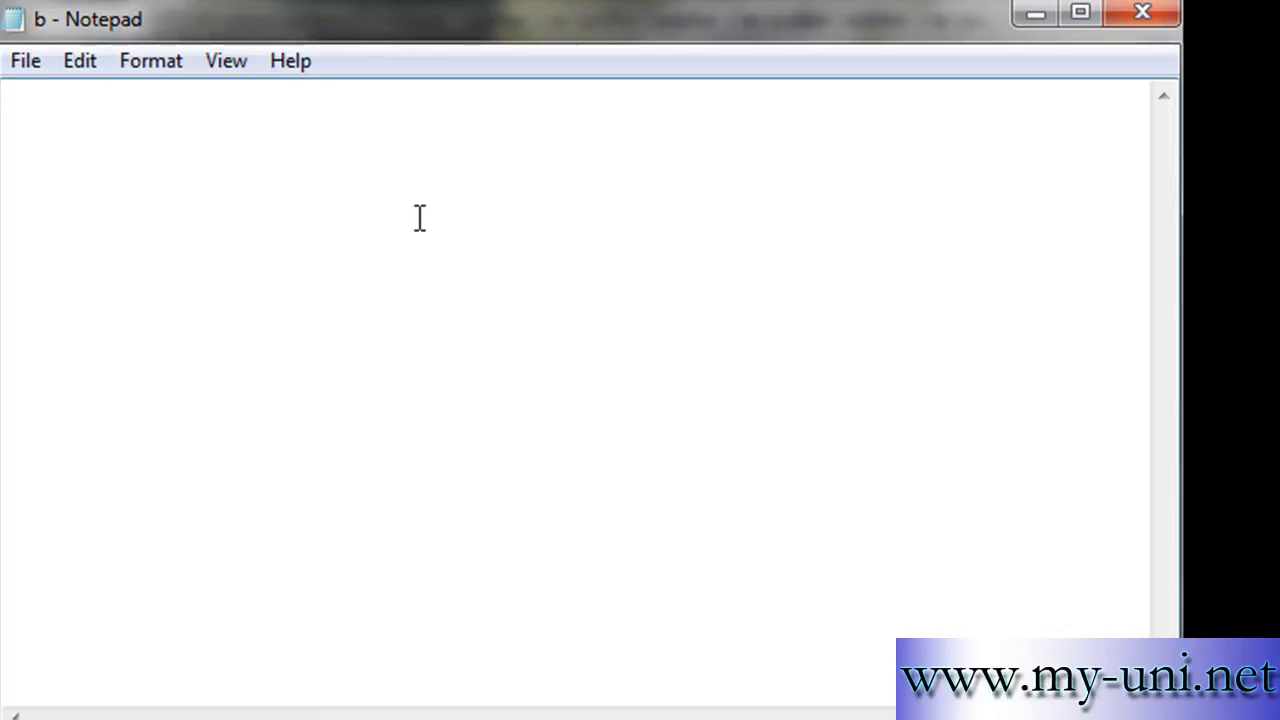
pyautogui.write('host cl')
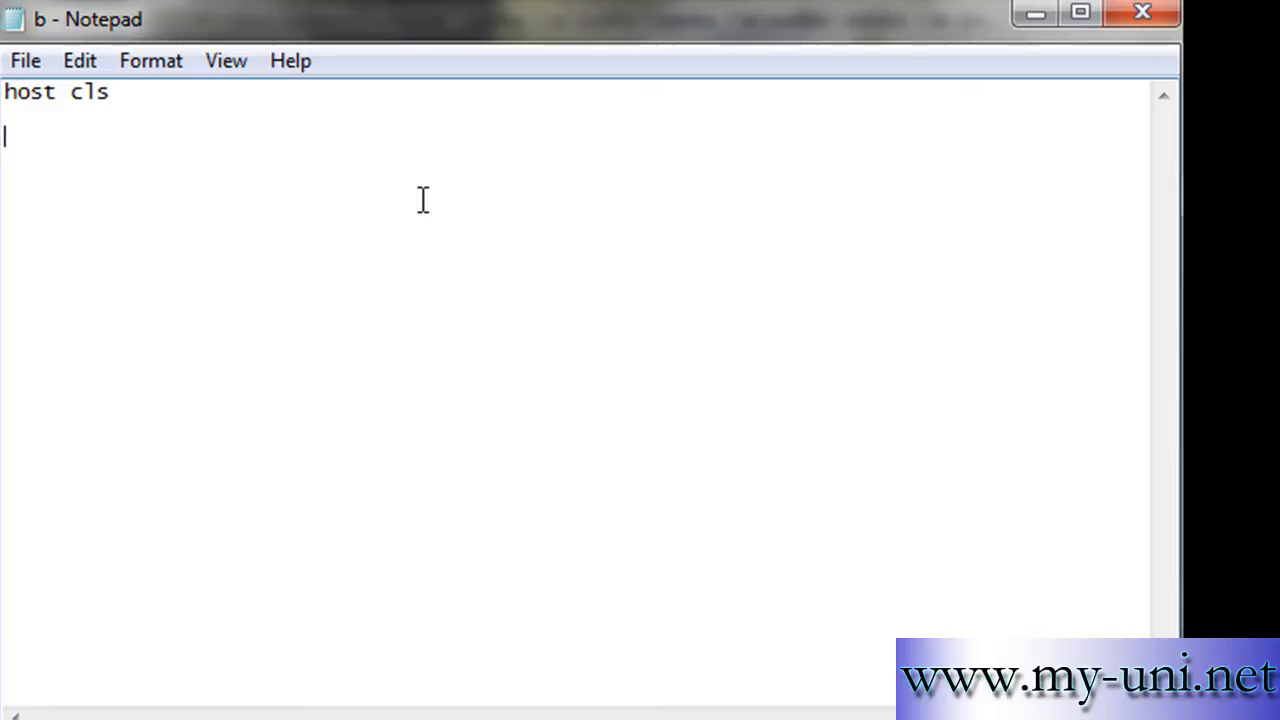
pyautogui.write('spool')
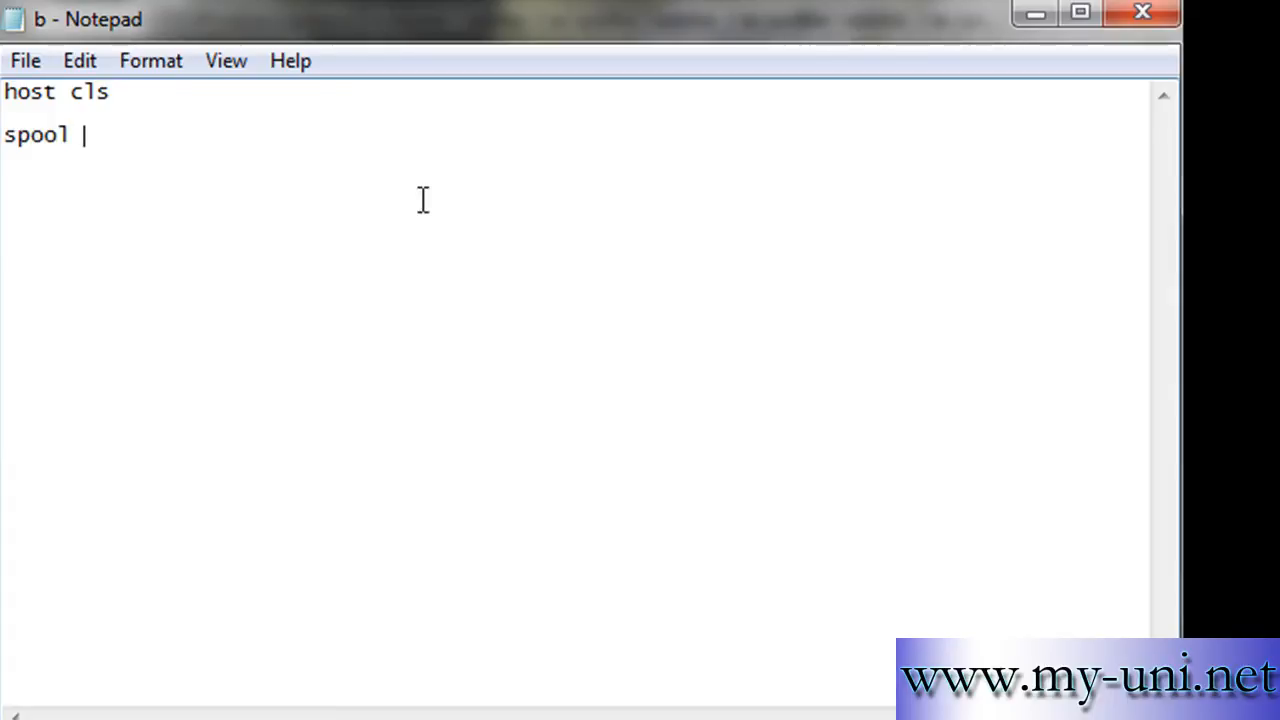
# - Complete the spool line as 'spool Record_of_&Date'
pyautogui.write('Record')
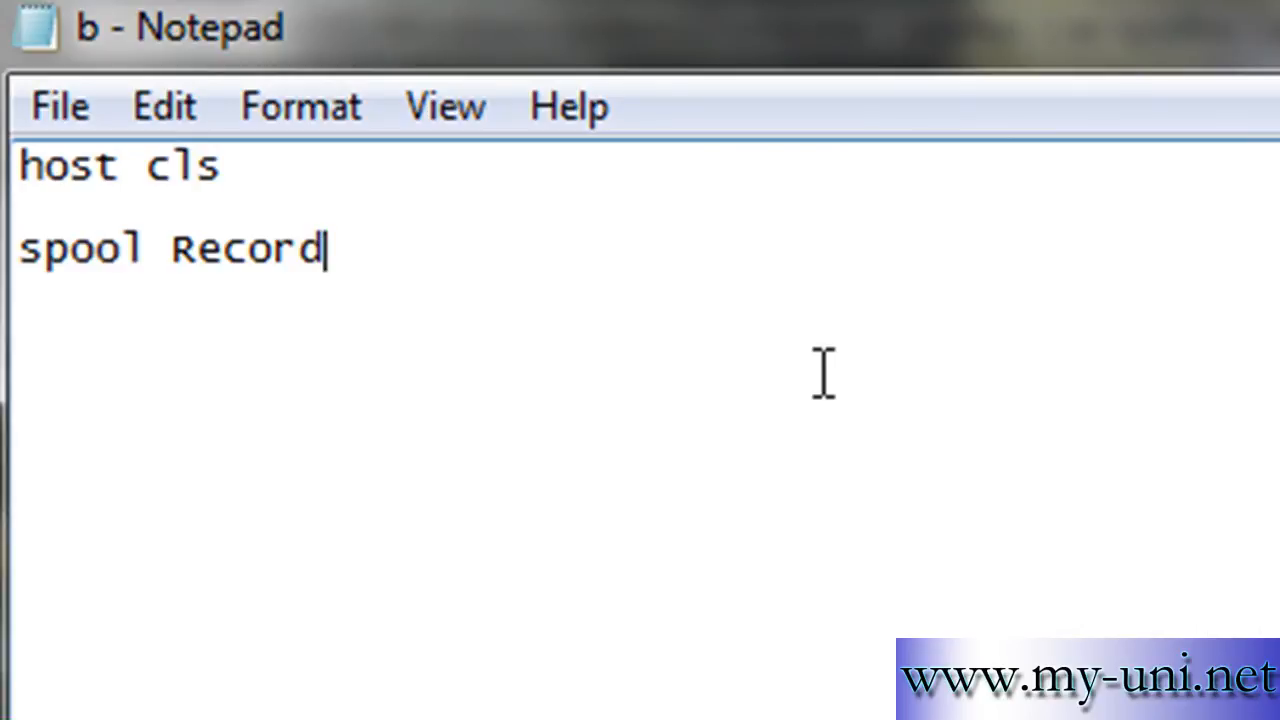
pyautogui.write('_of')
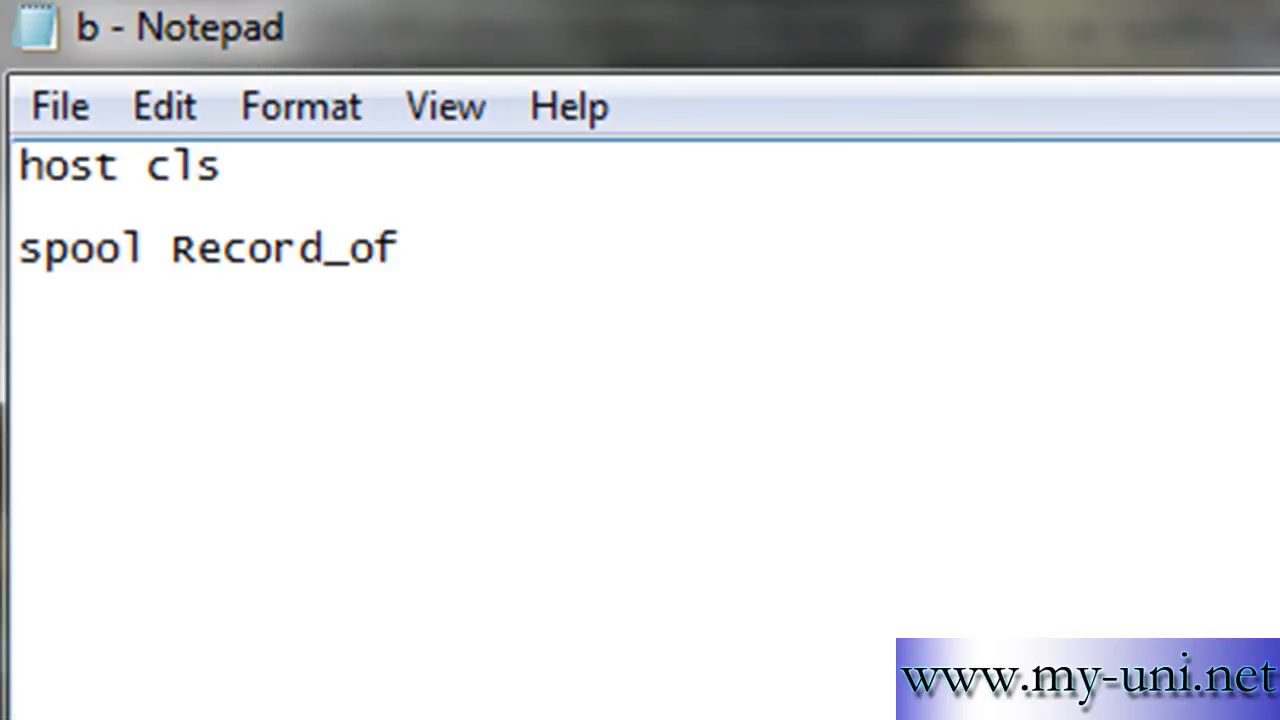
pyautogui.write('_')
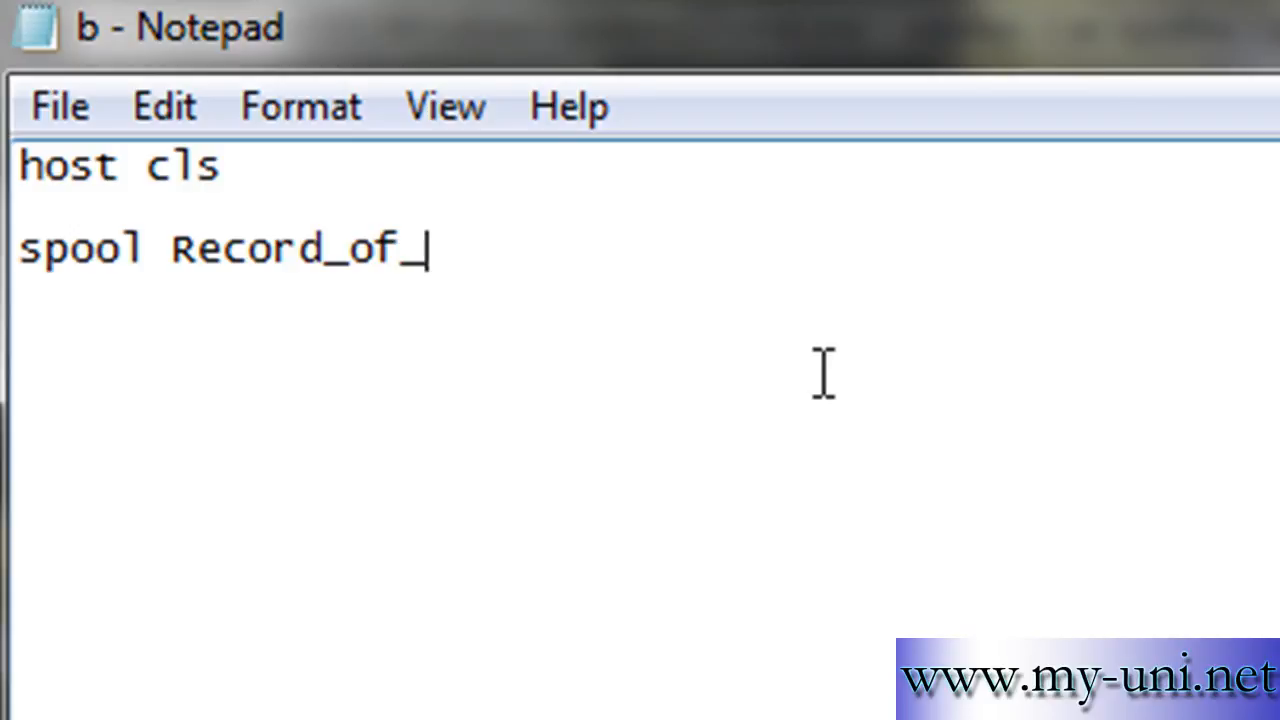
pyautogui.write('&')
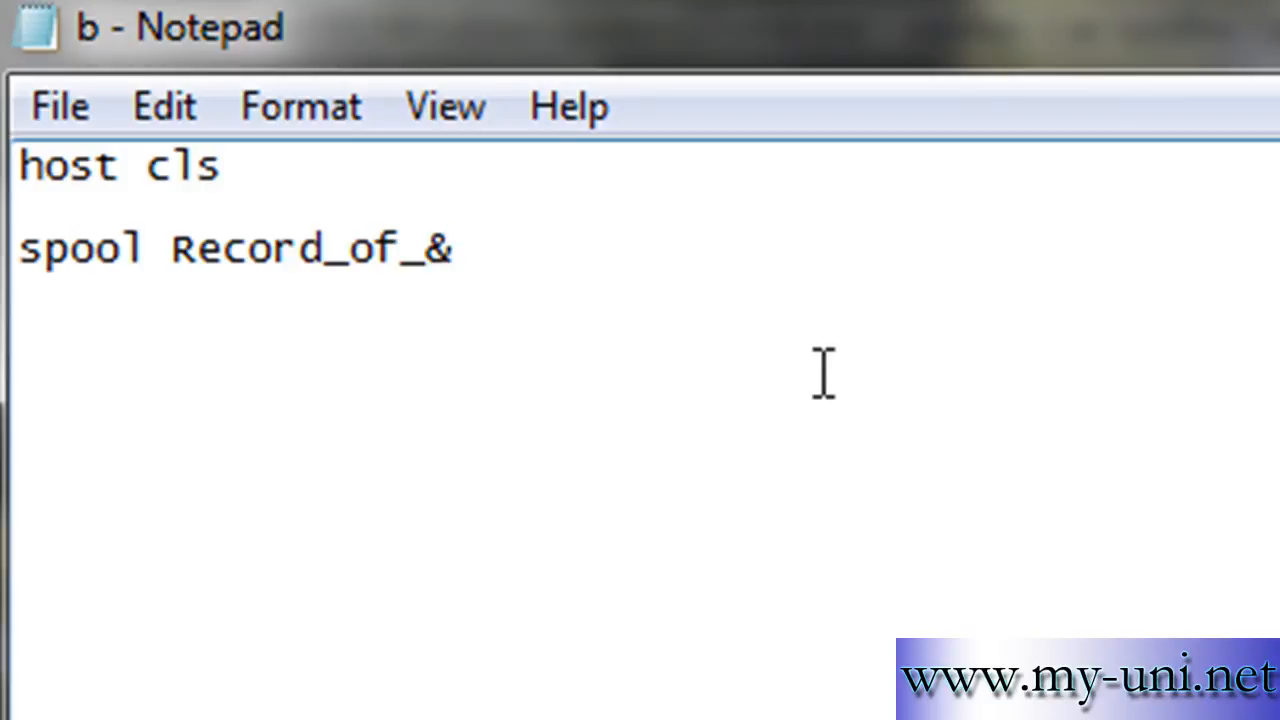
pyautogui.write('Date')
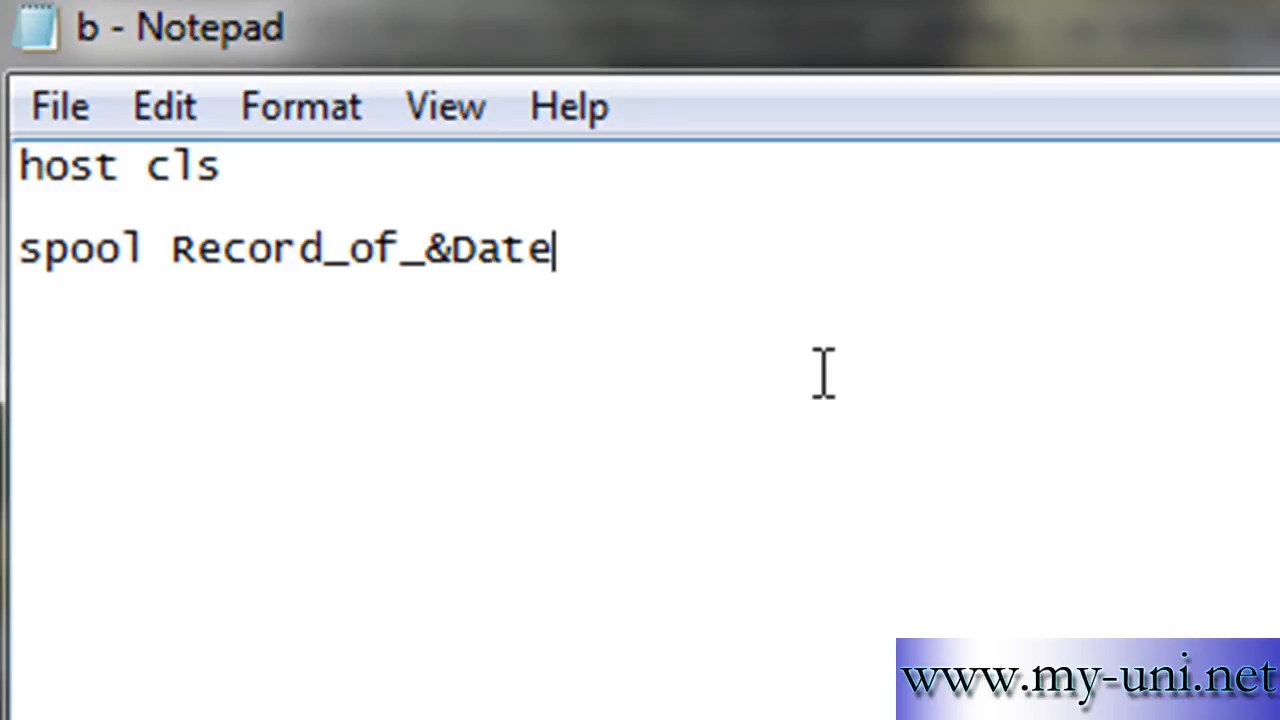
pyautogui.moveTo(711, 345)
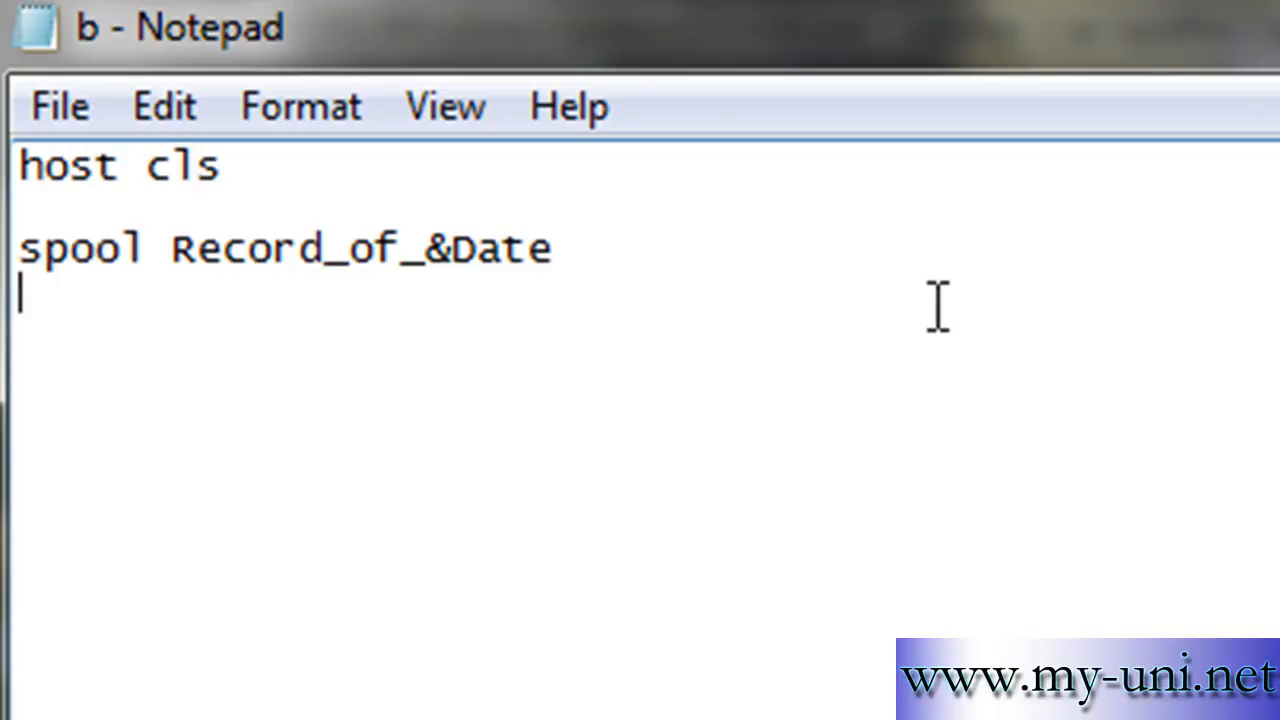
# - Add the query 'select sysdate from dual;' on a new line
pyautogui.write('seel')
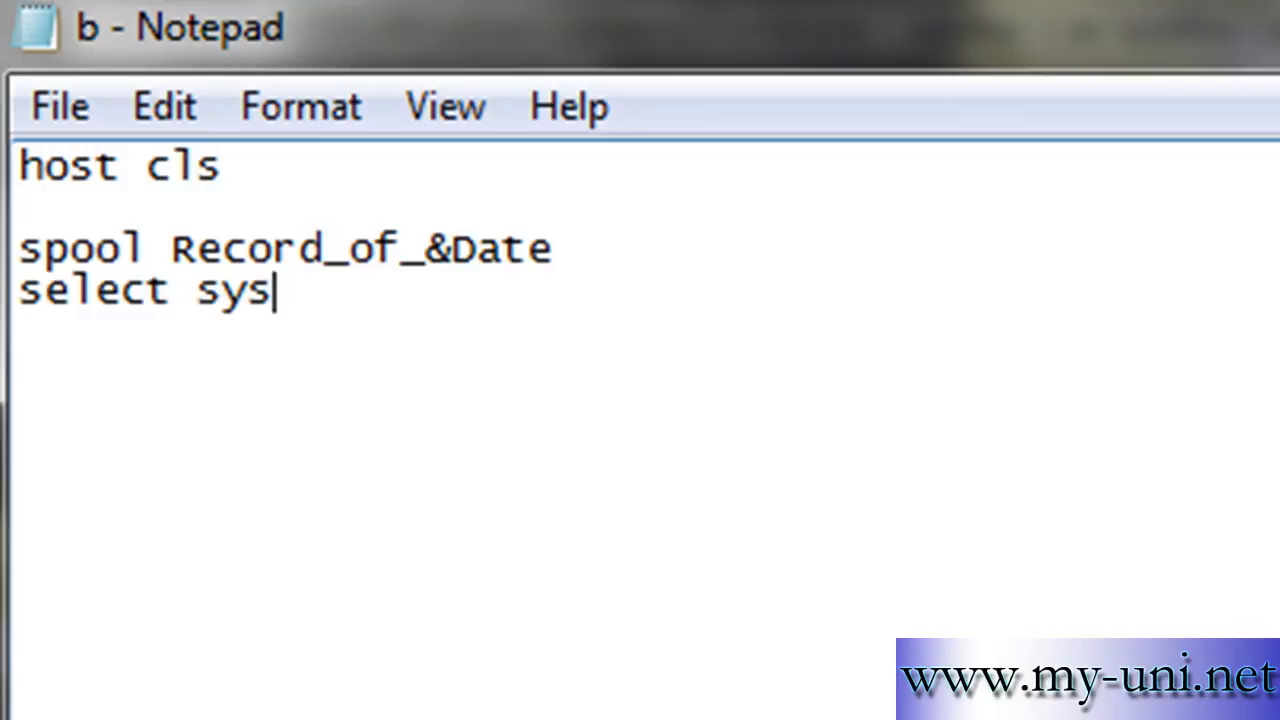
pyautogui.write('dat')
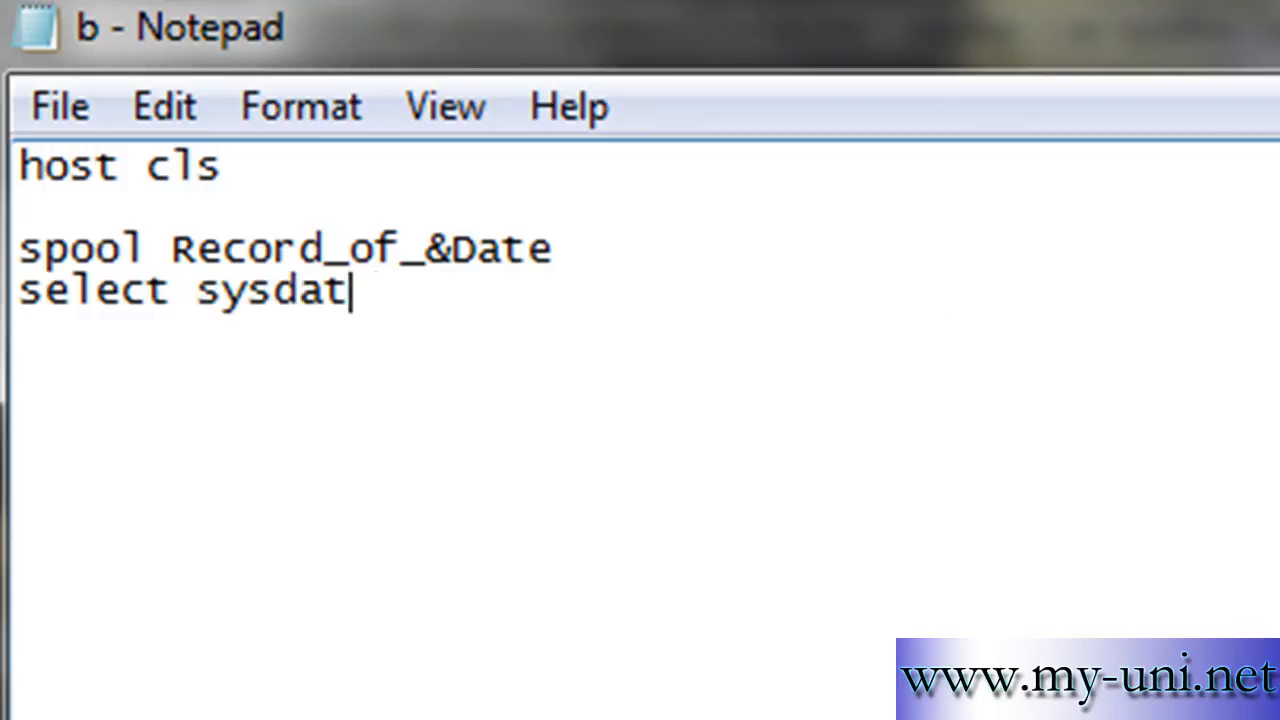
pyautogui.write('e from dual;')
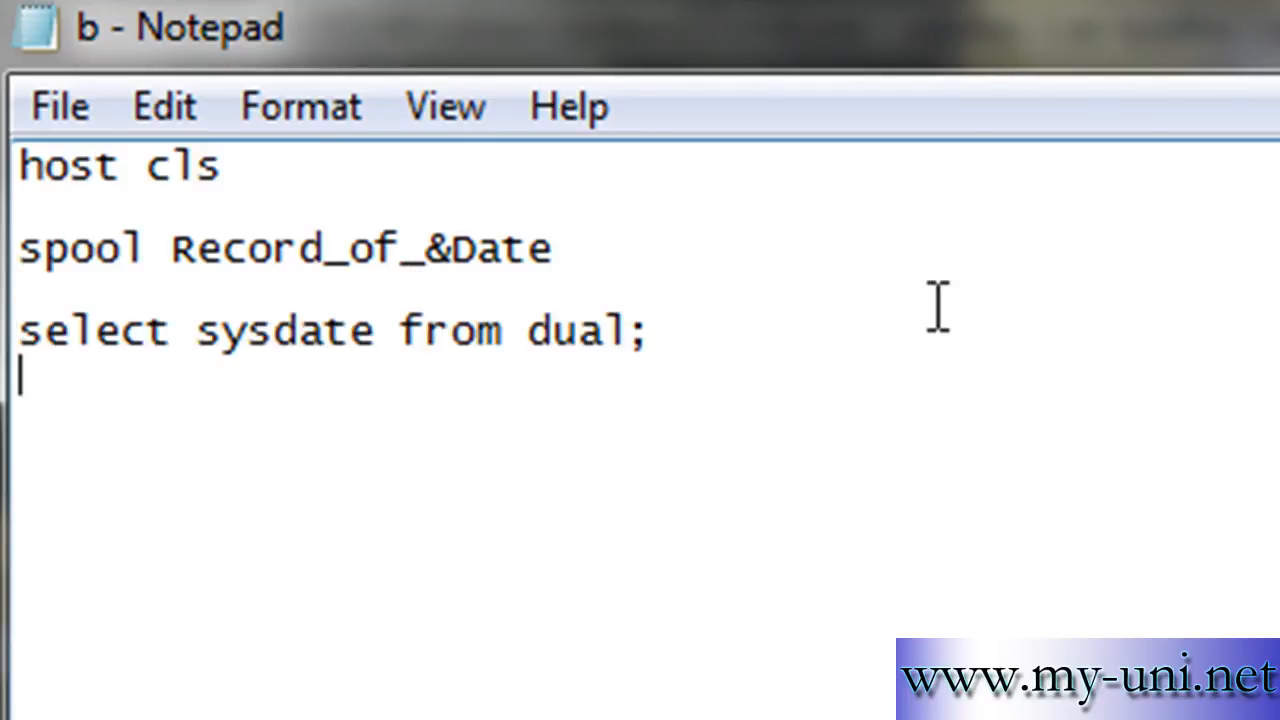
# - Add queries selecting name and open_mode from v$database
pyautogui.write('select')
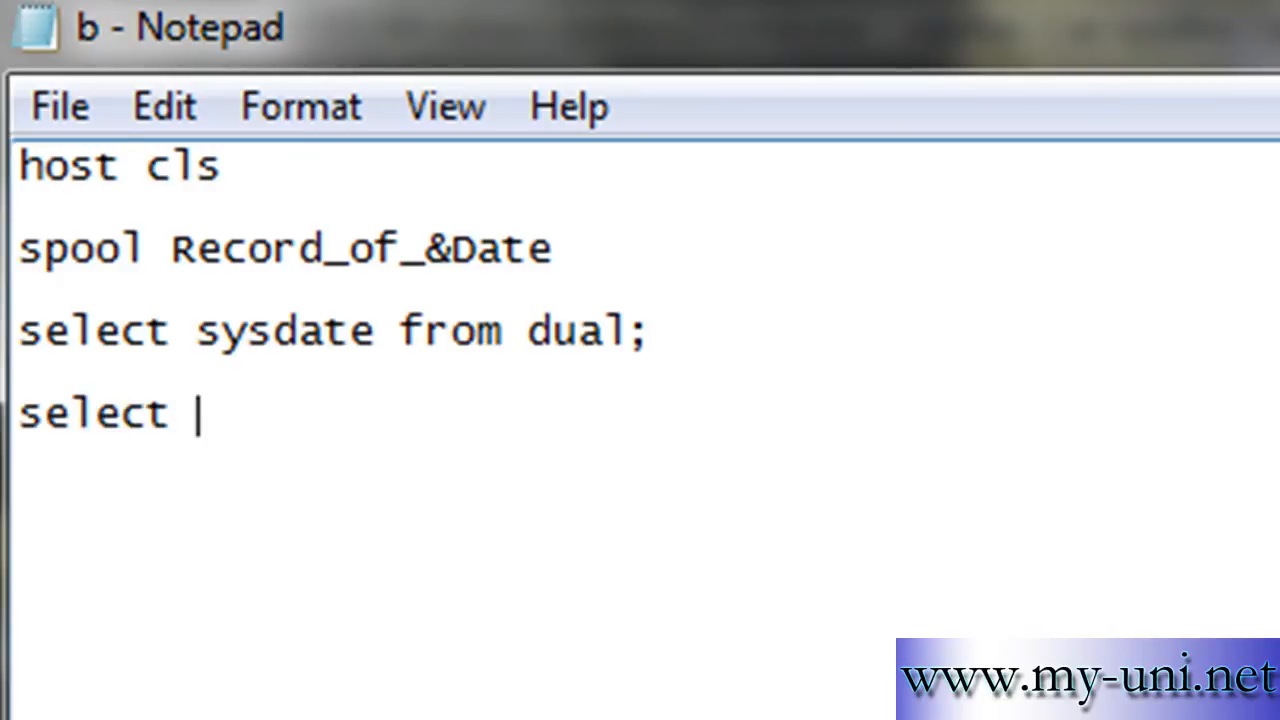
pyautogui.write('name from v')
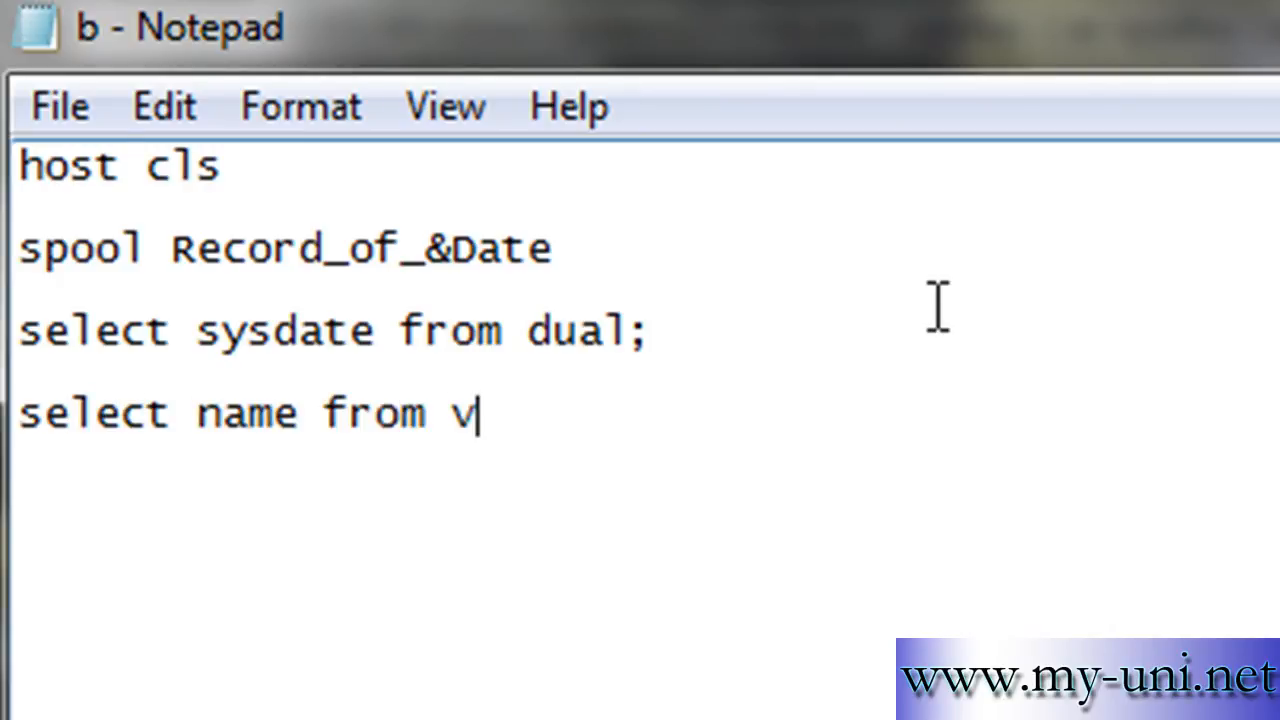
pyautogui.write('$dag')
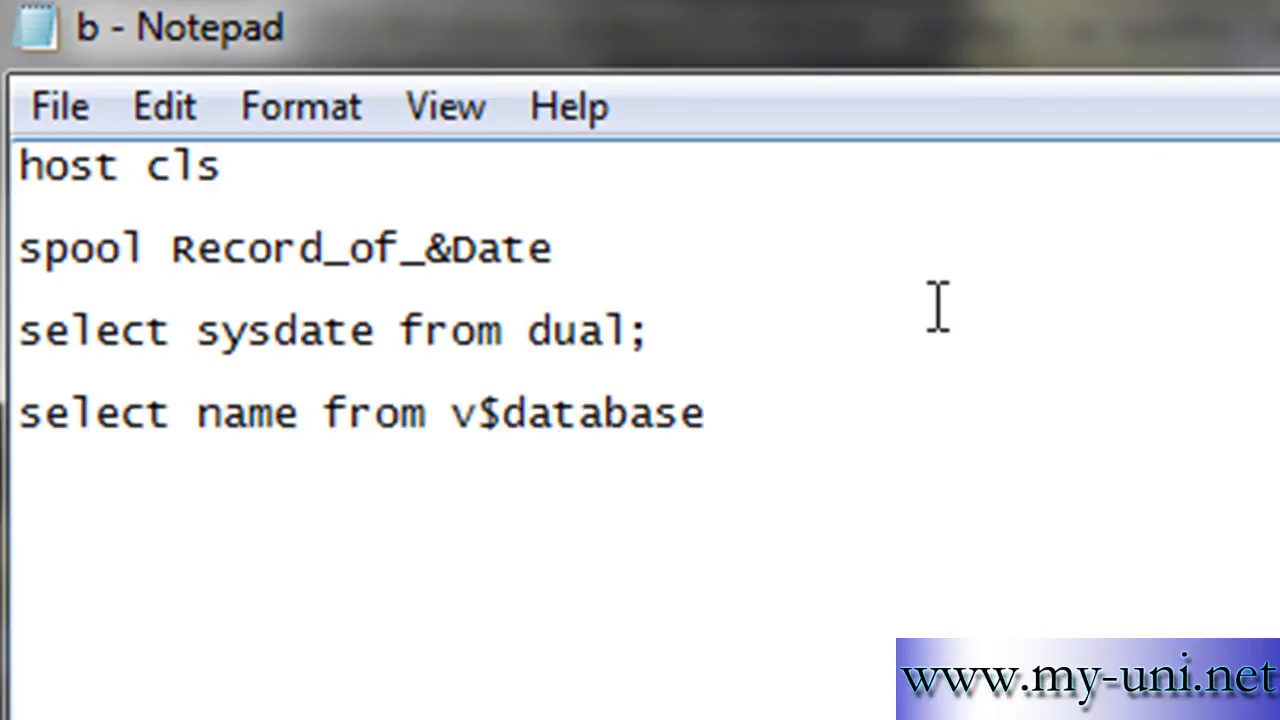
pyautogui.write(';')
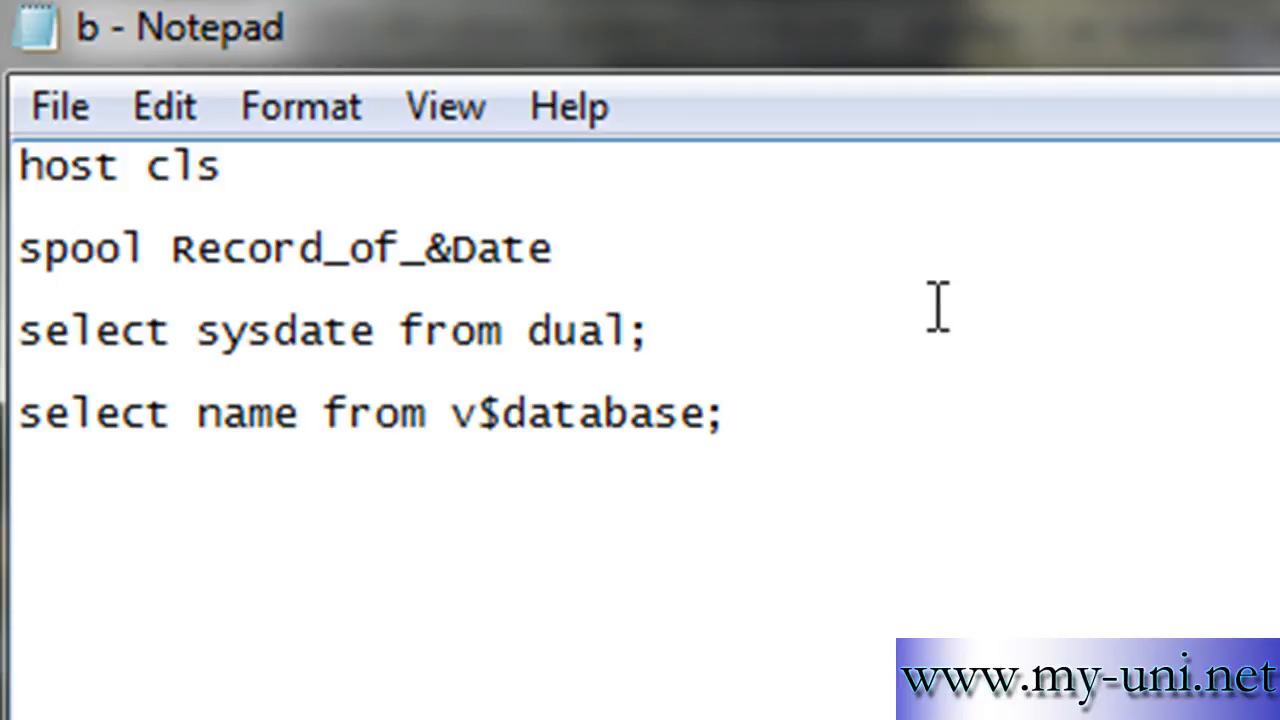
pyautogui.write('s')
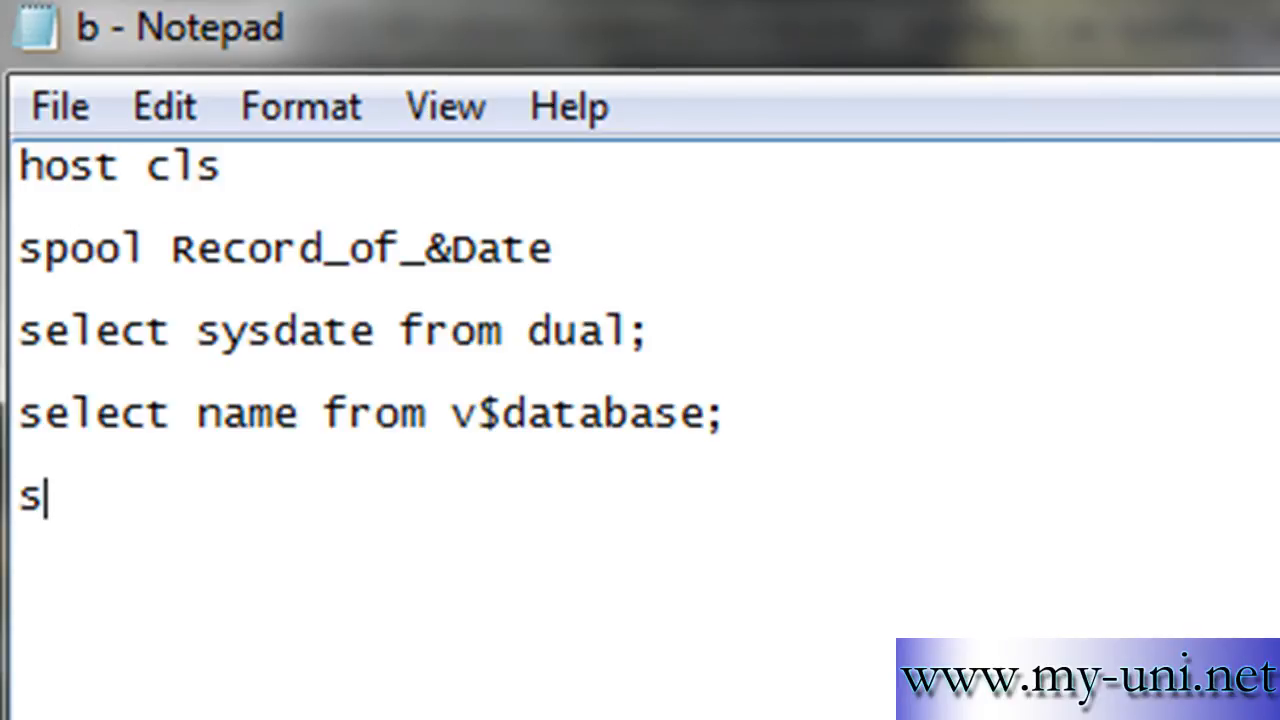
pyautogui.write('elect open')
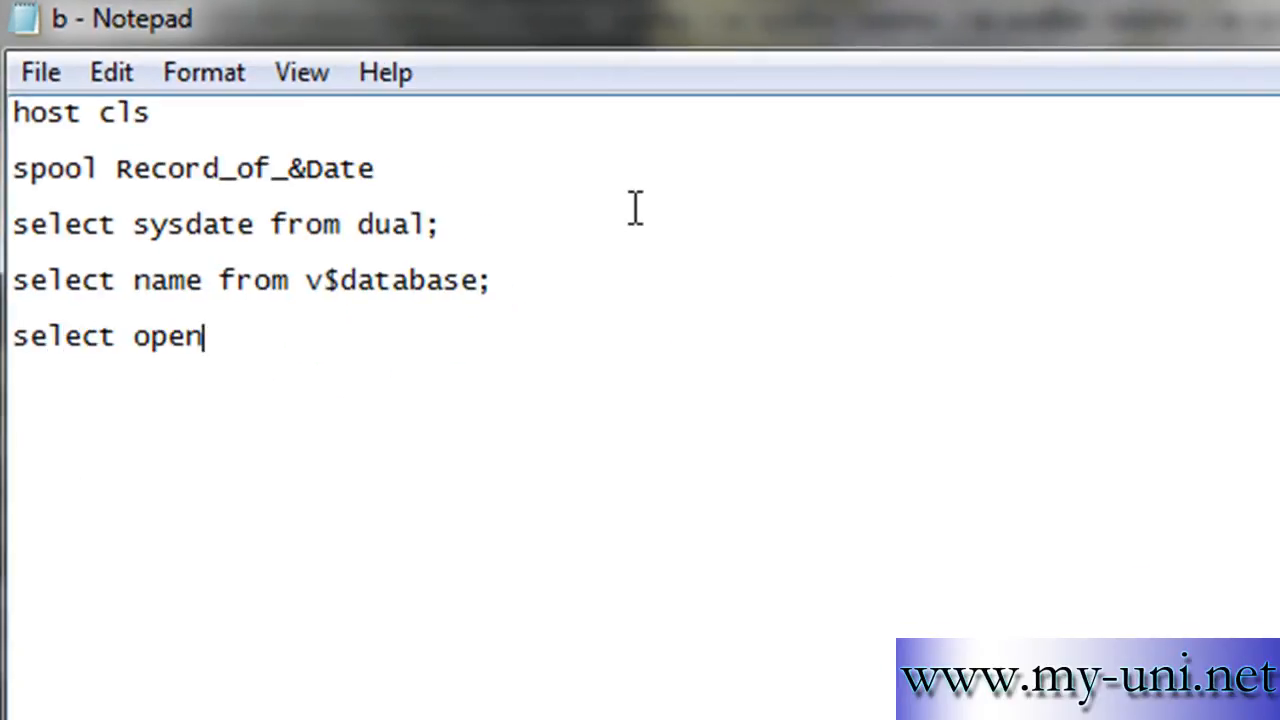
pyautogui.write('_mode from')
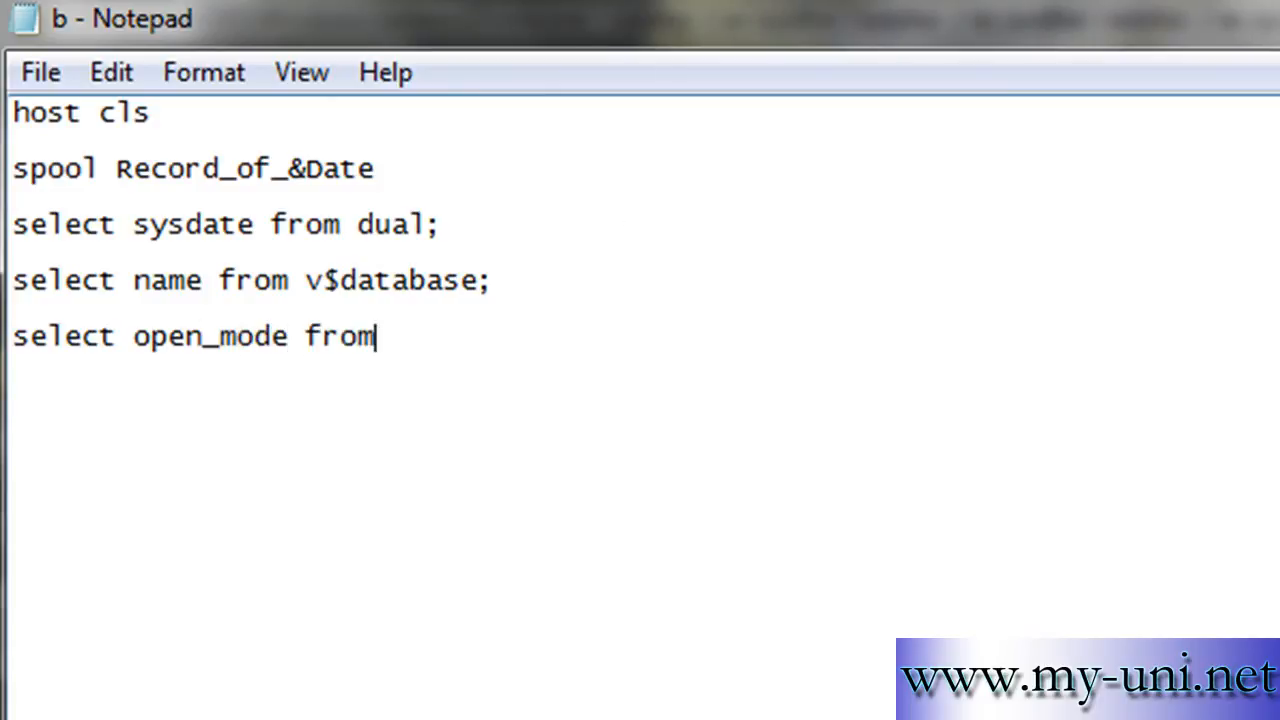
pyautogui.write('v$data')
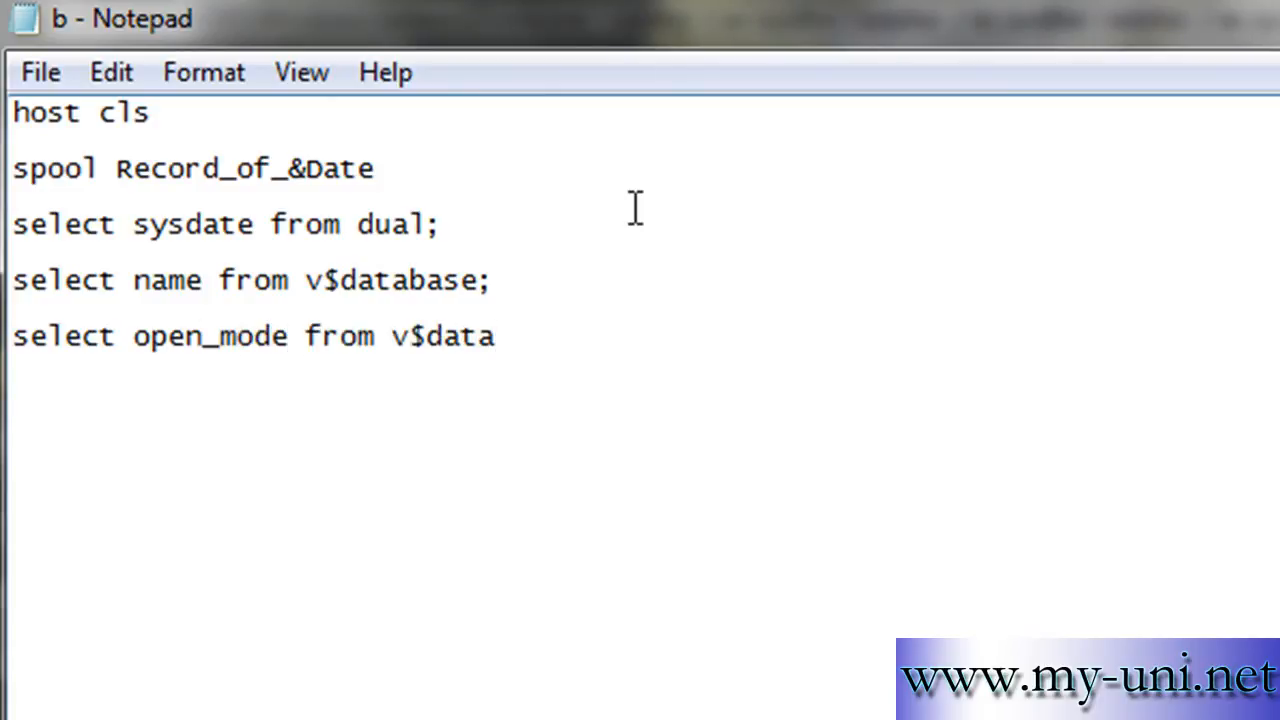
pyautogui.write('base;')
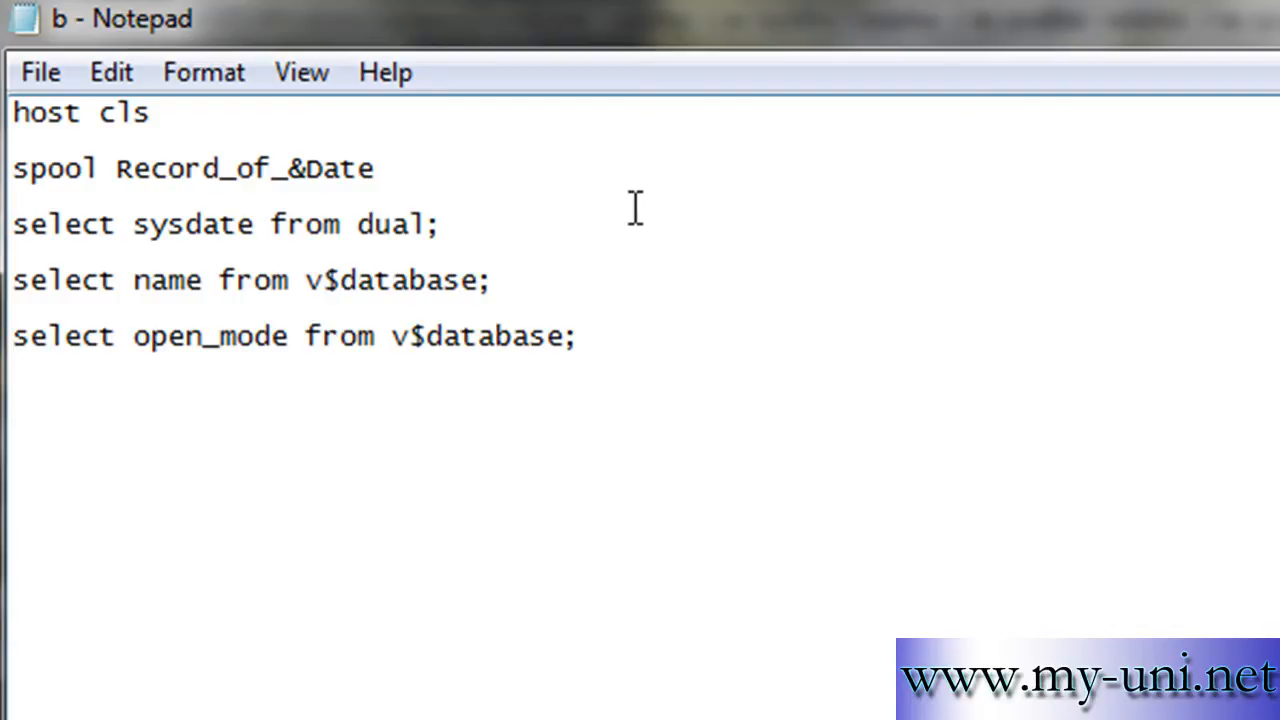
# - Add a query selecting log_mode from v$database
pyautogui.write('s')
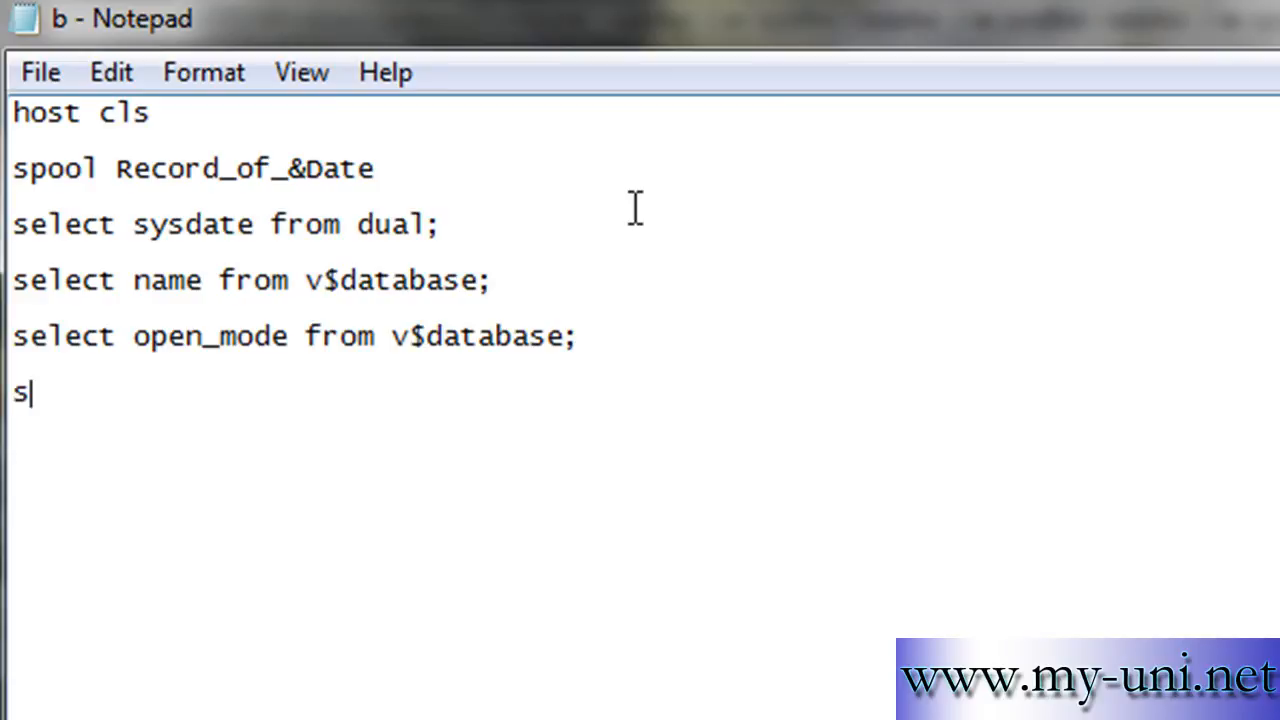
pyautogui.write('elect')
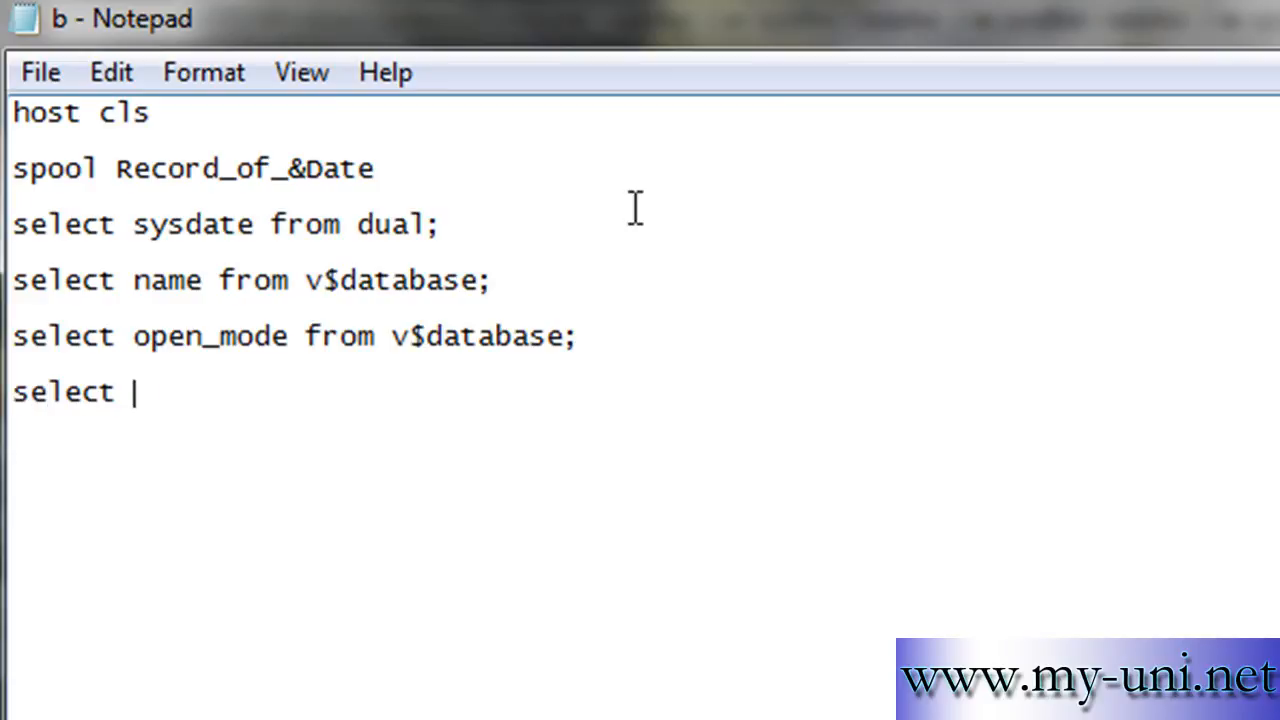
pyautogui.write('log_mode f')
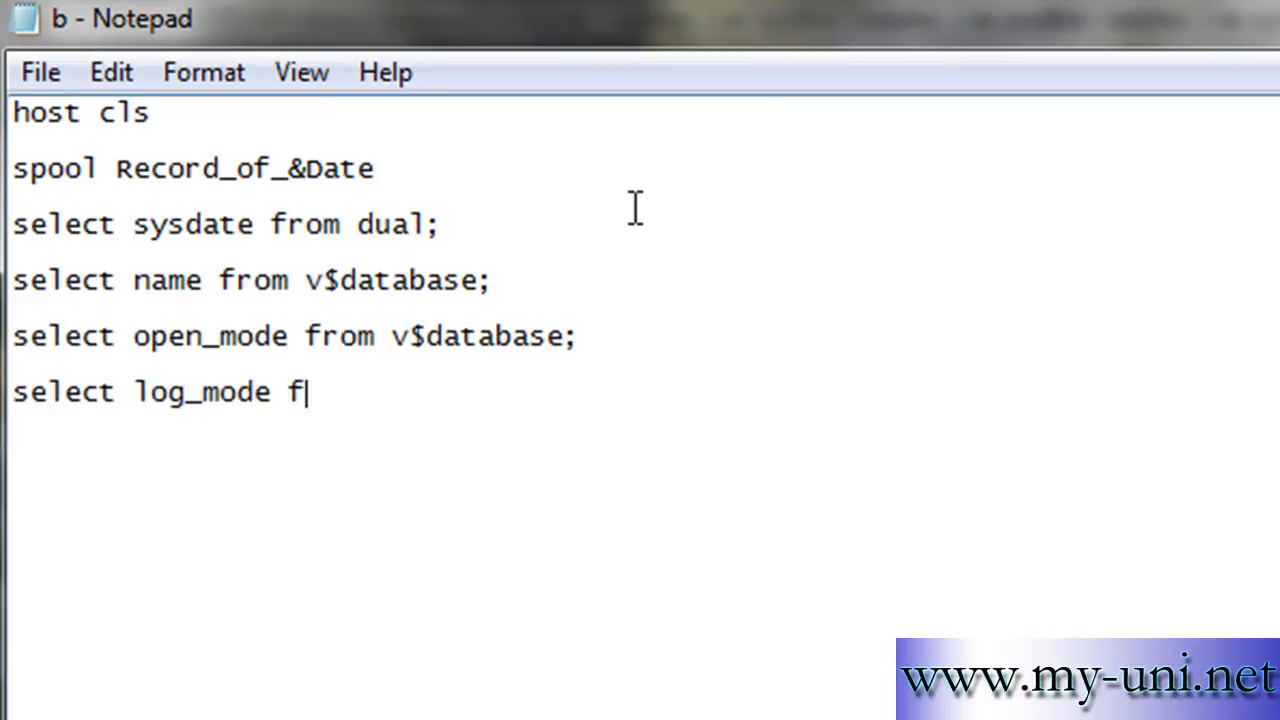
pyautogui.write('rom v')
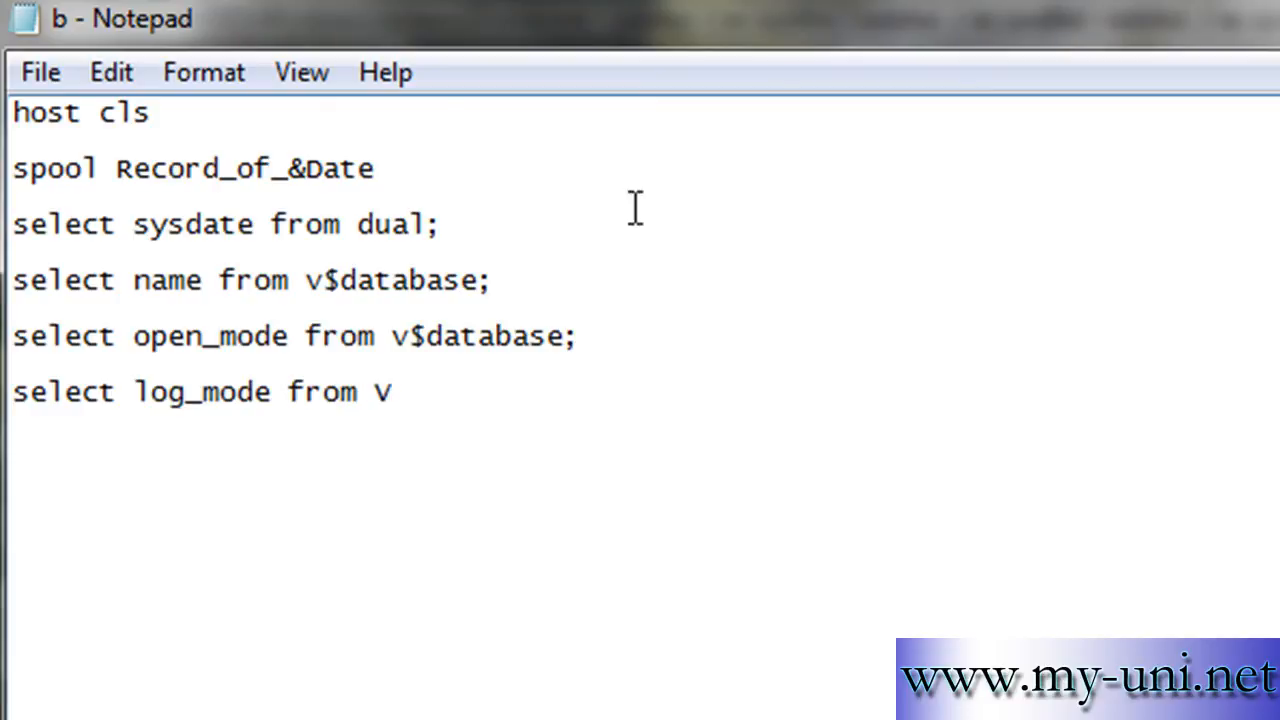
pyautogui.write('$database')
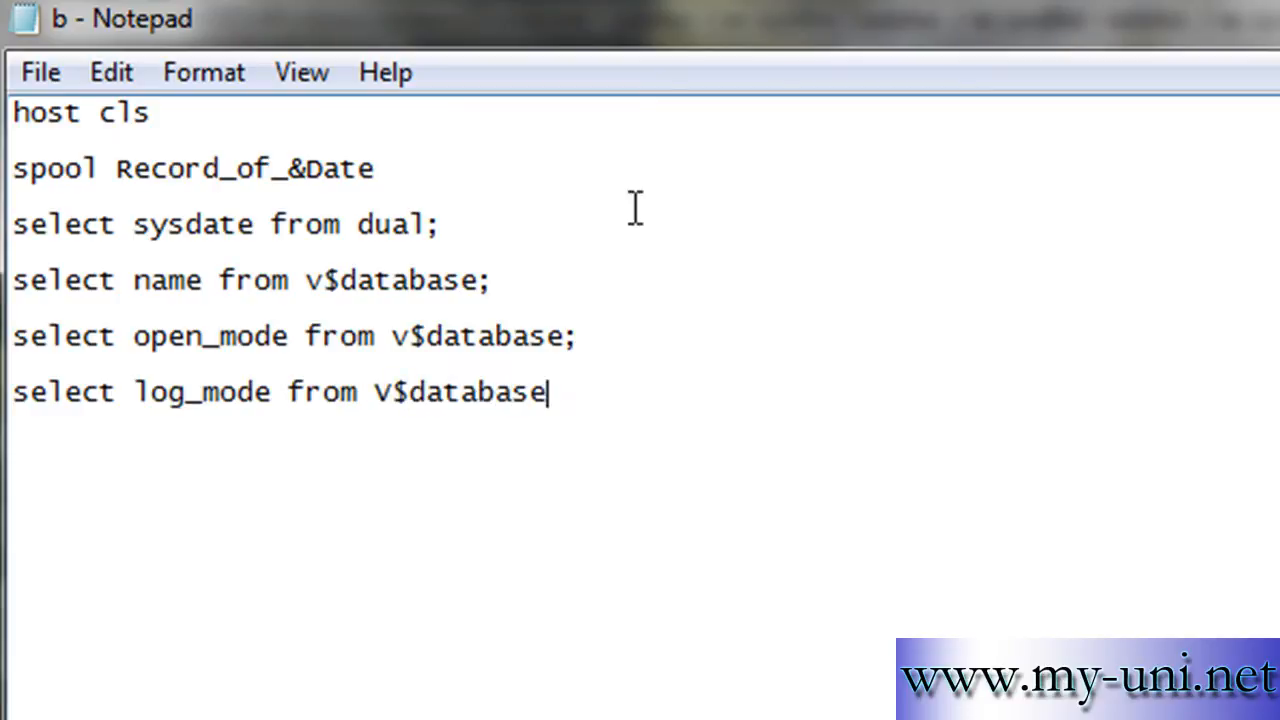
pyautogui.write(';')
pyautogui.write('archive log list')
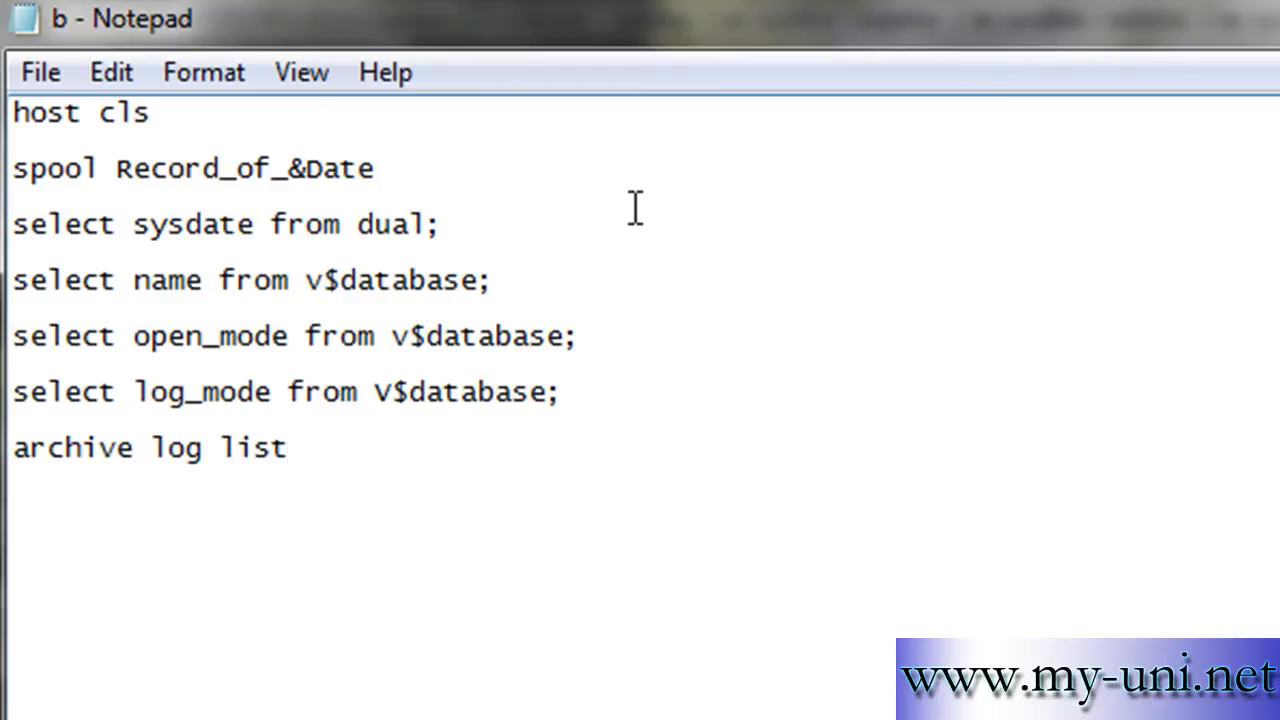
# - End 'archive log list' with a semicolon, add 'shutdown immediate;', and begin a host echo line
pyautogui.write(';')
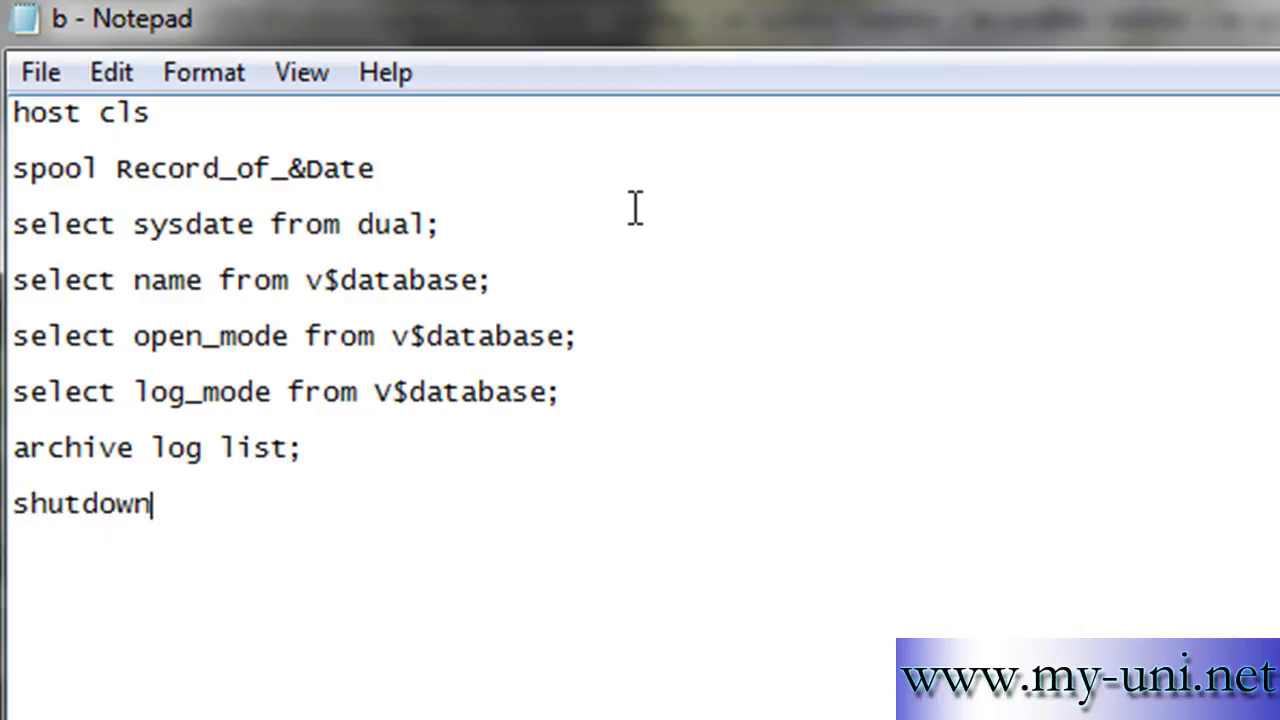
pyautogui.write('immedit')
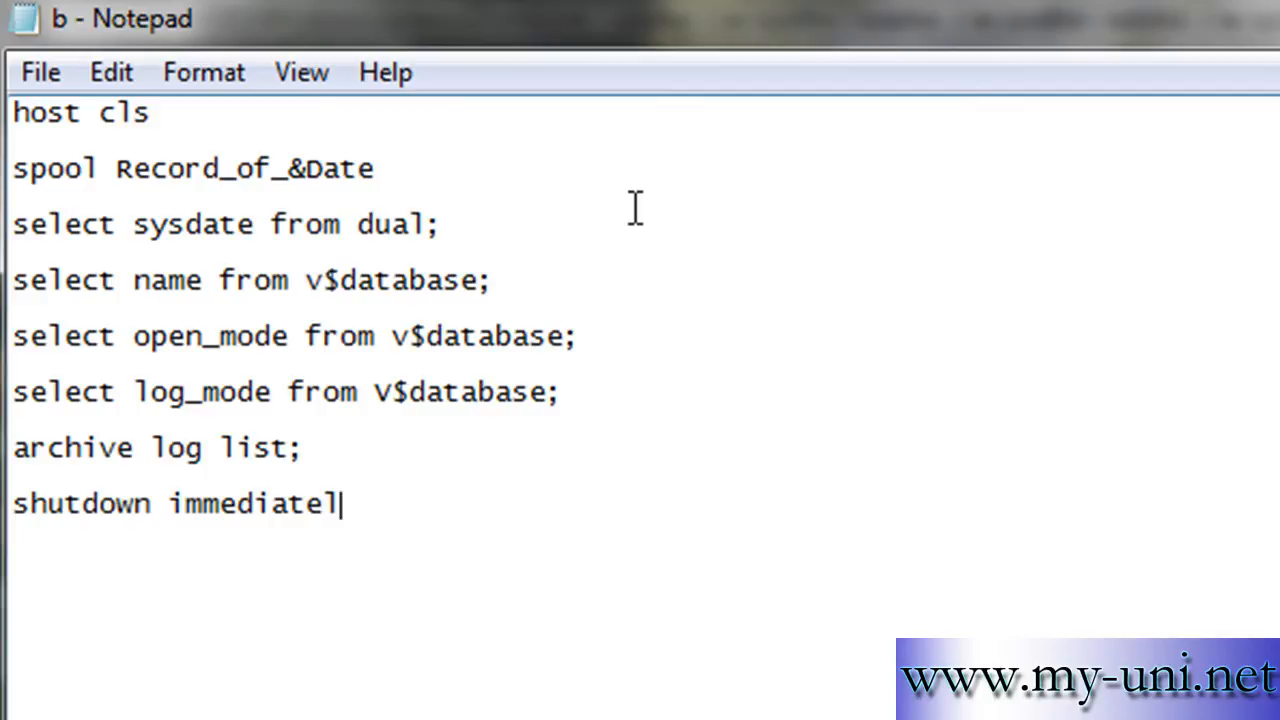
pyautogui.write(';')
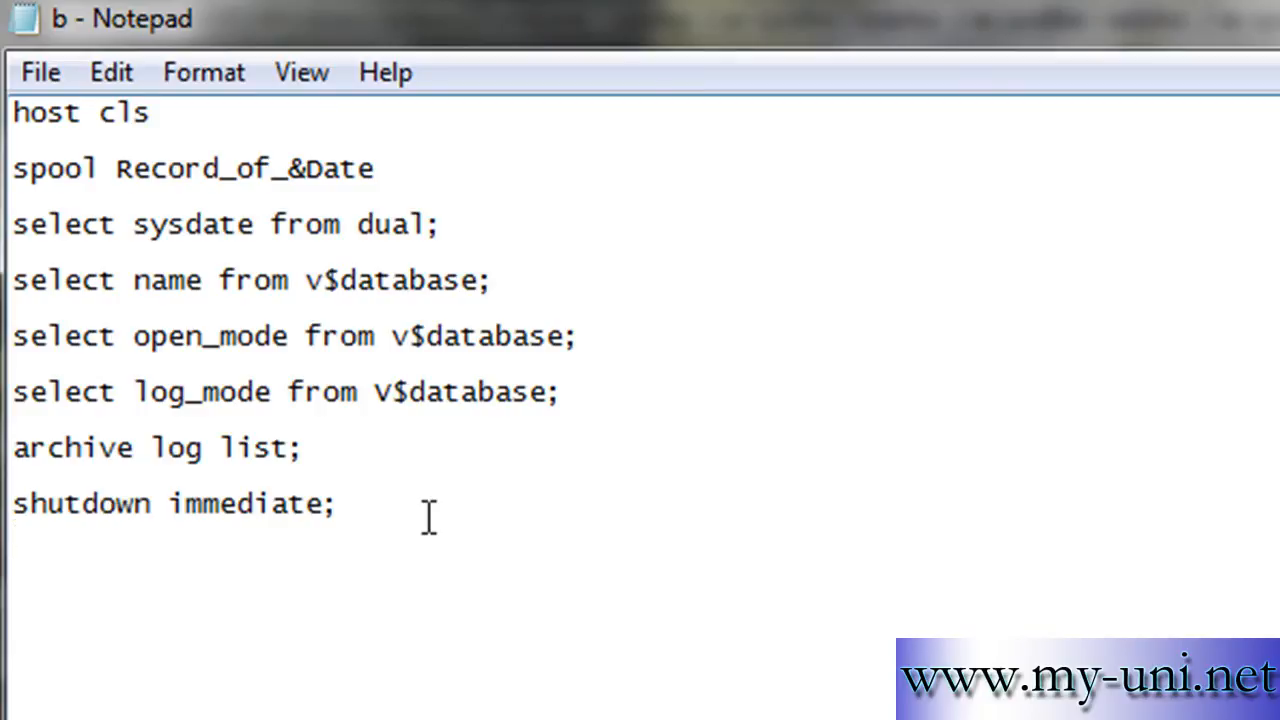
pyautogui.write('host echo C')
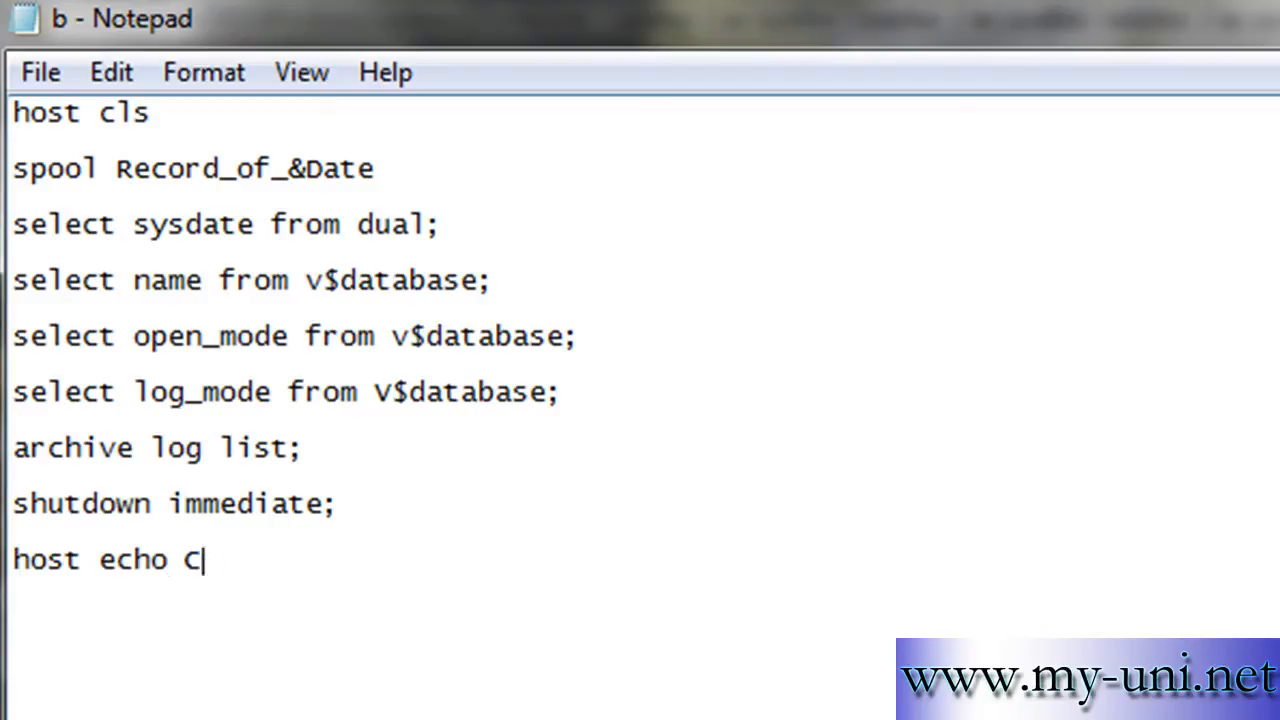
# - Echo a notice about copying datafile 'Users.dbf' to location C:\bk
pyautogui.write('o')
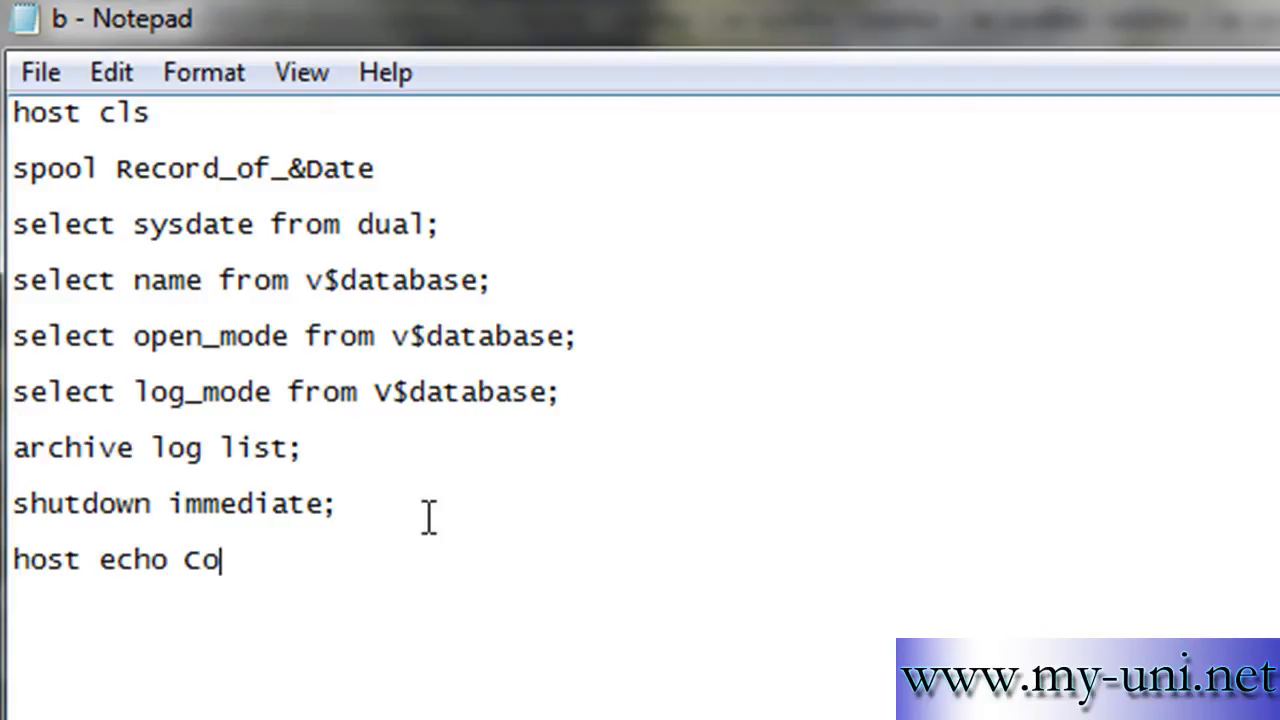
pyautogui.write('pying only one')
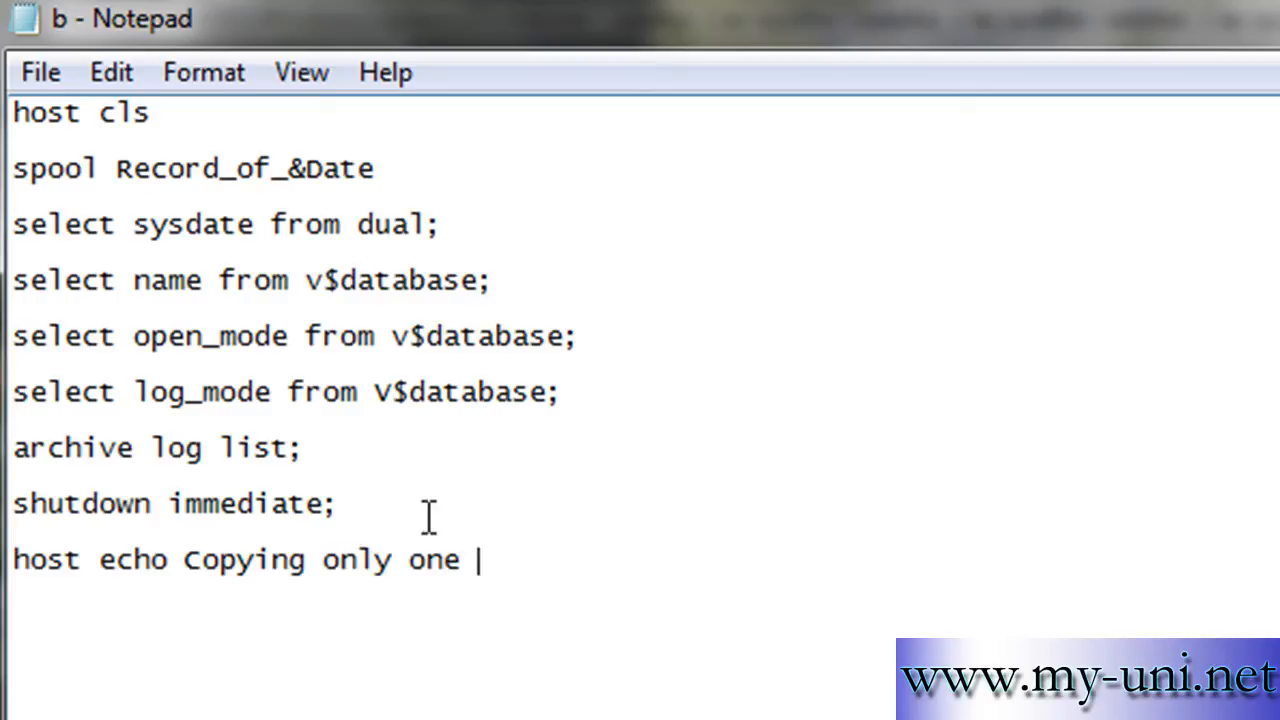
pyautogui.write('datafile')
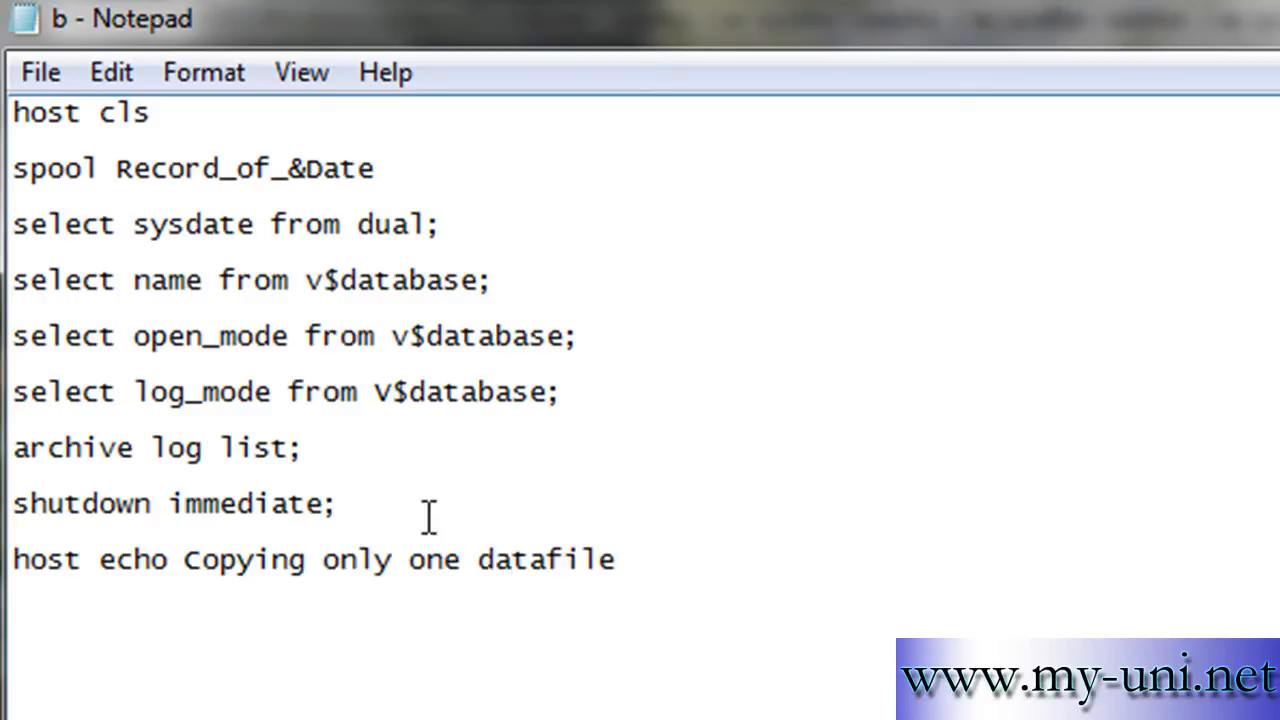
pyautogui.write("'Users.dbf")
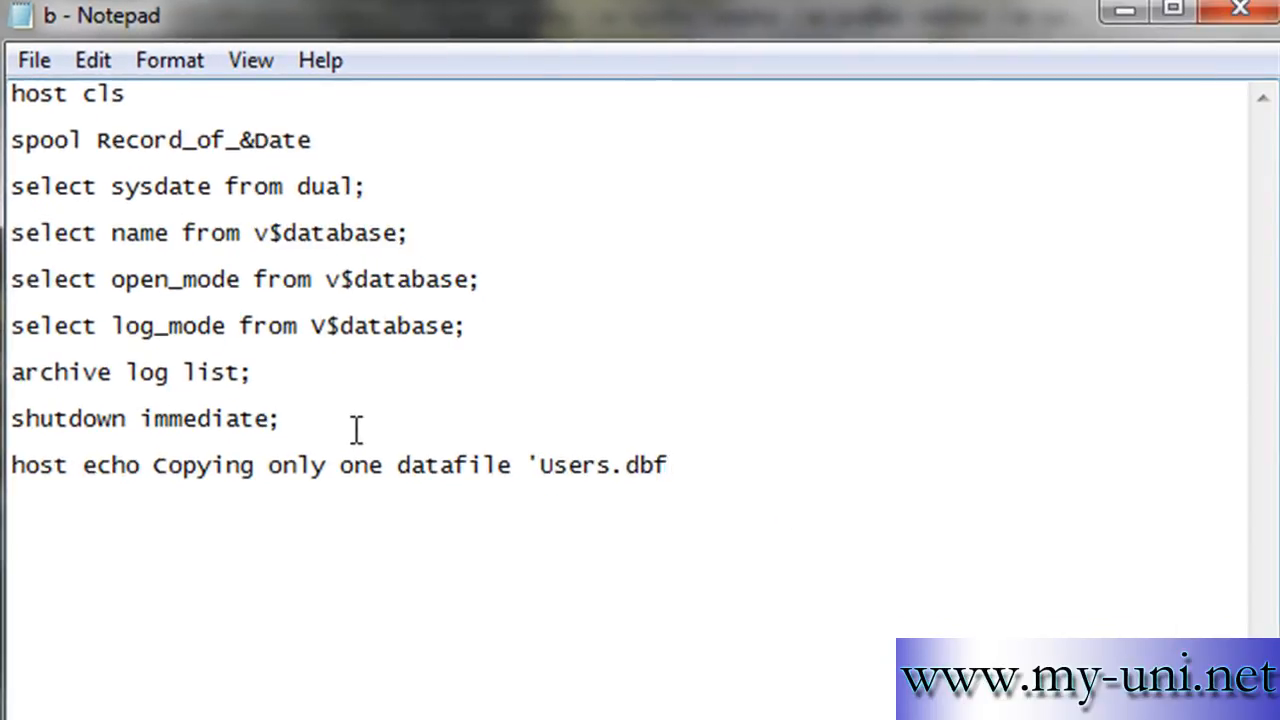
pyautogui.write("' in location")
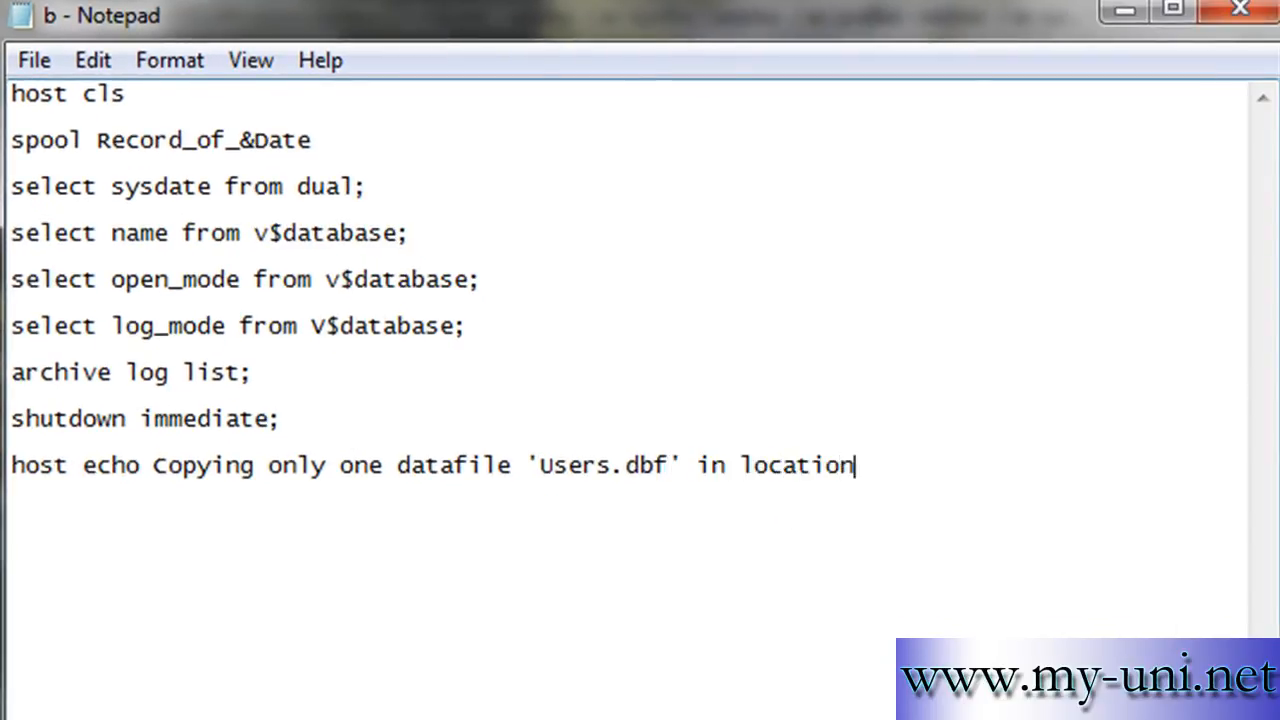
pyautogui.write('C')
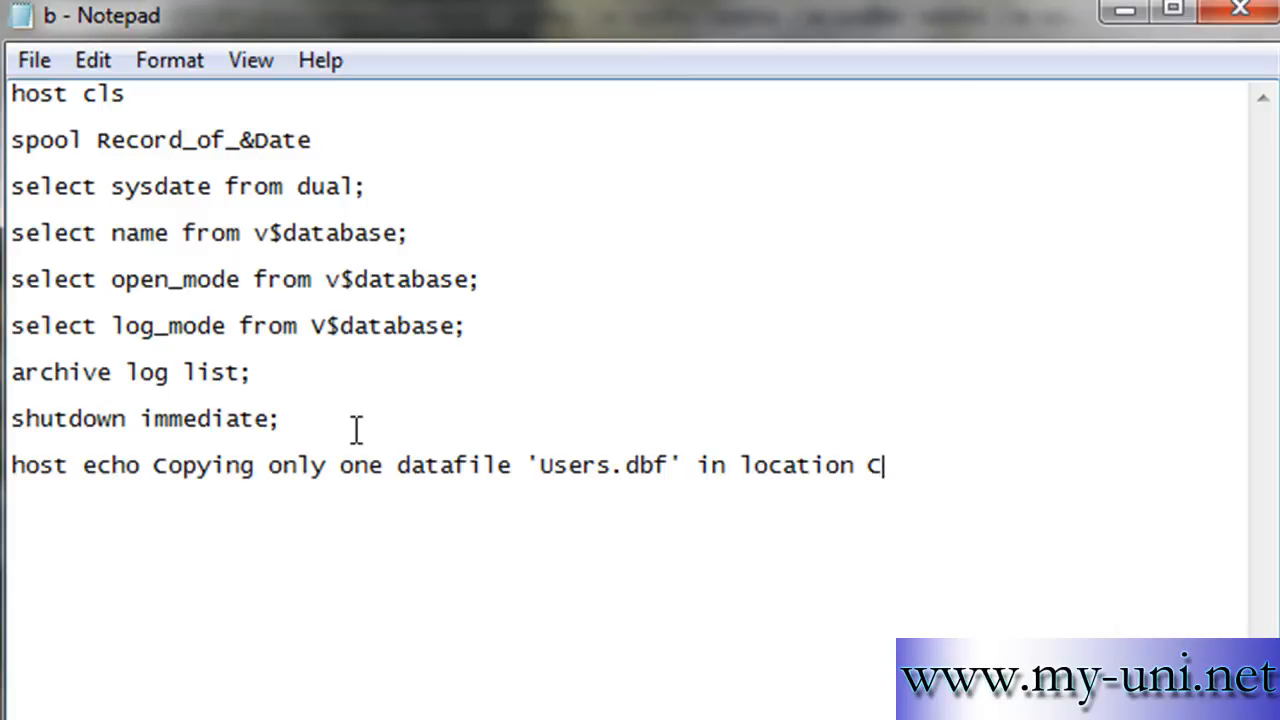
pyautogui.write(':\\bk')
pyautogui.write('h')
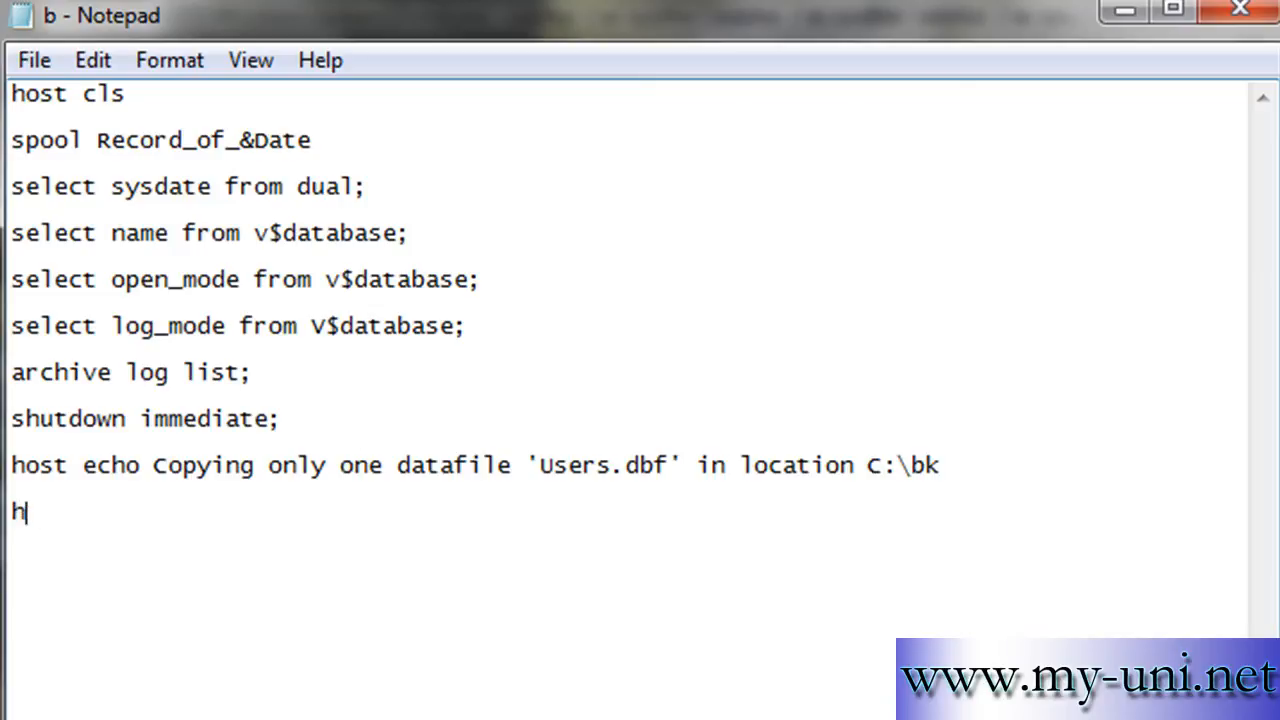
# - Add a two-line echo warning that one datafile won't recover the database after media failure
pyautogui.write('ost echo')
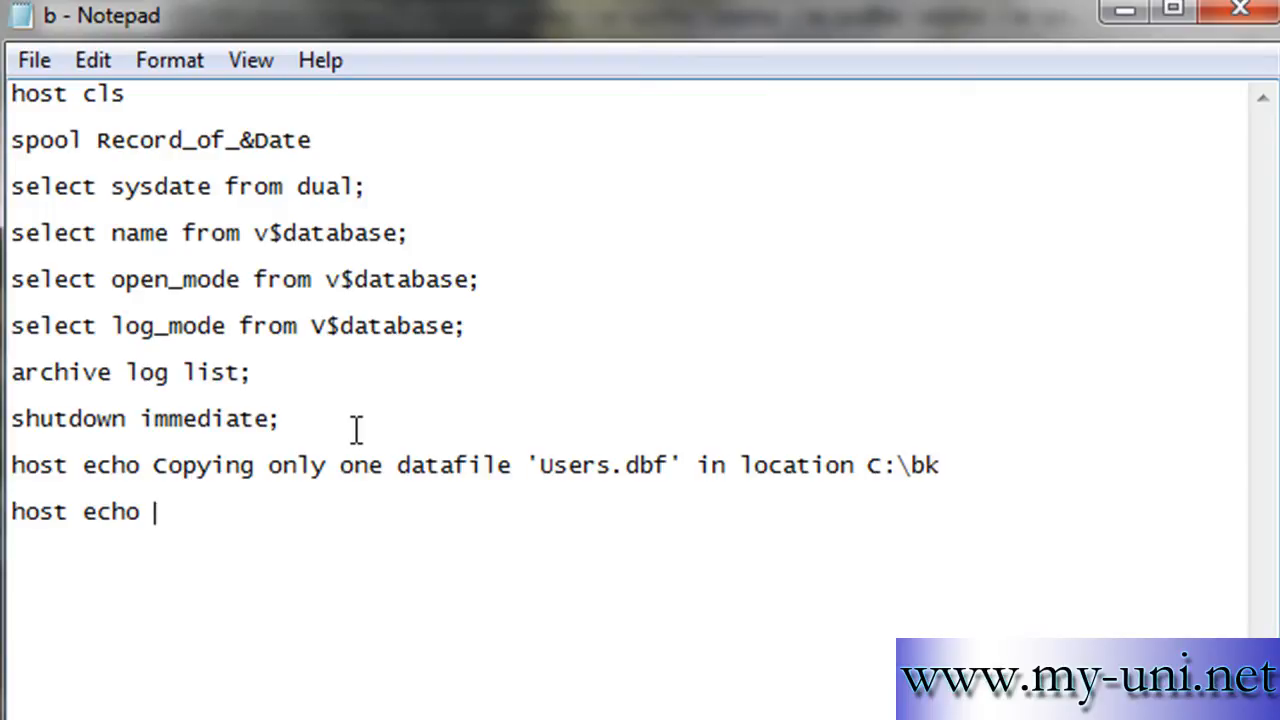
pyautogui.write('Copying one datafi')
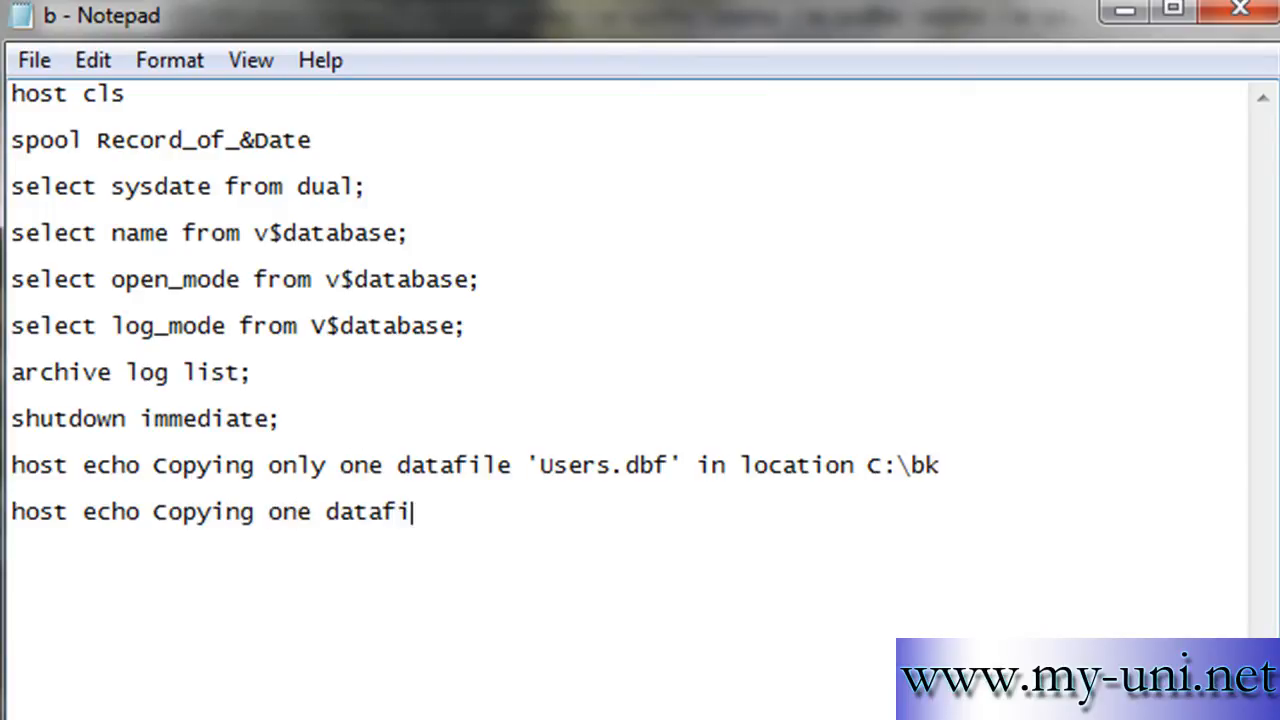
pyautogui.write('le will not')
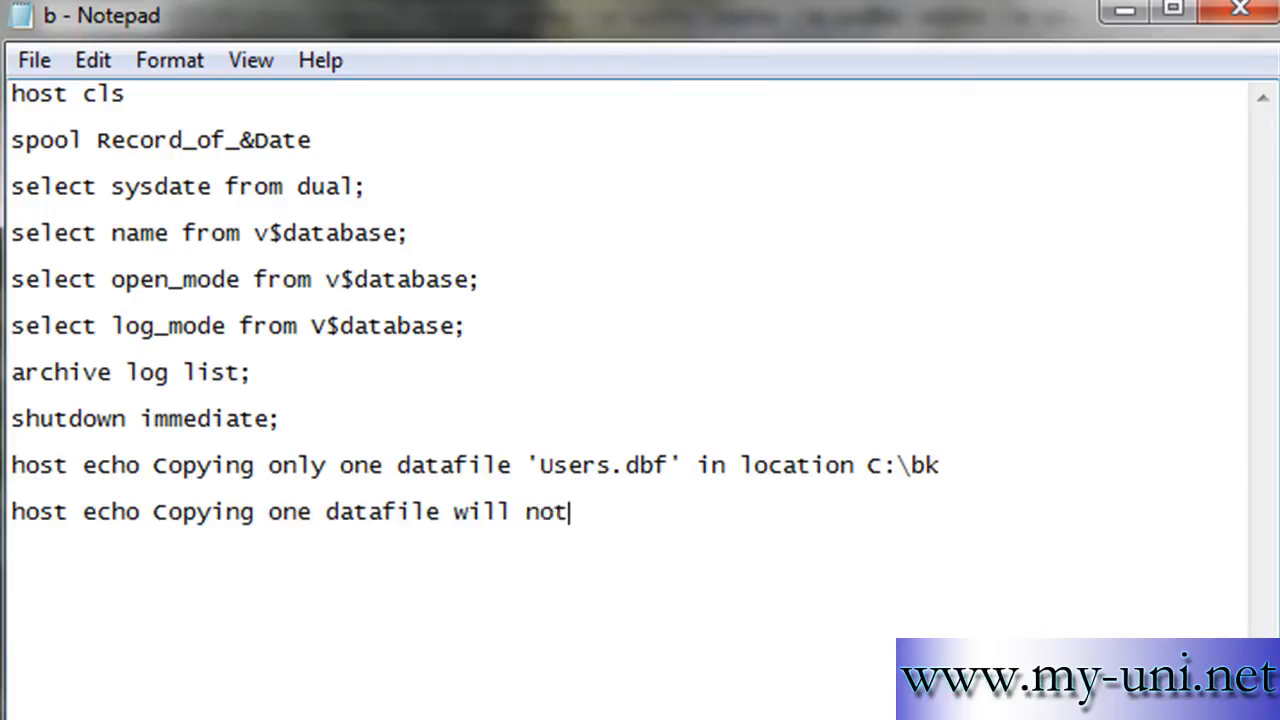
pyautogui.write('be enough')
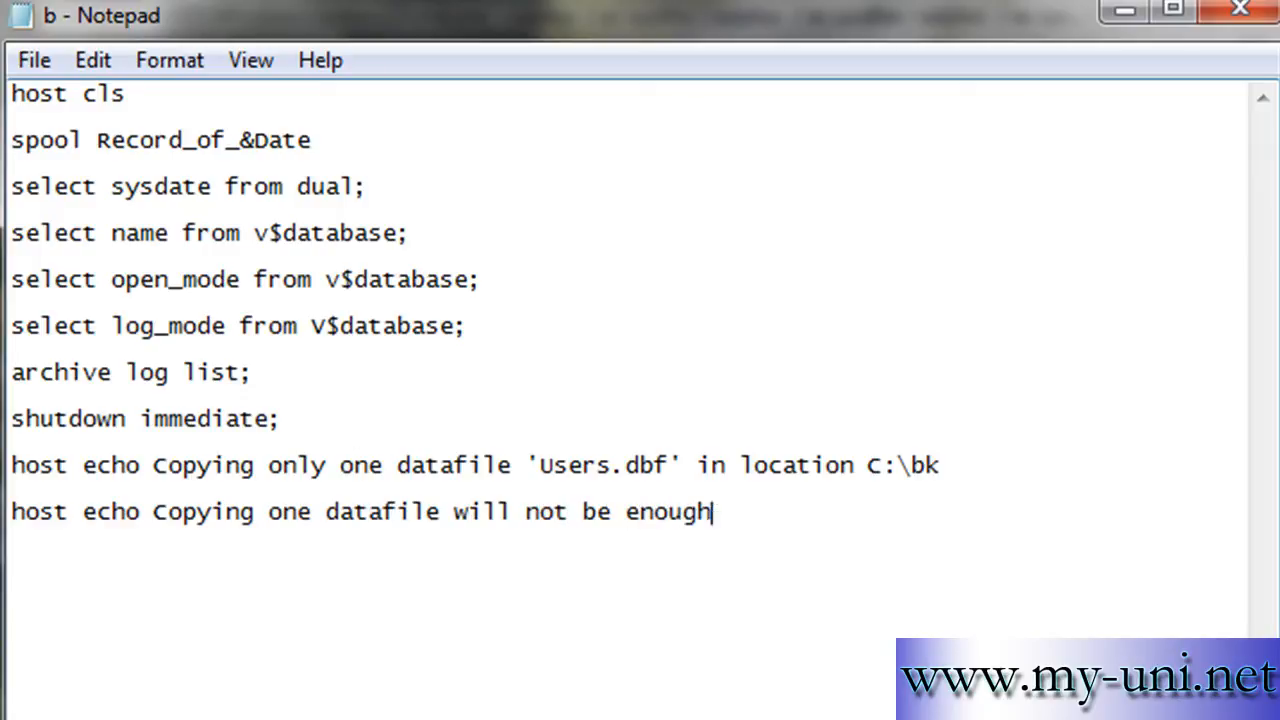
pyautogui.write('to re')
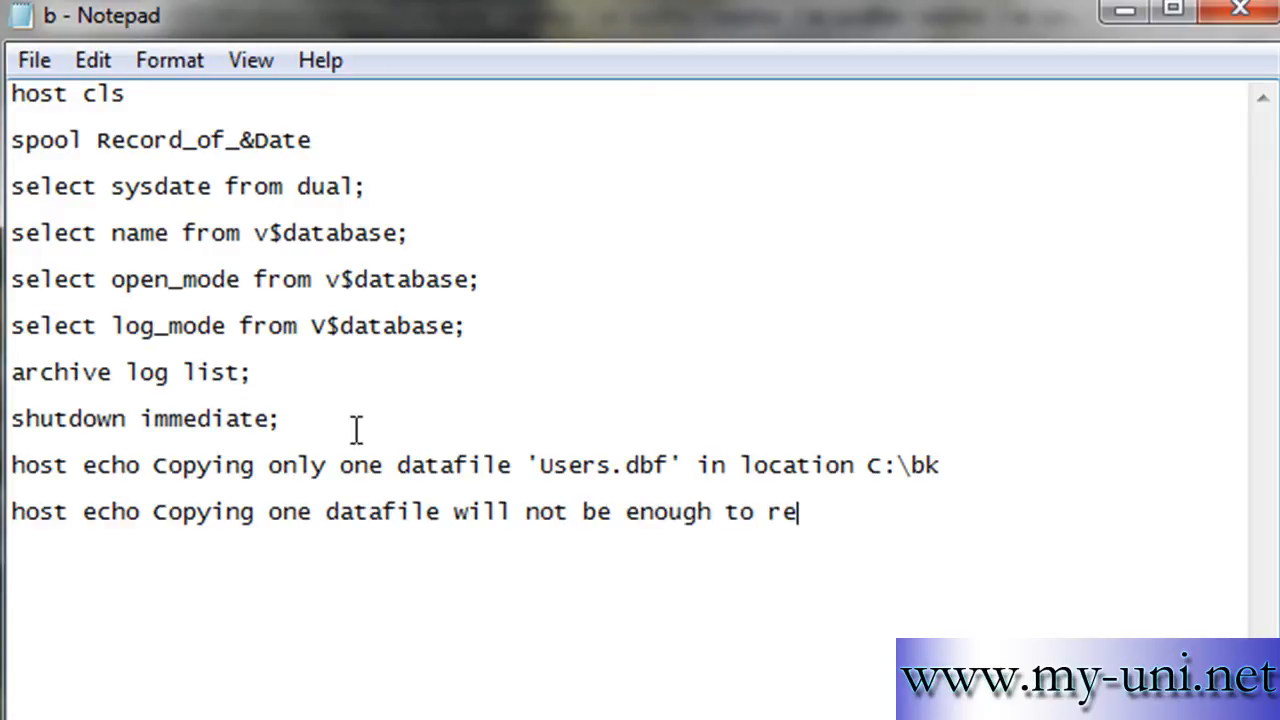
pyautogui.write('cover you d')
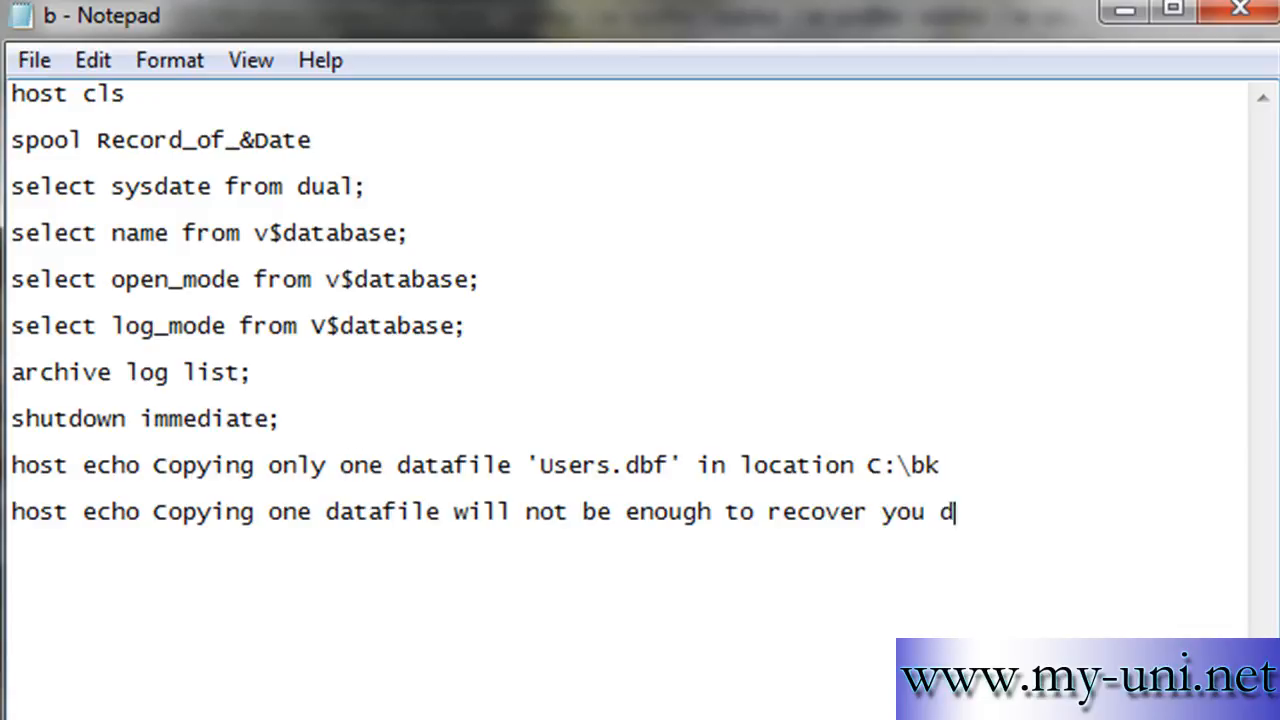
pyautogui.write('our')
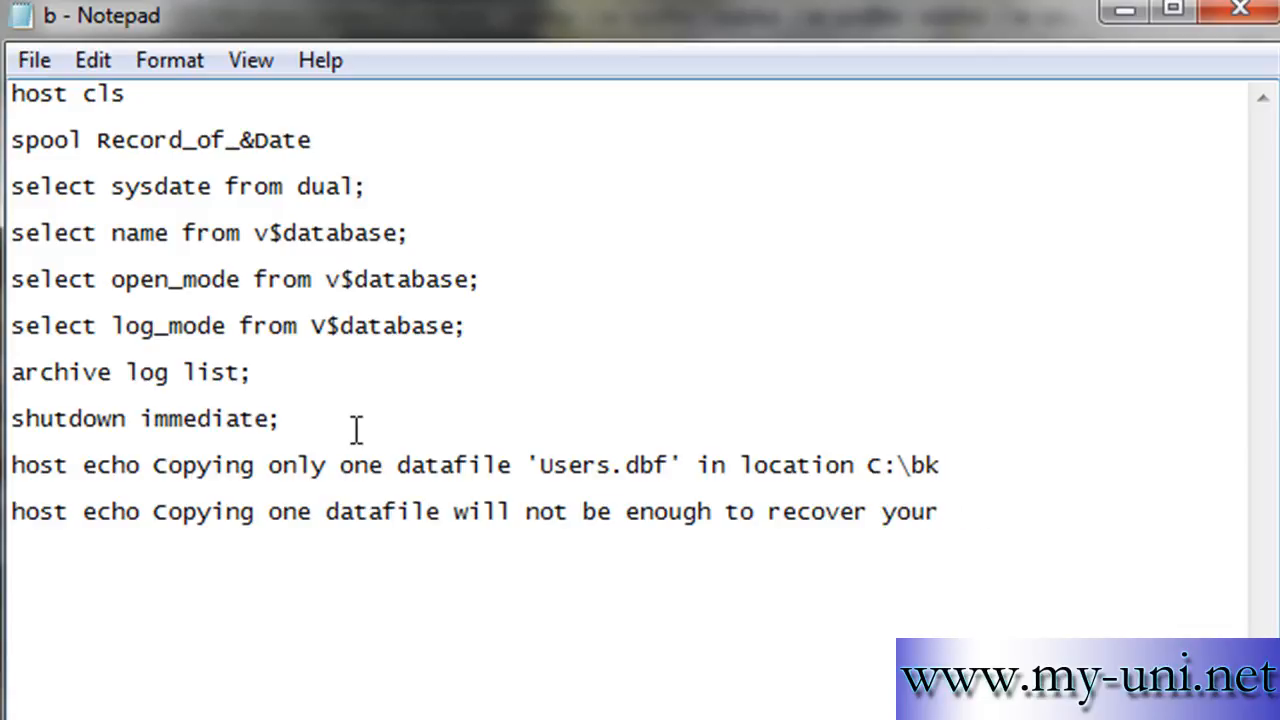
pyautogui.write('host echo database in c')
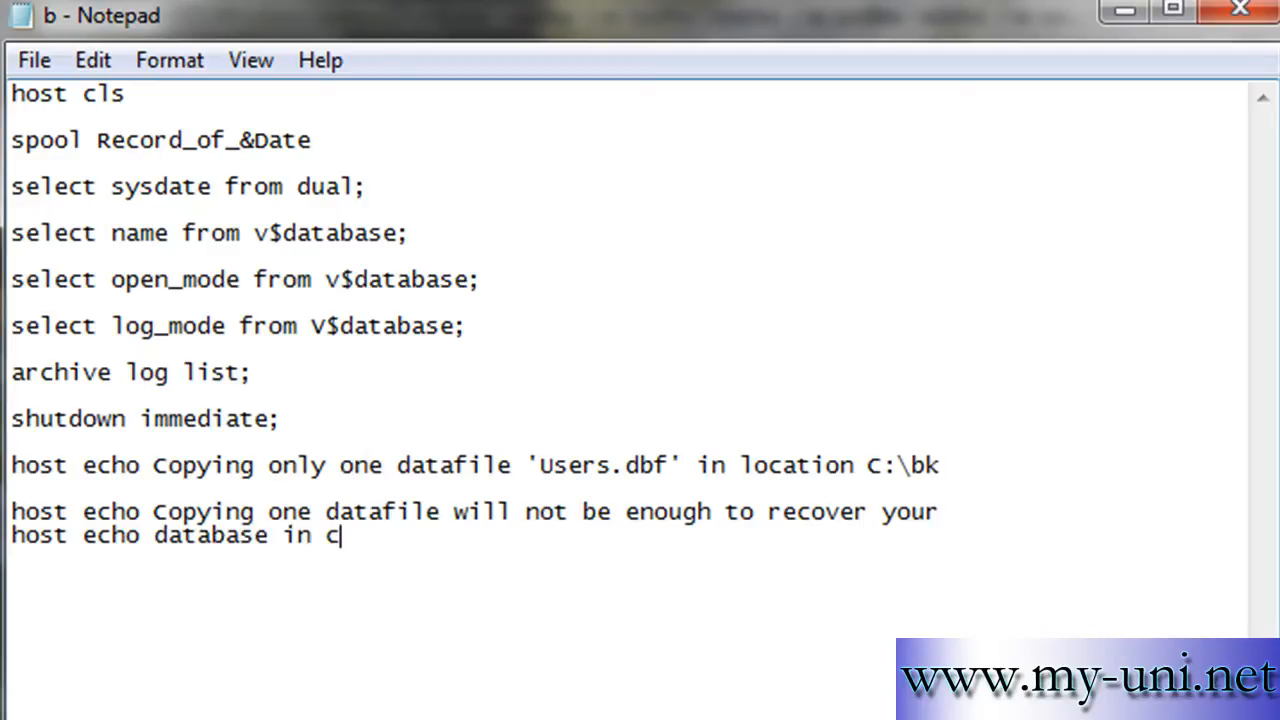
pyautogui.write('ase of')
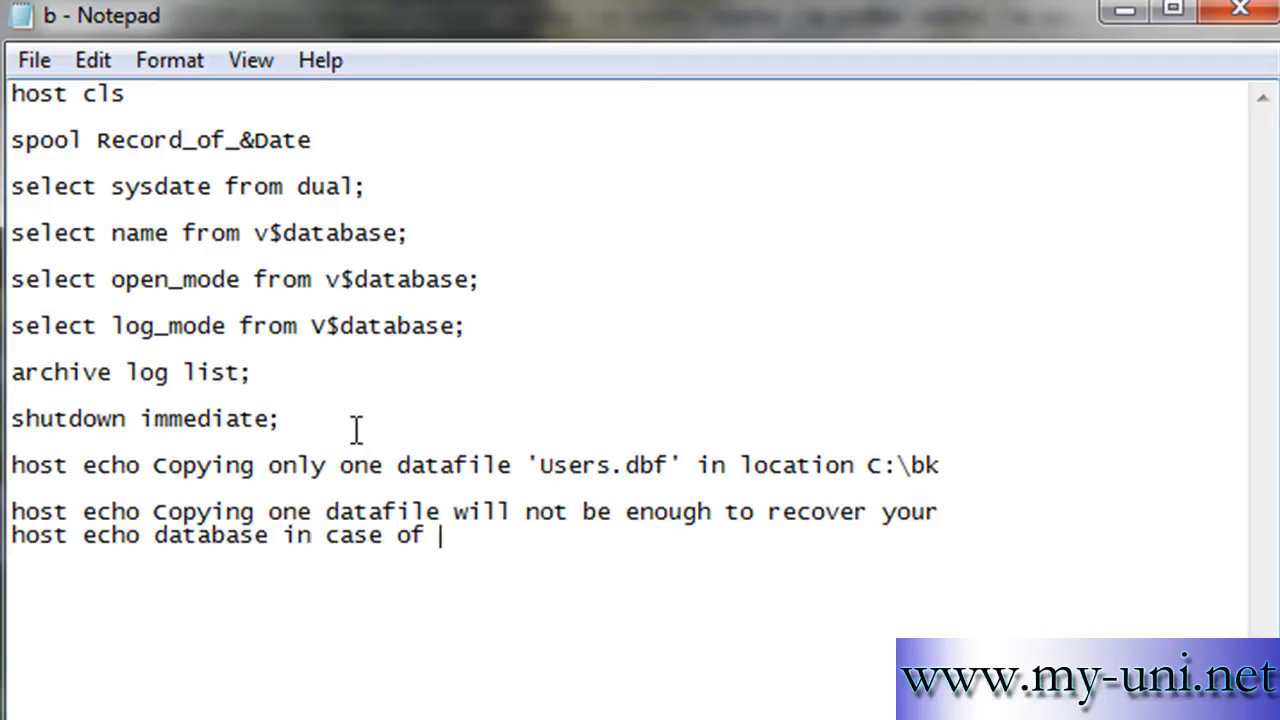
pyautogui.write('media fal')
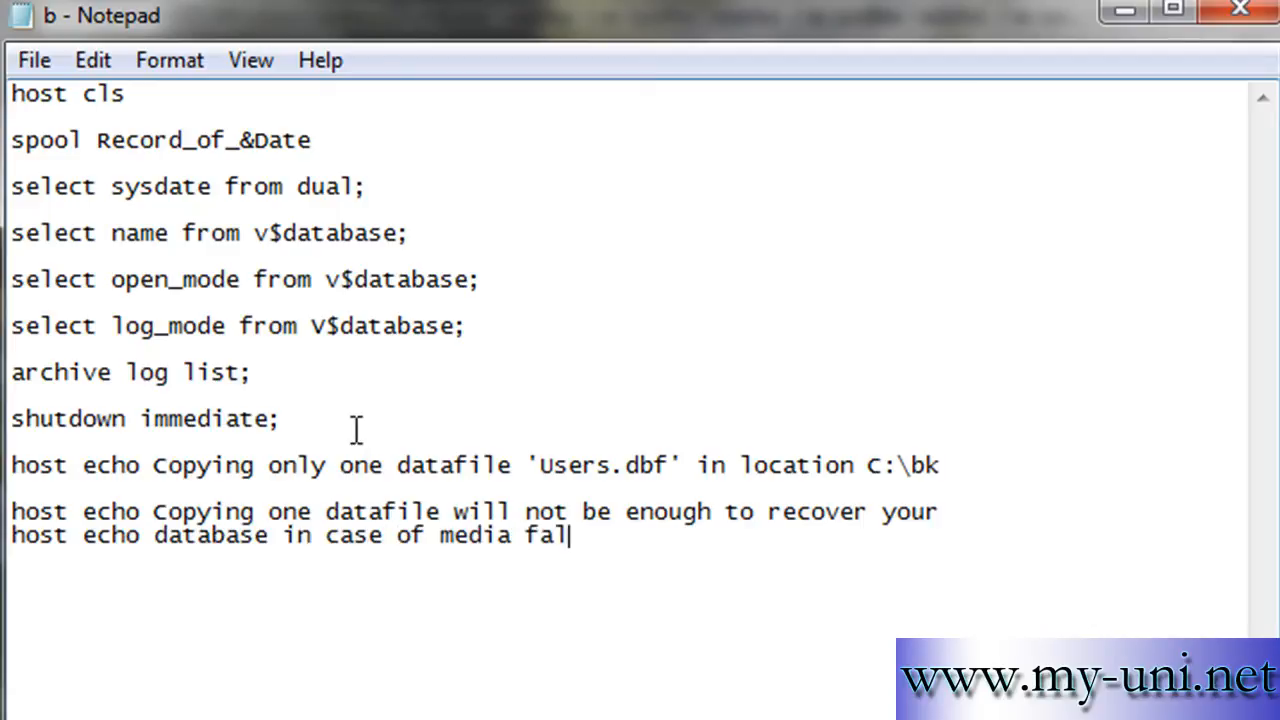
pyautogui.write('lure.')
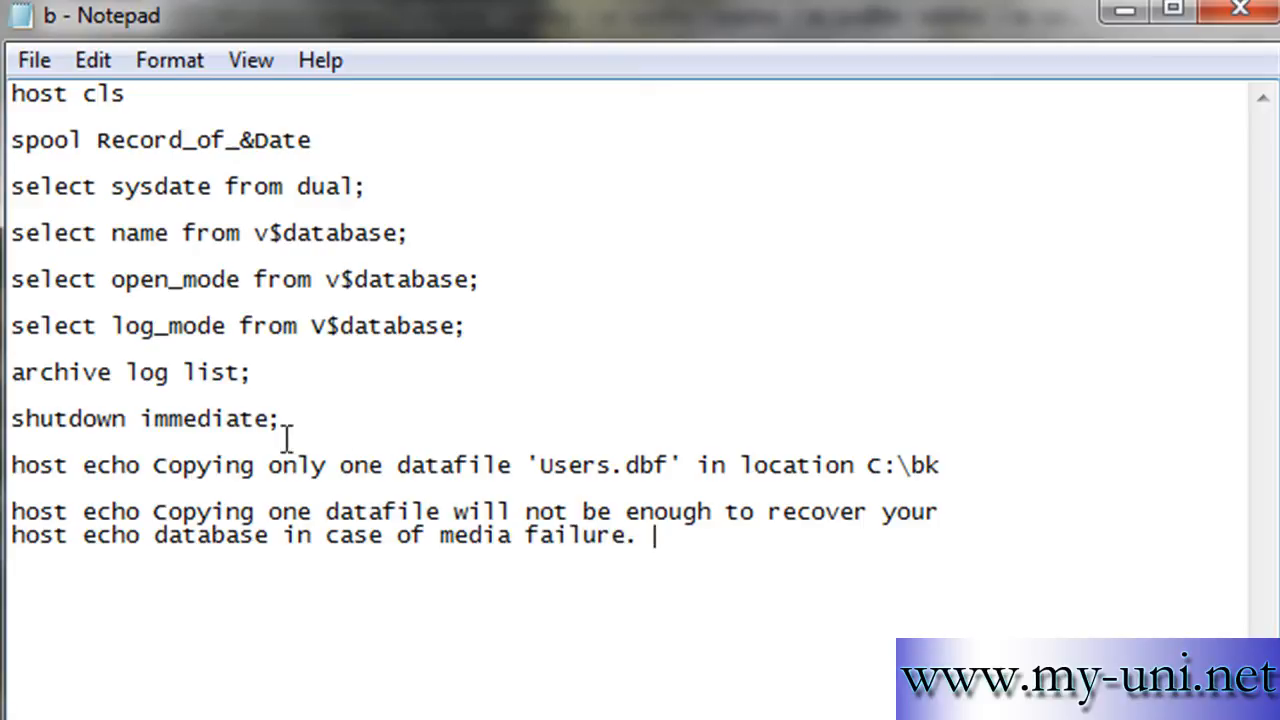
pyautogui.moveTo(635, 483)
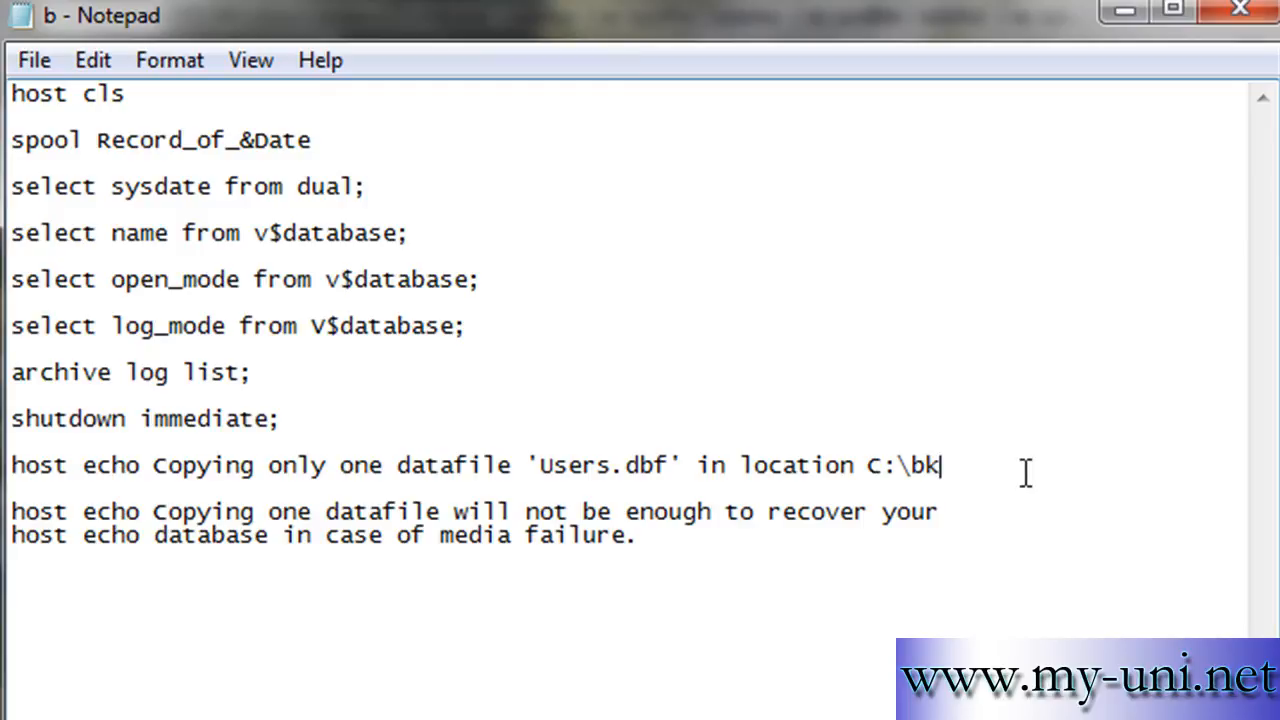
# - Add 'host copy c:\oracle\app\oracle\oradata\xe\users.dbf c:\bk' on a new line
pyautogui.press('Enter')
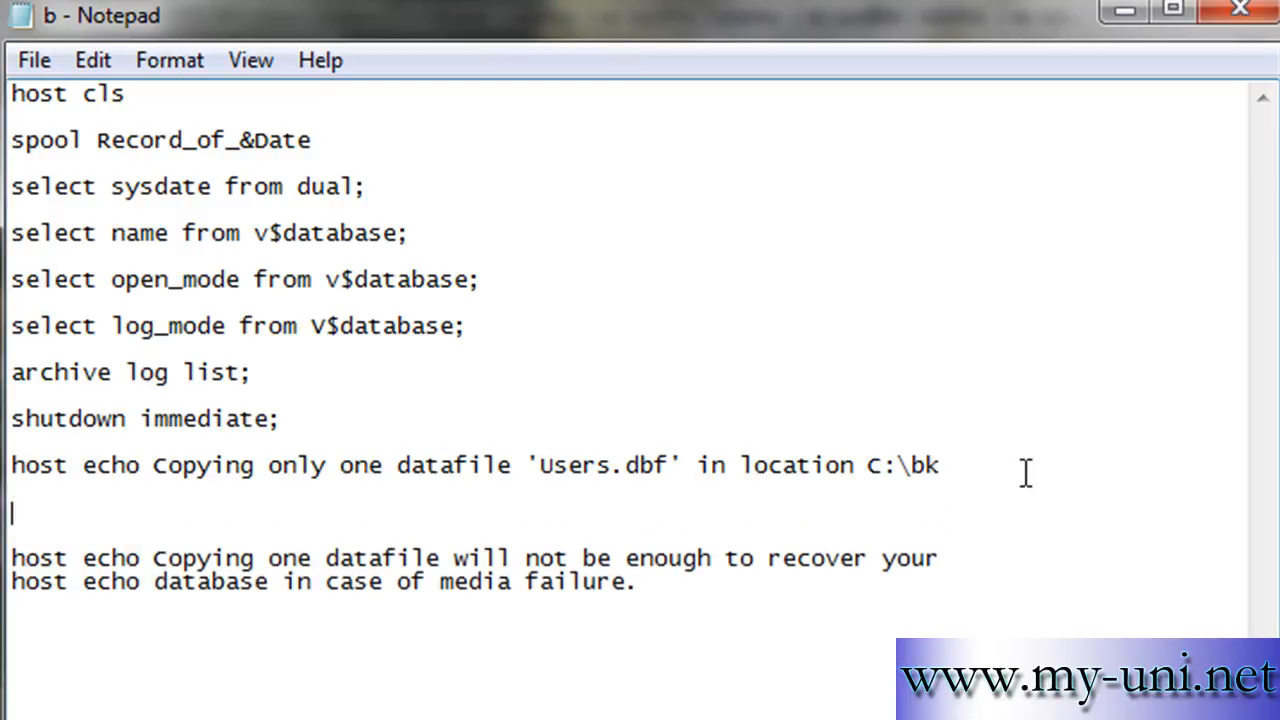
pyautogui.write('host copy')
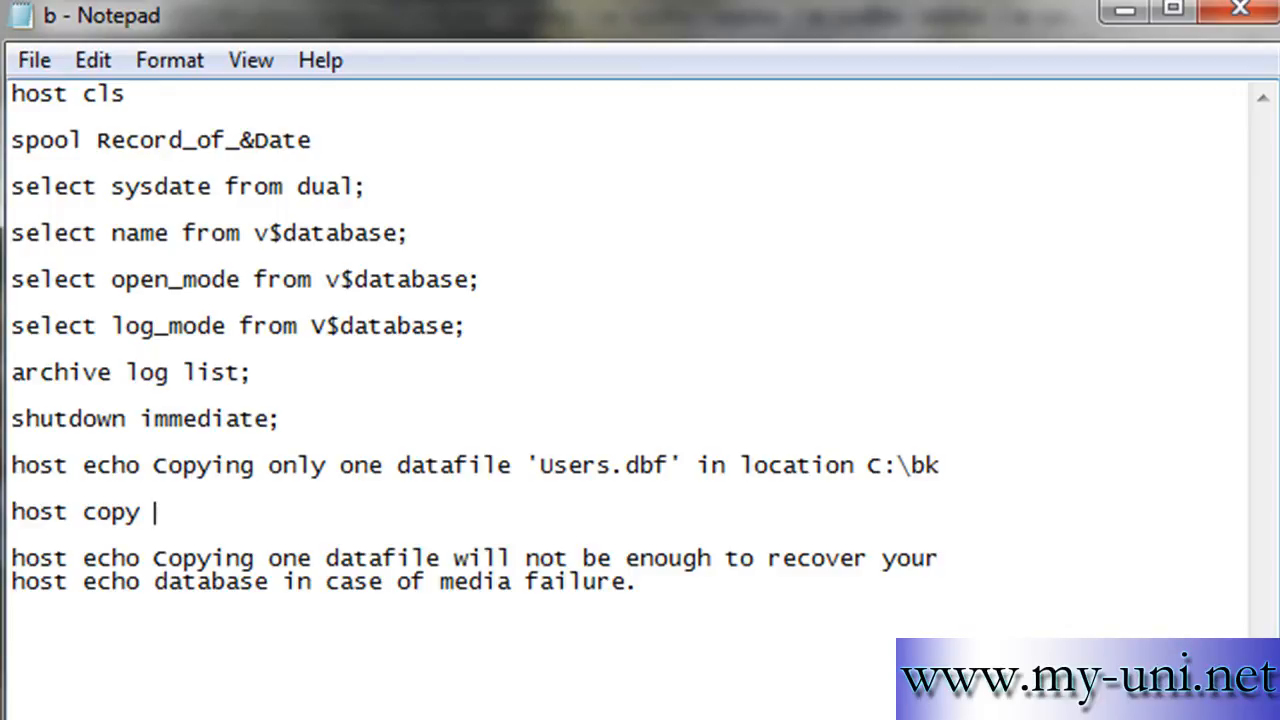
pyautogui.write('c:')
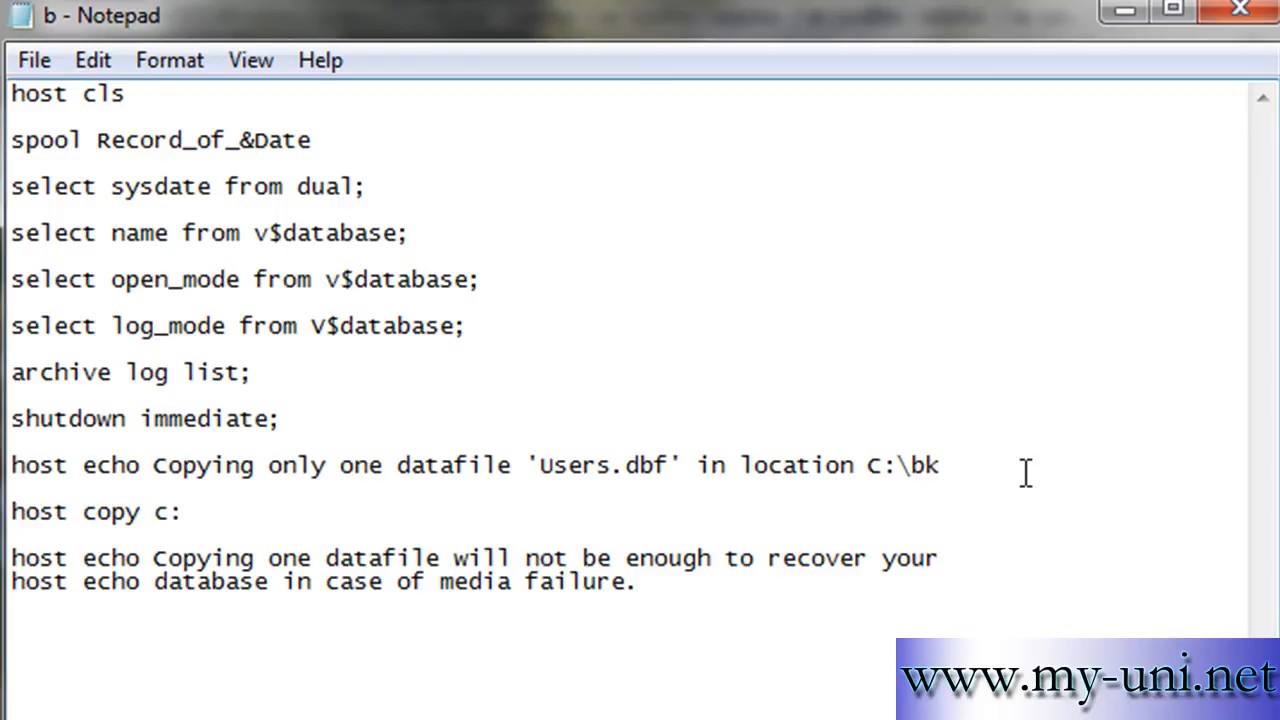
pyautogui.write('\\oracle')
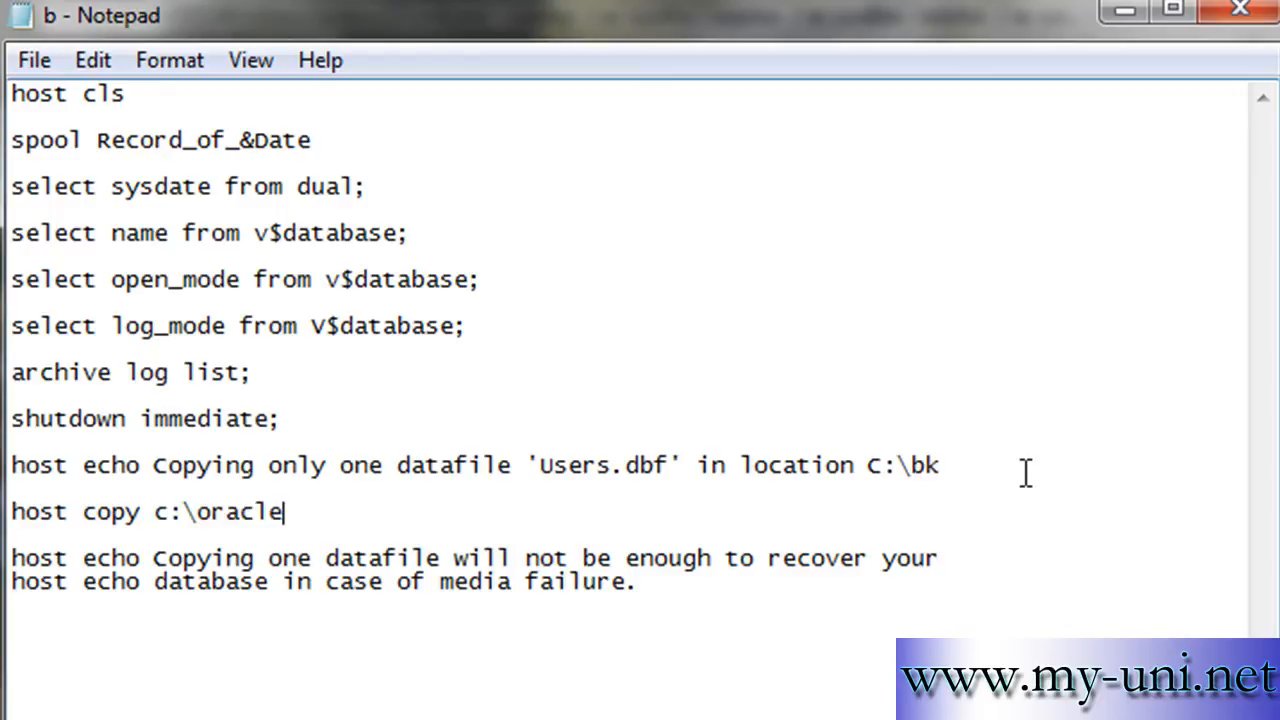
pyautogui.write('\\')
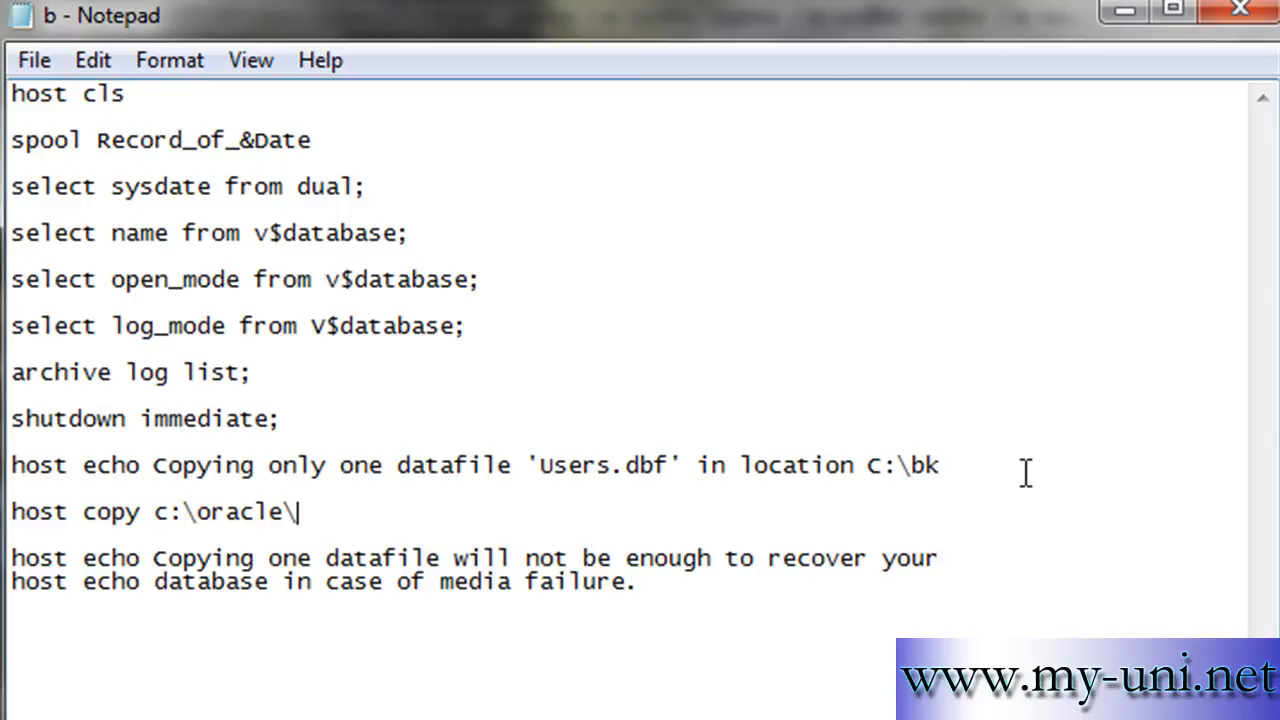
pyautogui.write('app\\')
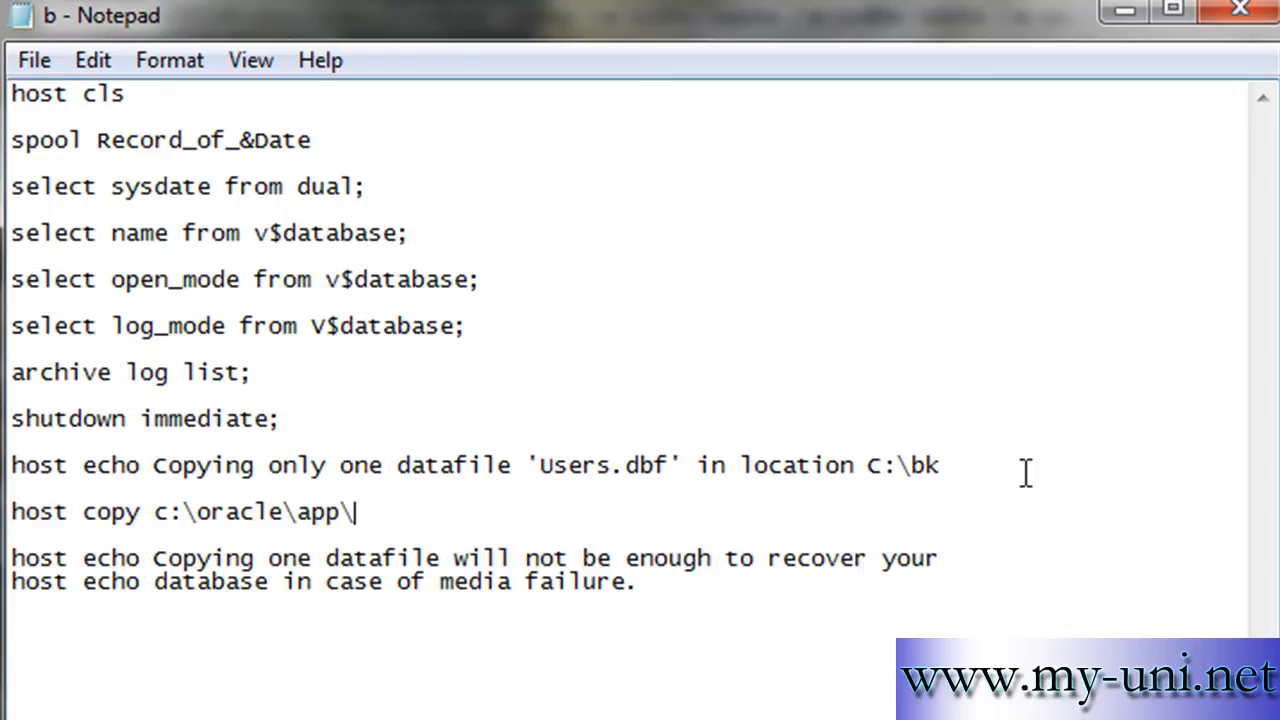
pyautogui.write('oracle')
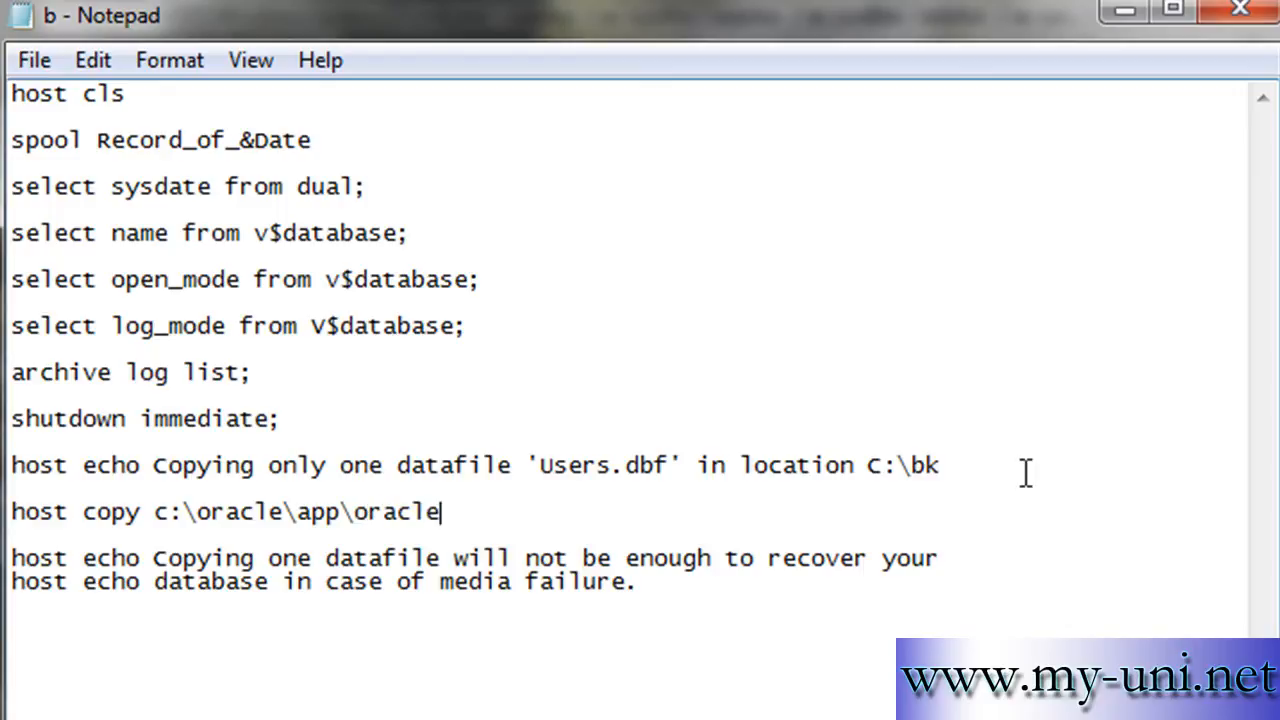
pyautogui.write('\\ora')
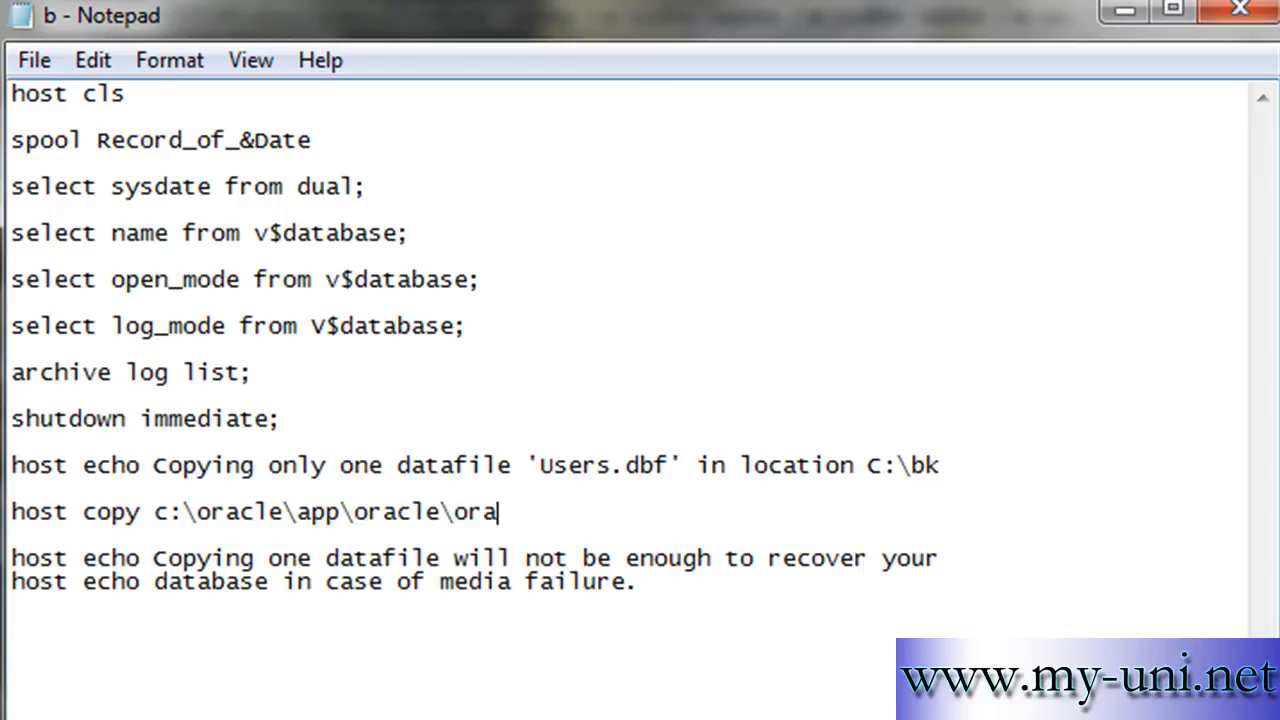
pyautogui.write('data\\xe')
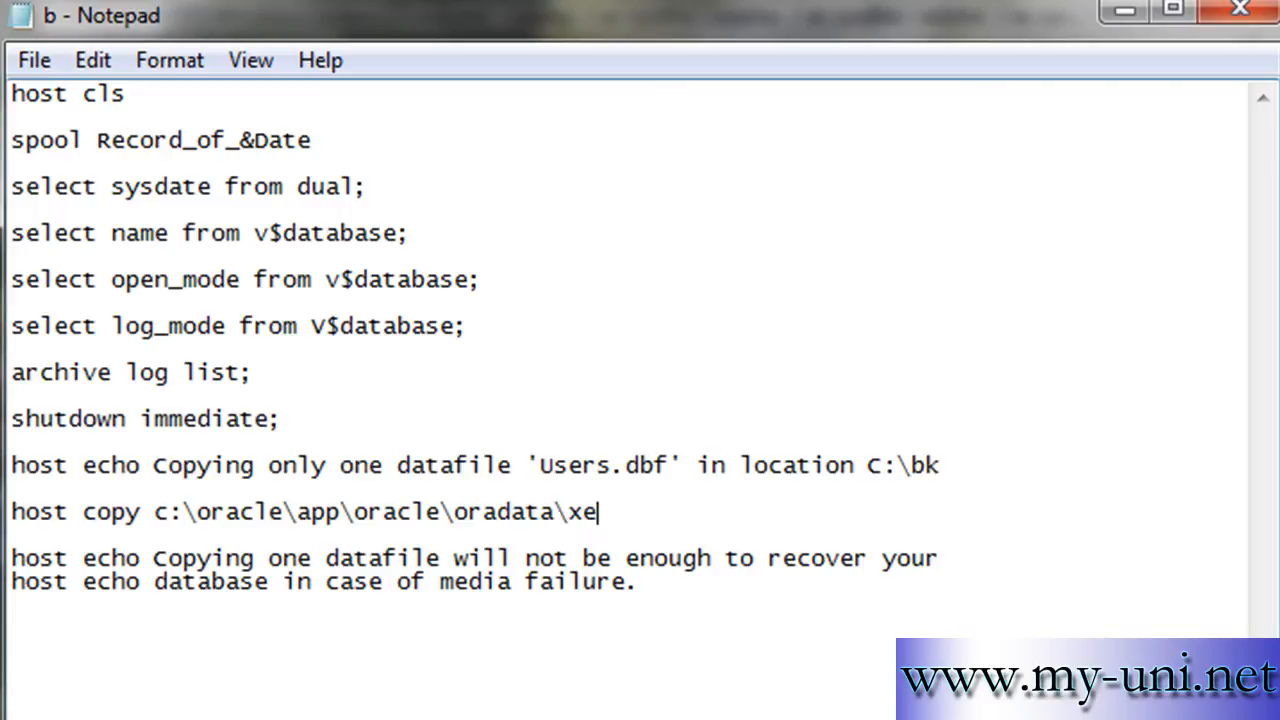
pyautogui.write('\\user')
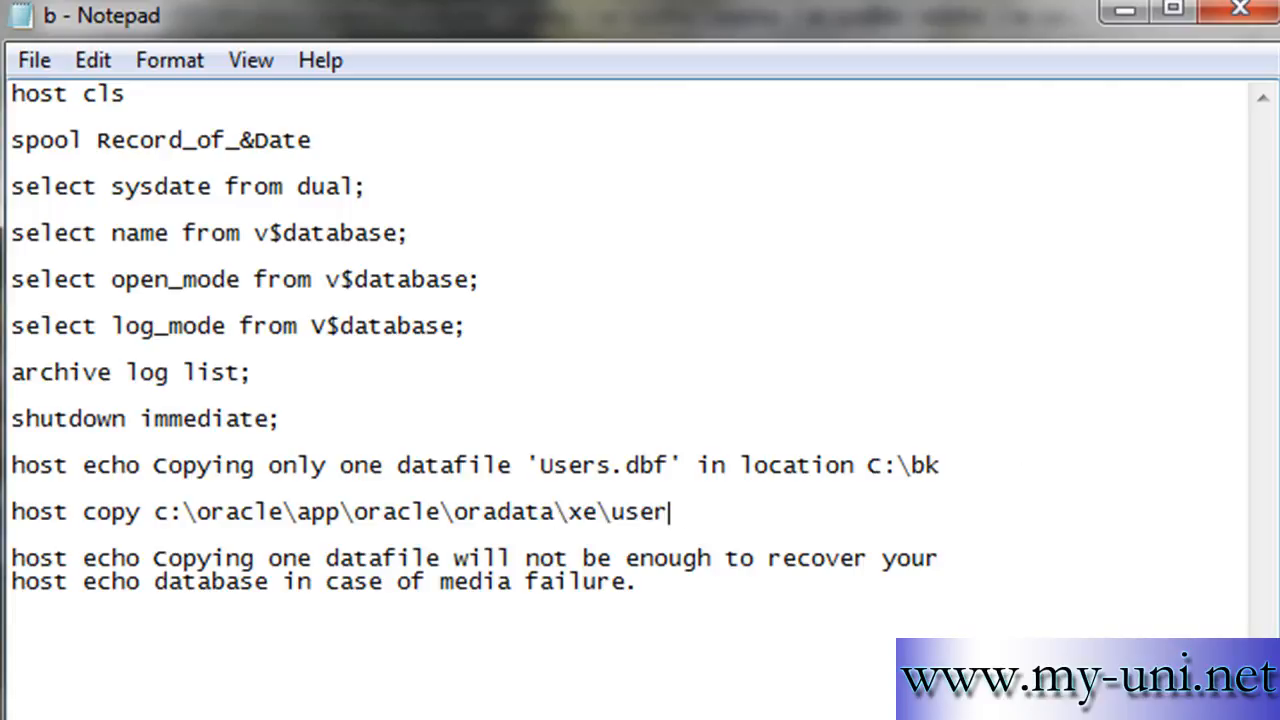
pyautogui.write('s.dbf')
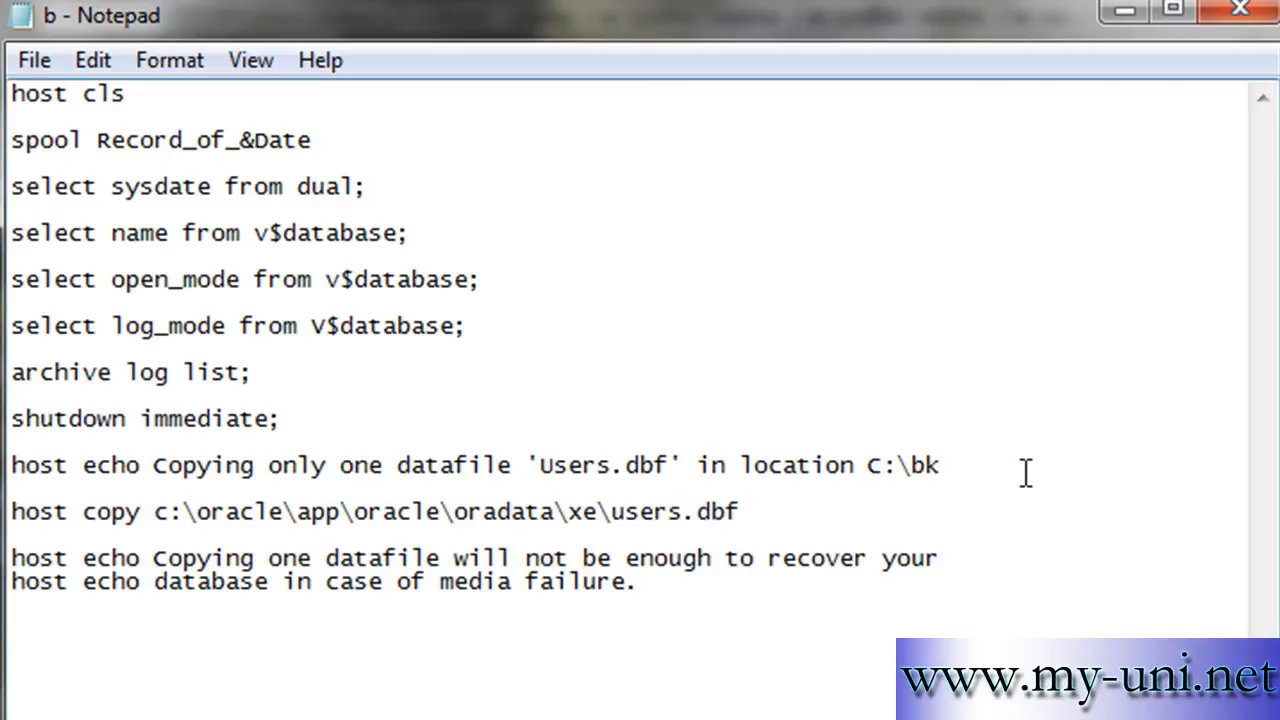
pyautogui.write('c')
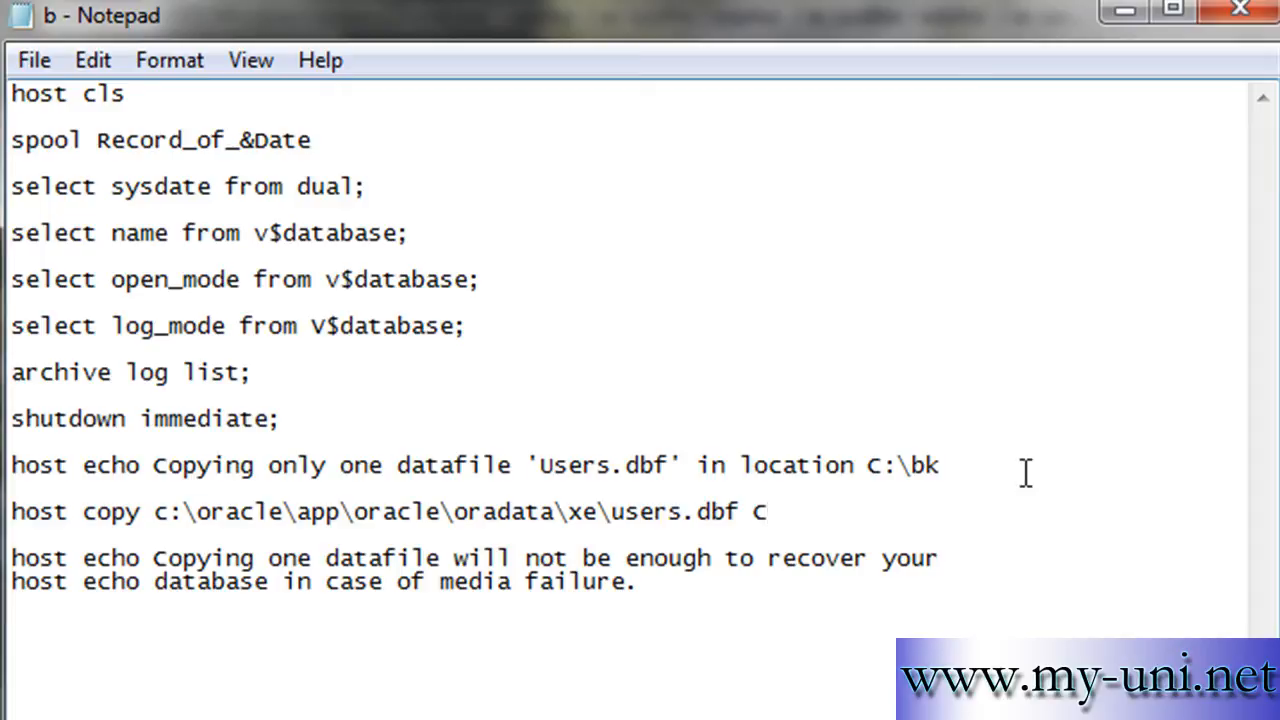
pyautogui.write(':\\')
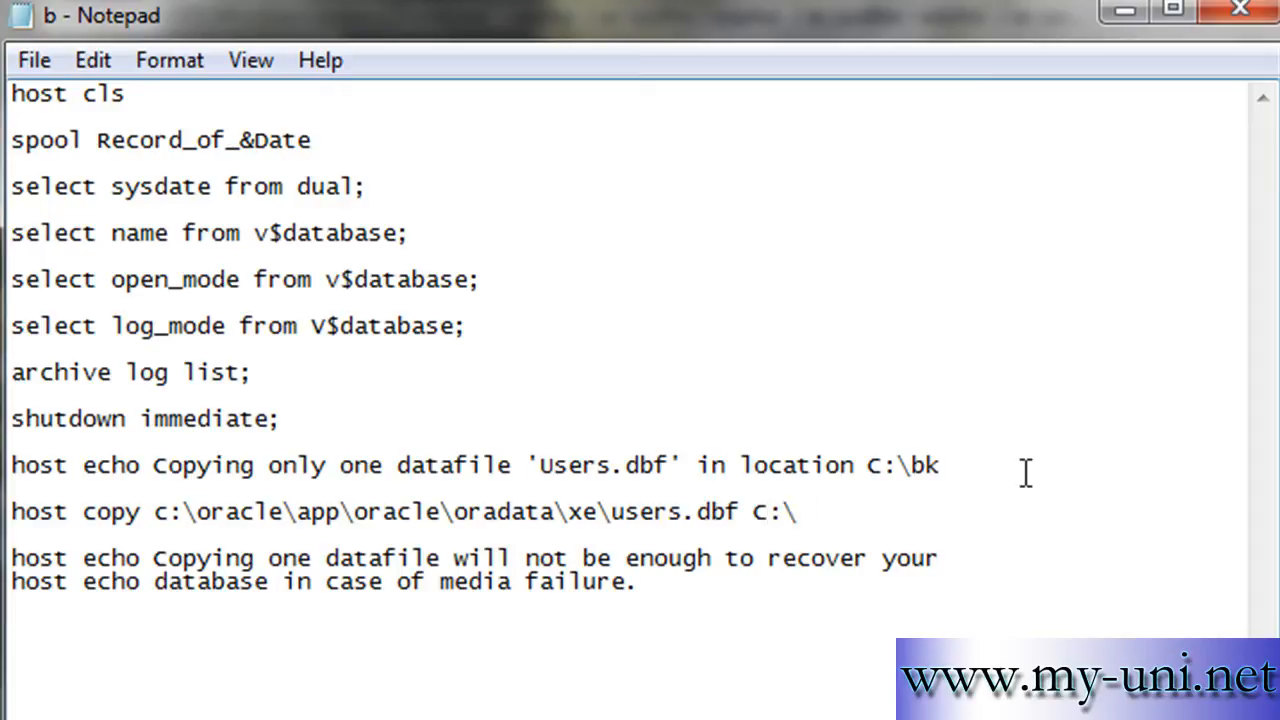
pyautogui.write('bk')
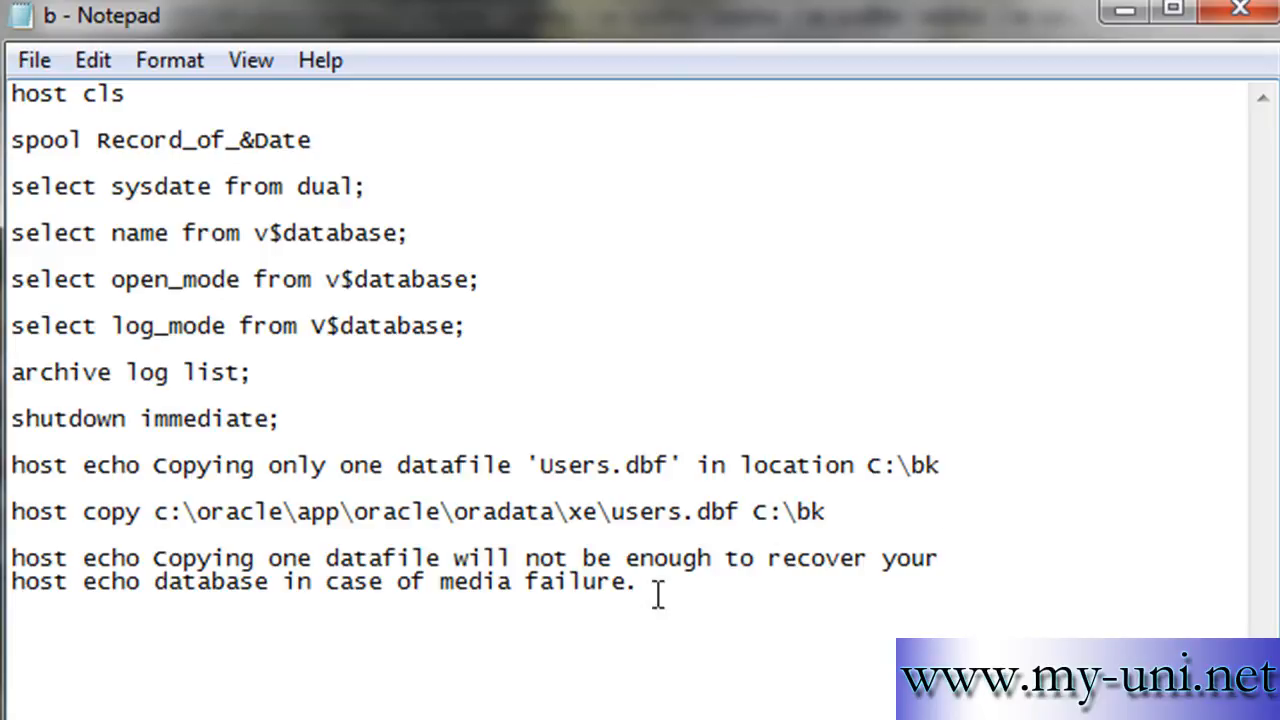
# - End the script with a 'startup' line and a 'spool off' line
pyautogui.write('startup data')
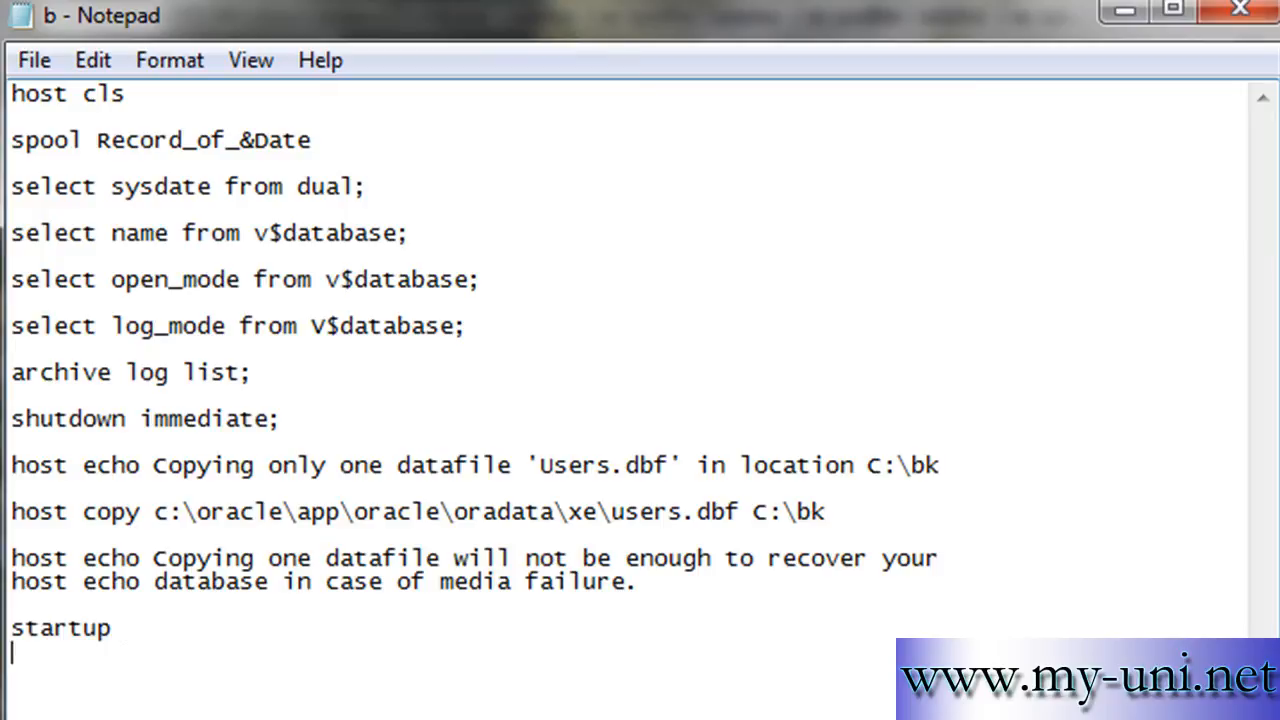
pyautogui.write('spool')
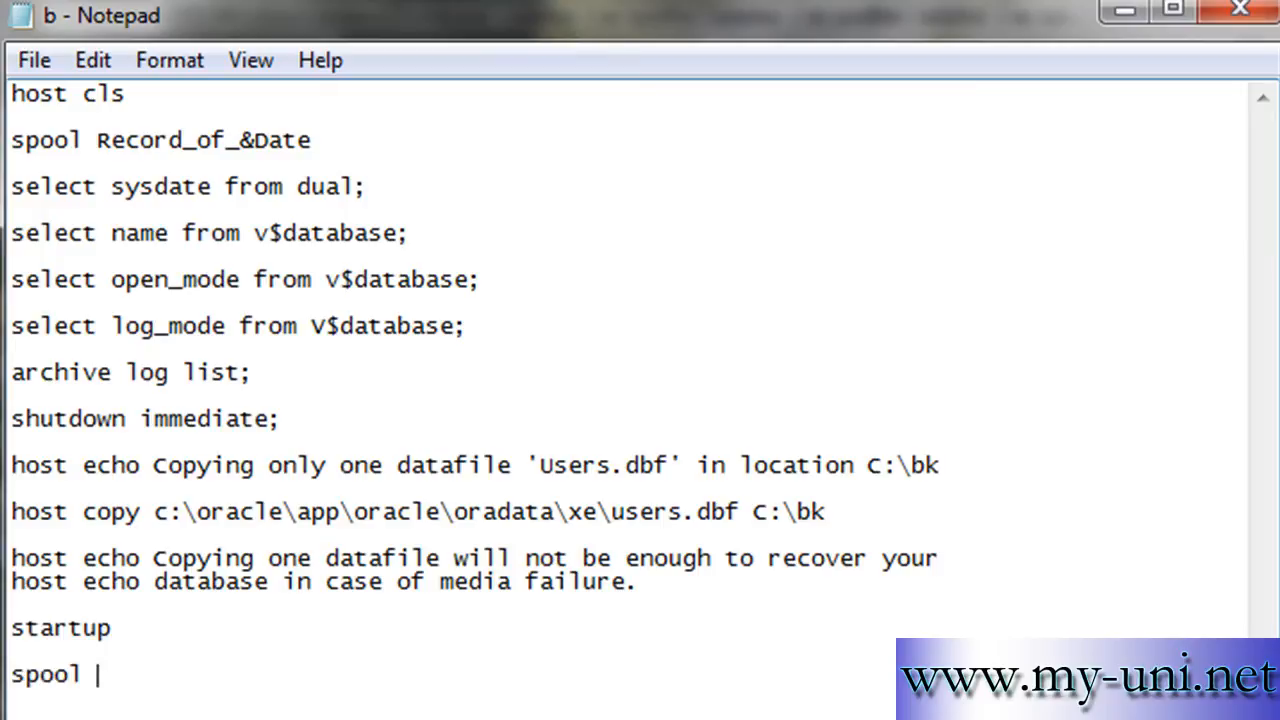
pyautogui.write('off')
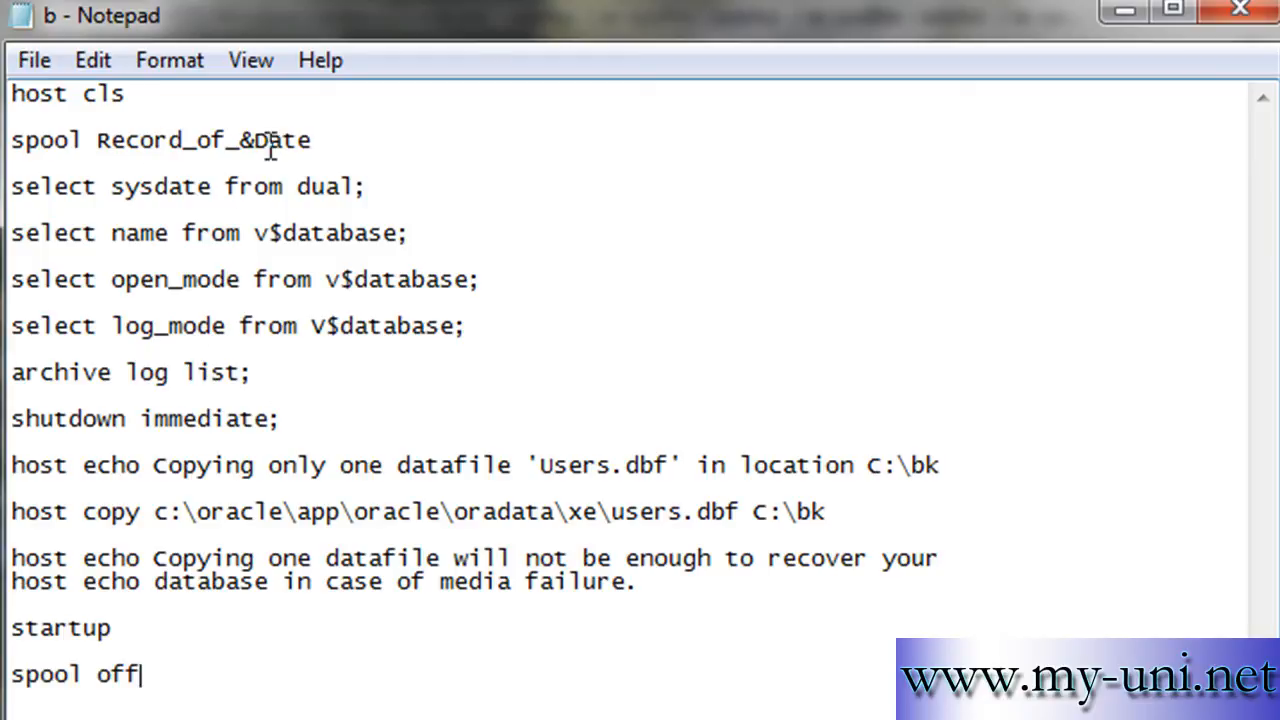
pyautogui.moveTo(378, 364)
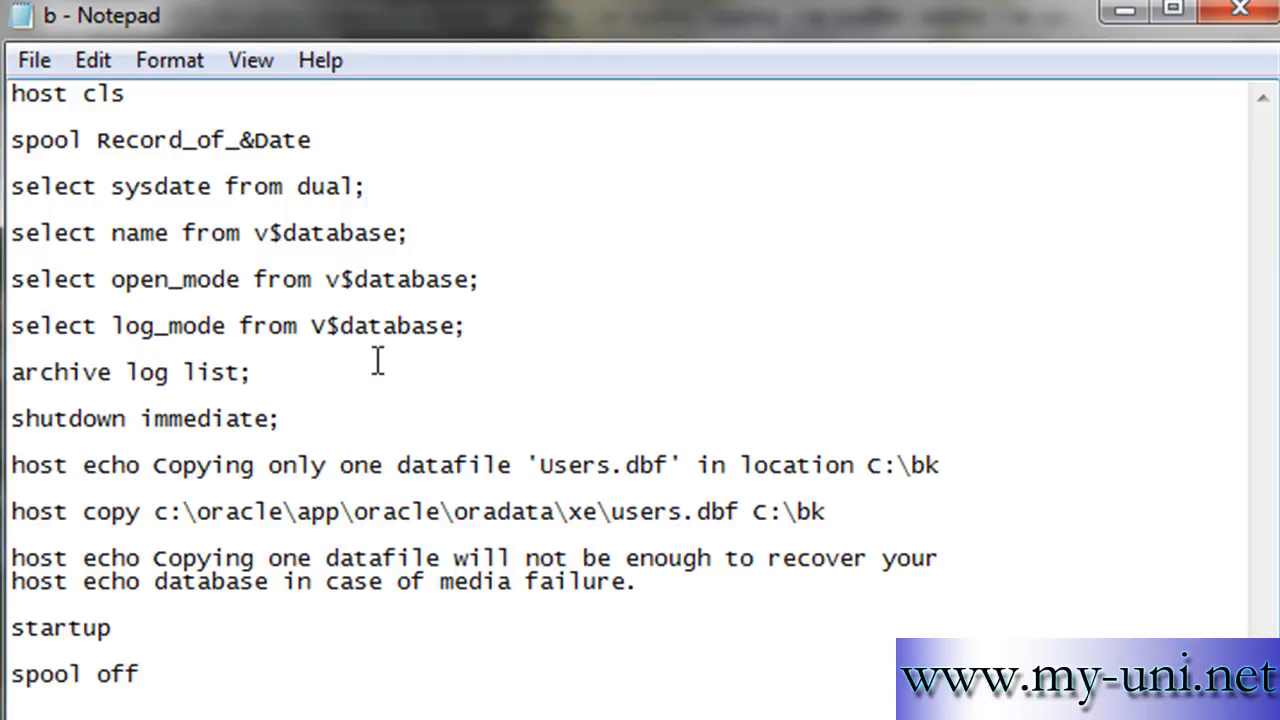
pyautogui.moveTo(368, 340)
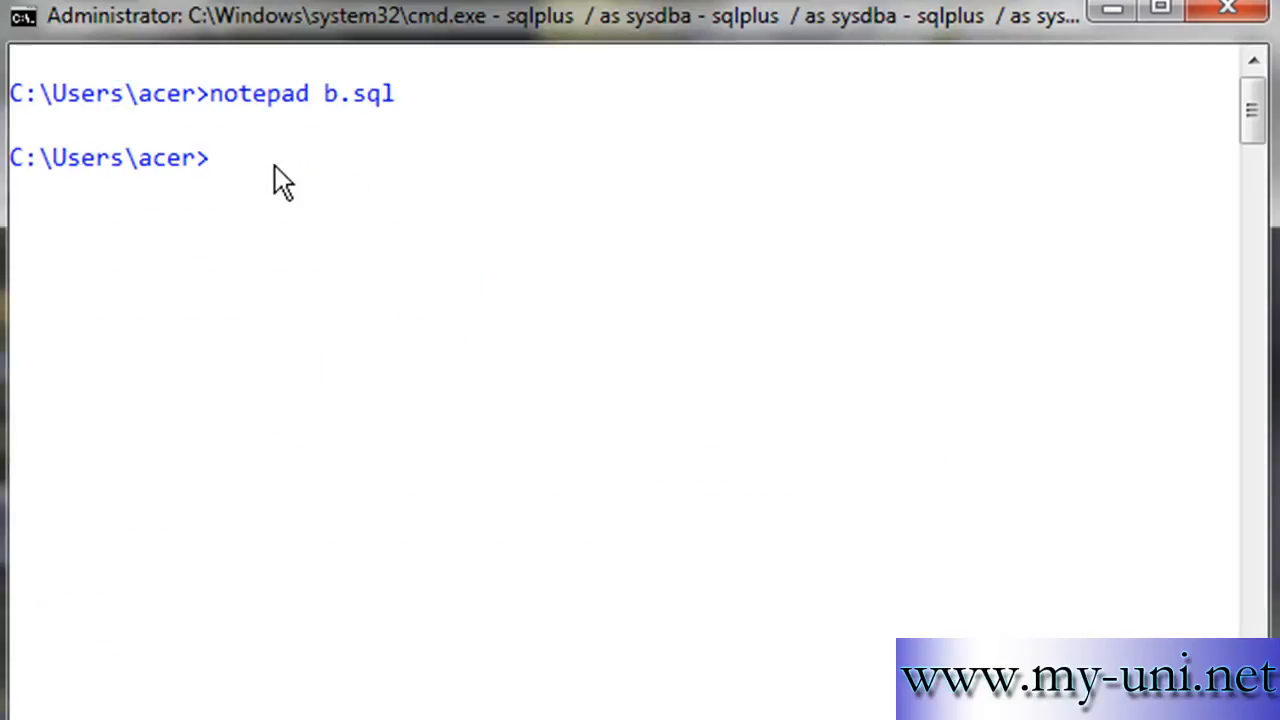
pyautogui.moveTo(380, 217)
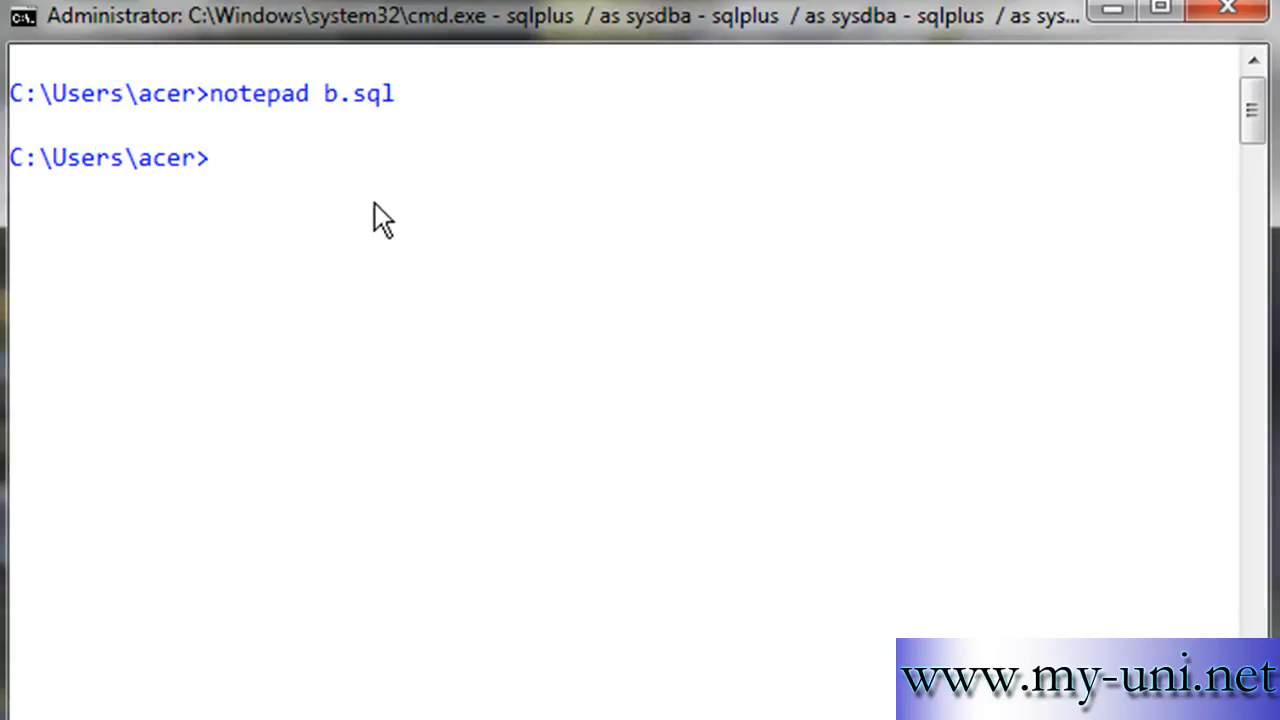
# - Launch 'sqlplus / as sysdba' from the Command Prompt
pyautogui.write('sq')
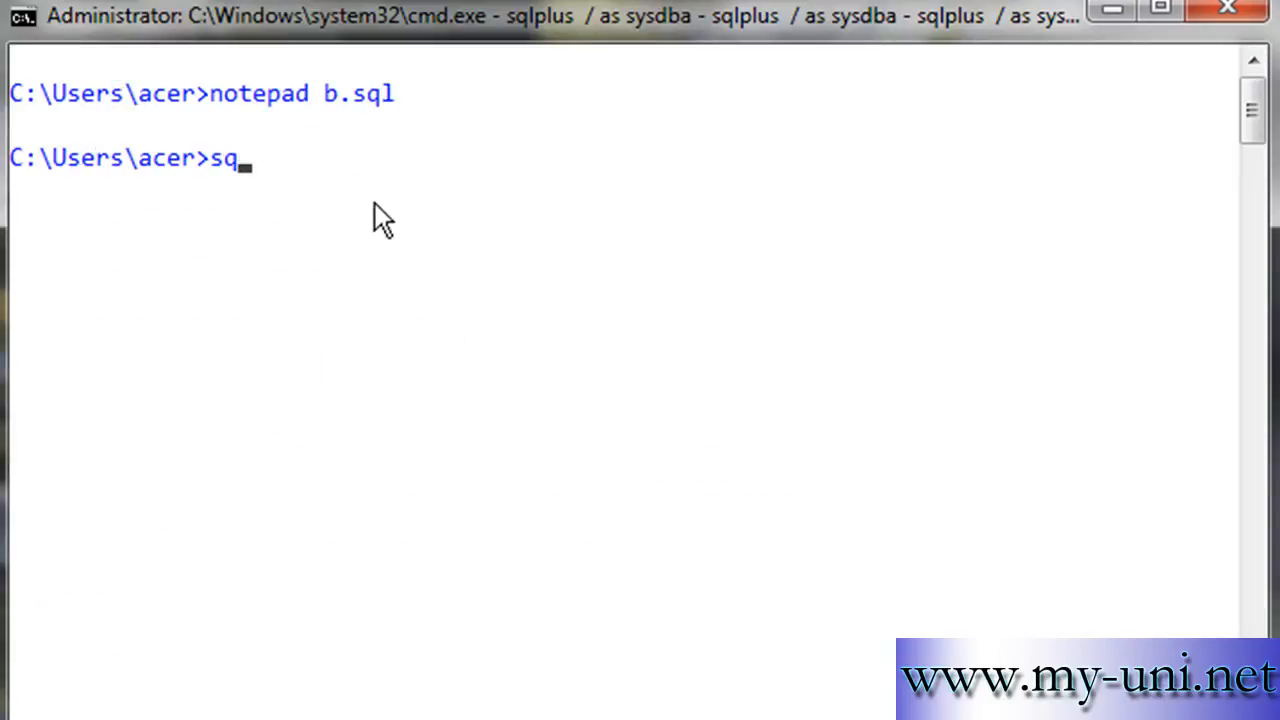
pyautogui.write('lplus')
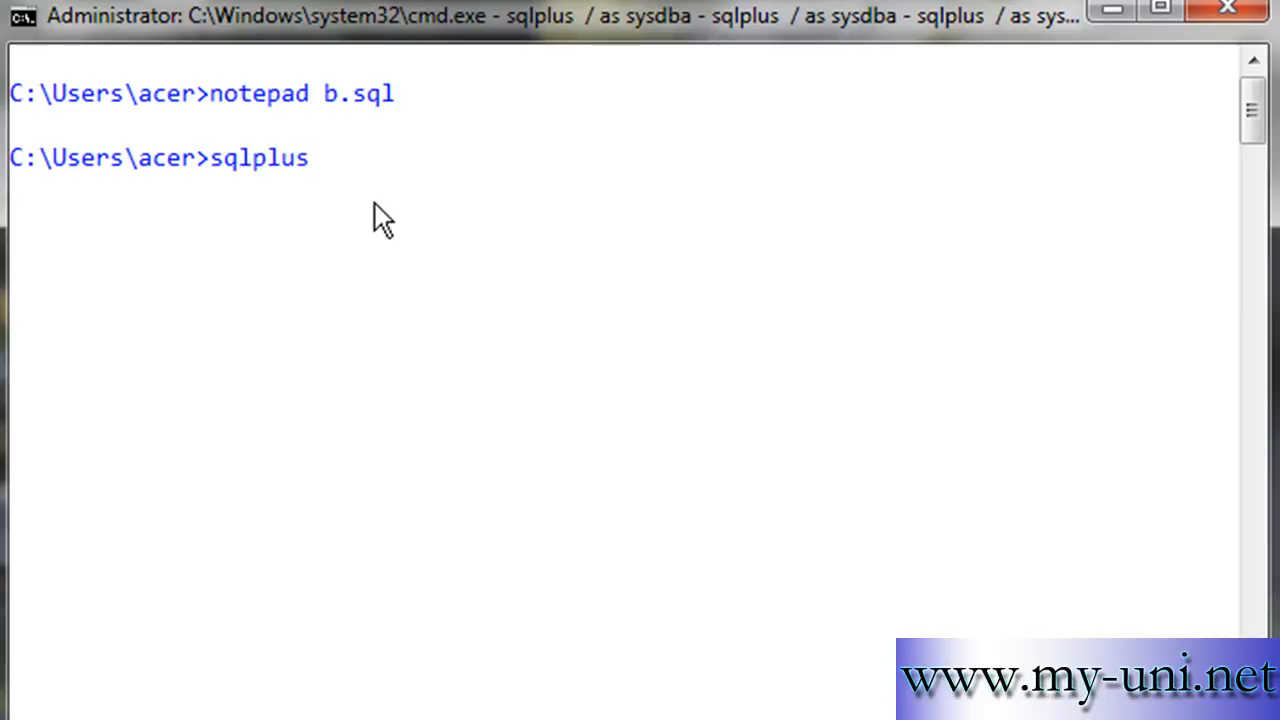
pyautogui.write('/ as sysdba')
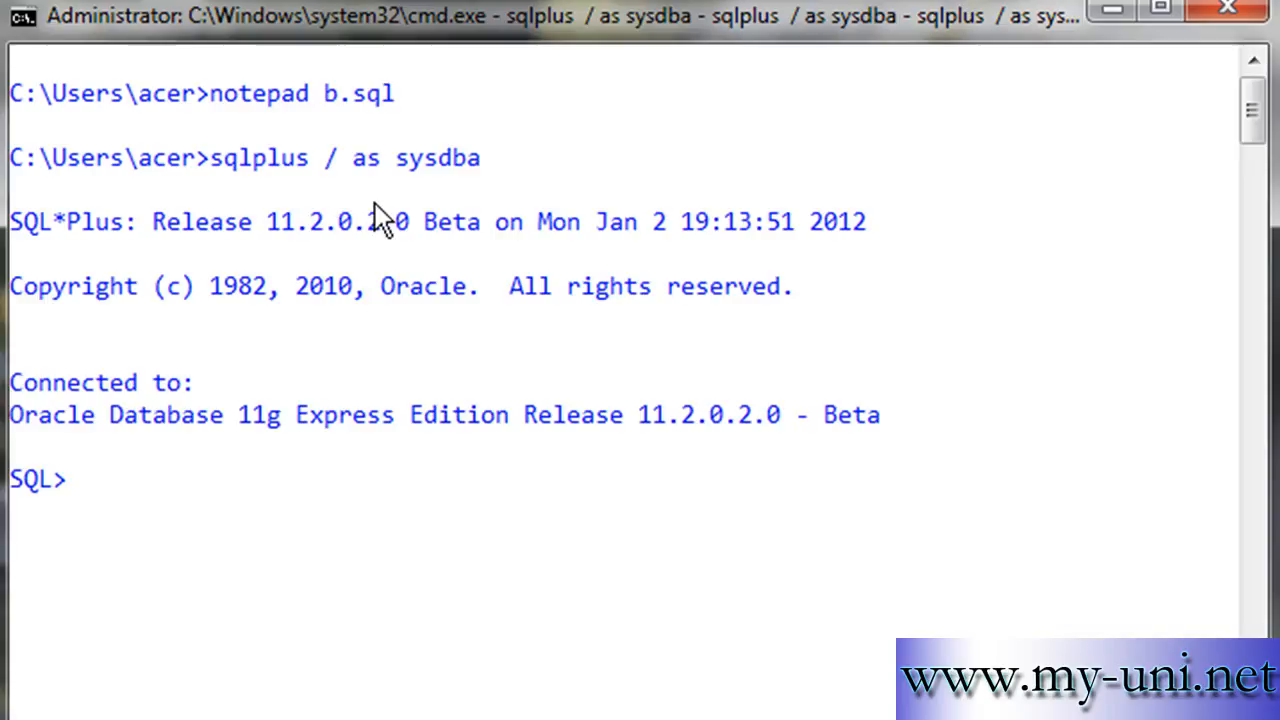
pyautogui.moveTo(1228, 289)
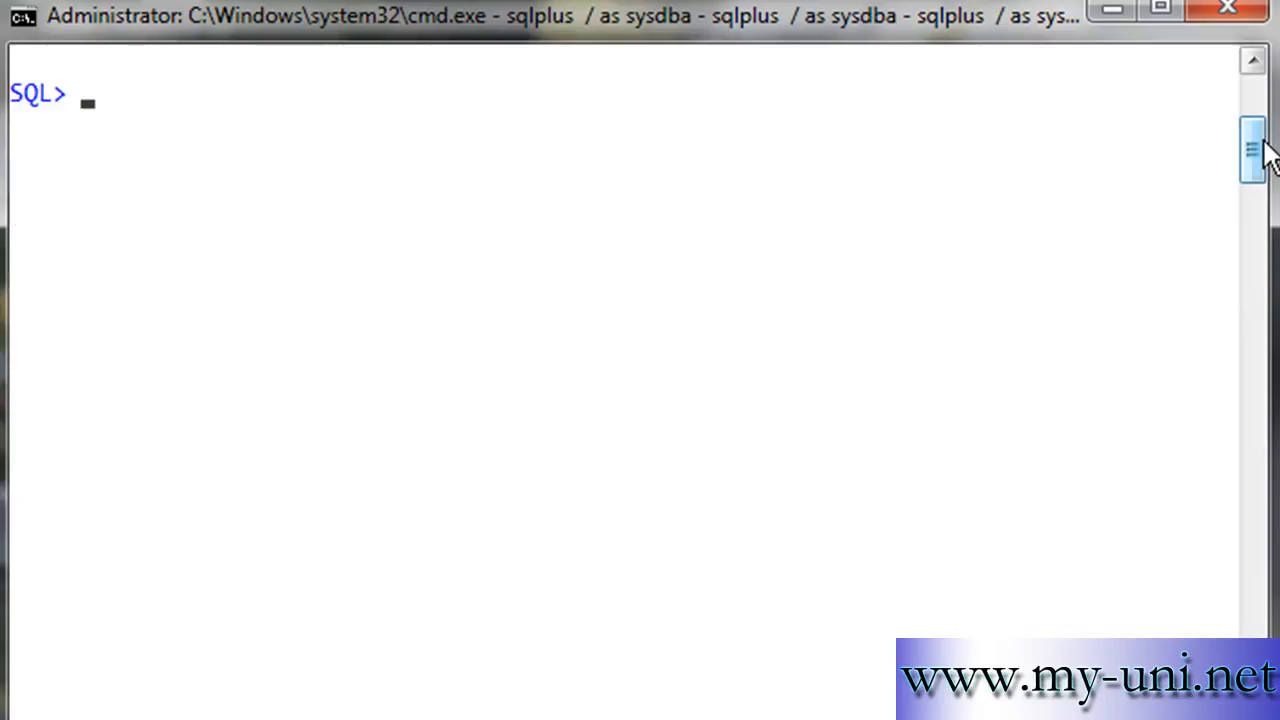
# - Run @b.sql in SQL*Plus and enter 02 at the date prompt
pyautogui.write('@ b')
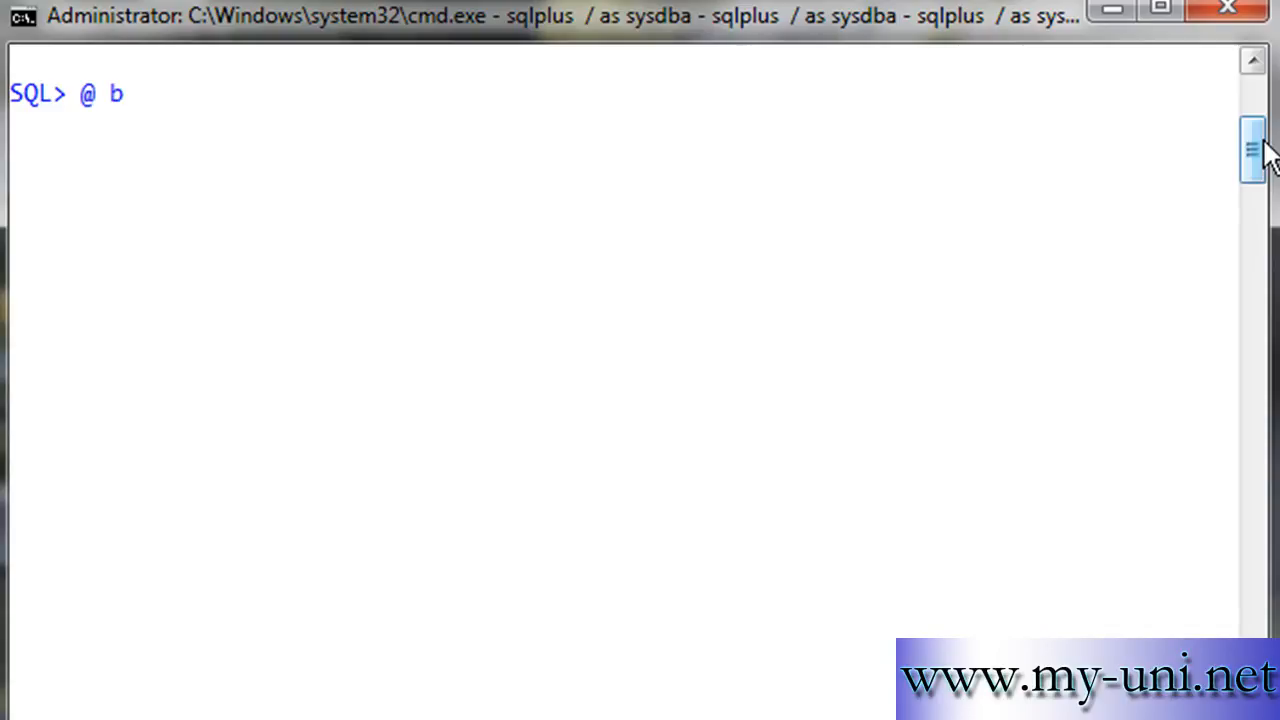
pyautogui.write('.s')
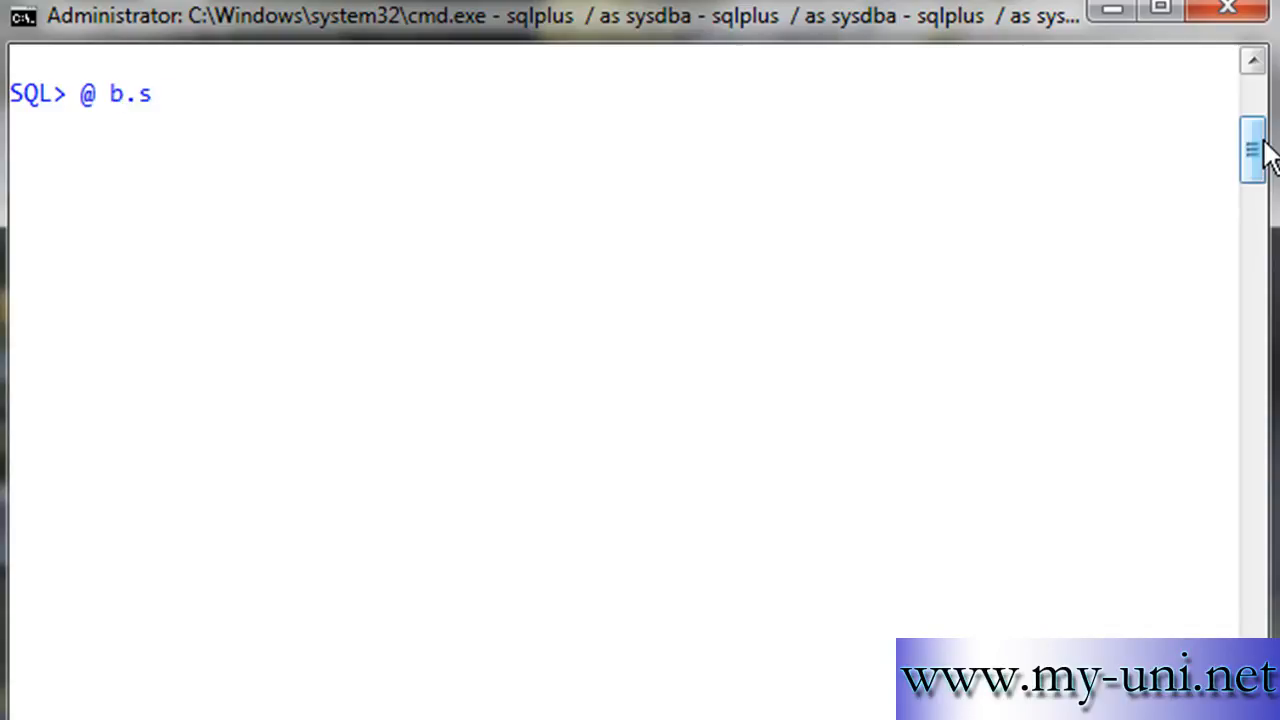
pyautogui.write('ql')
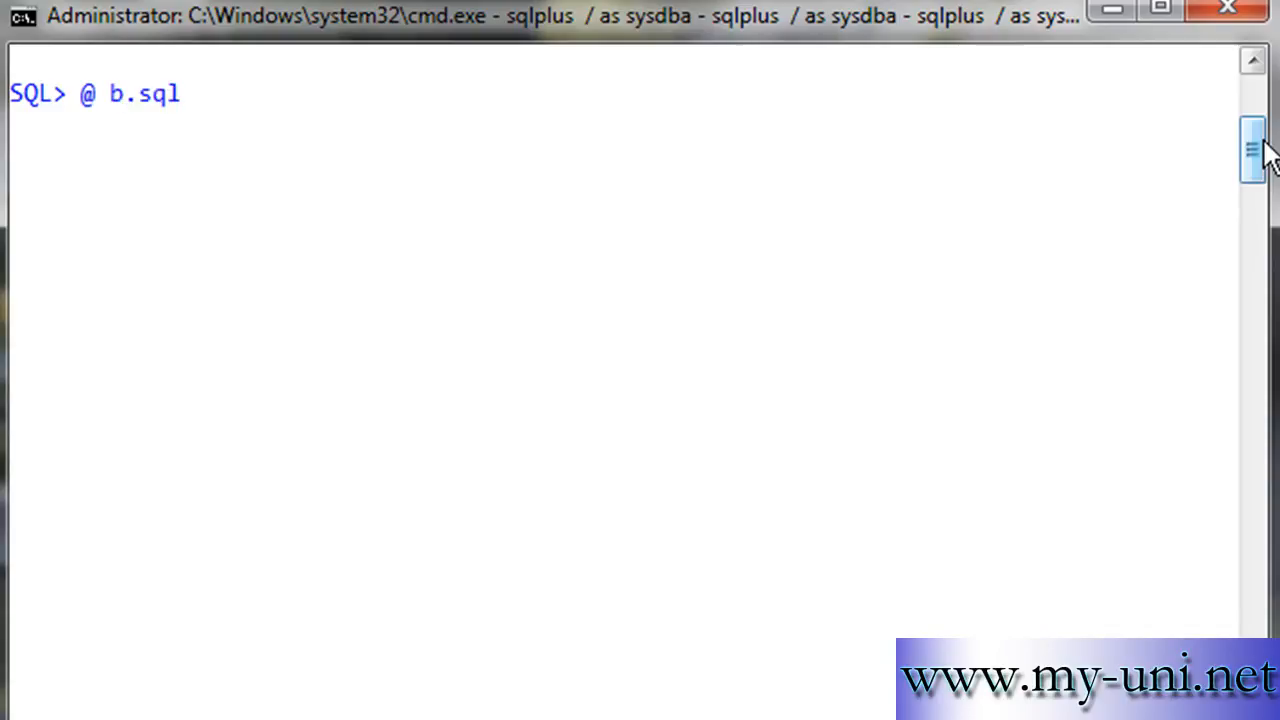
pyautogui.moveTo(652, 133)
pyautogui.write('02')
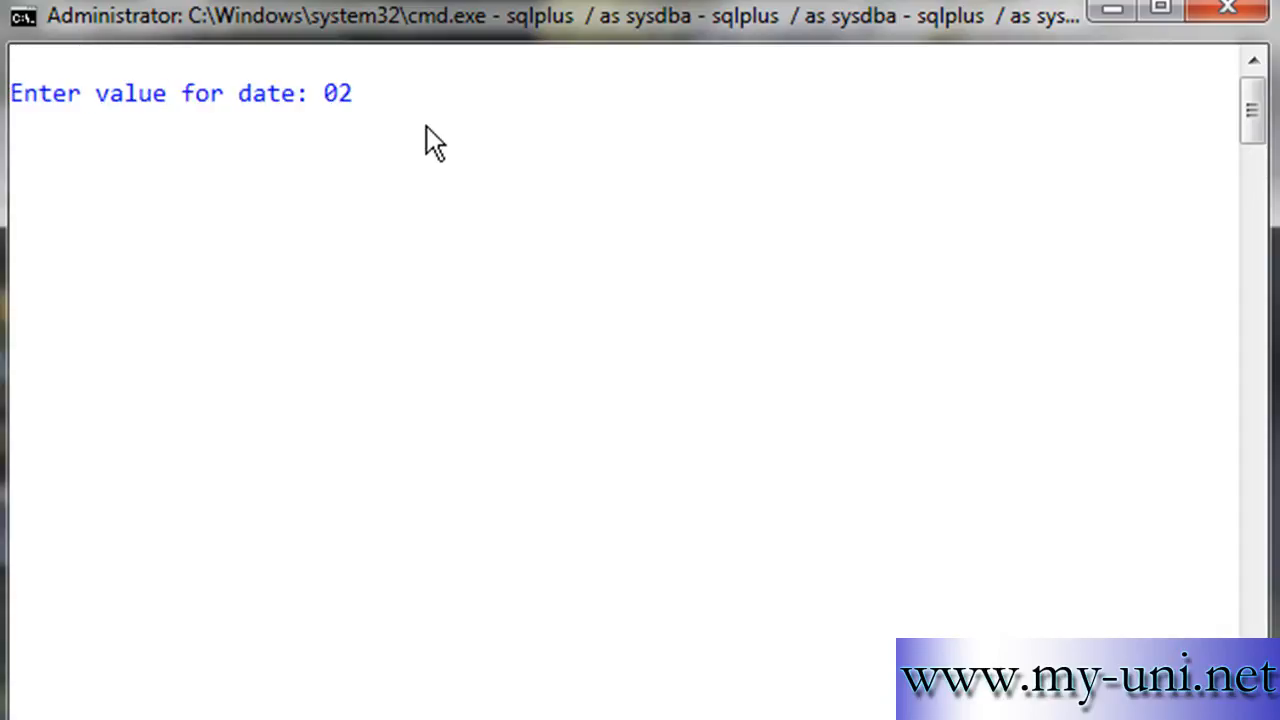
pyautogui.write('012')
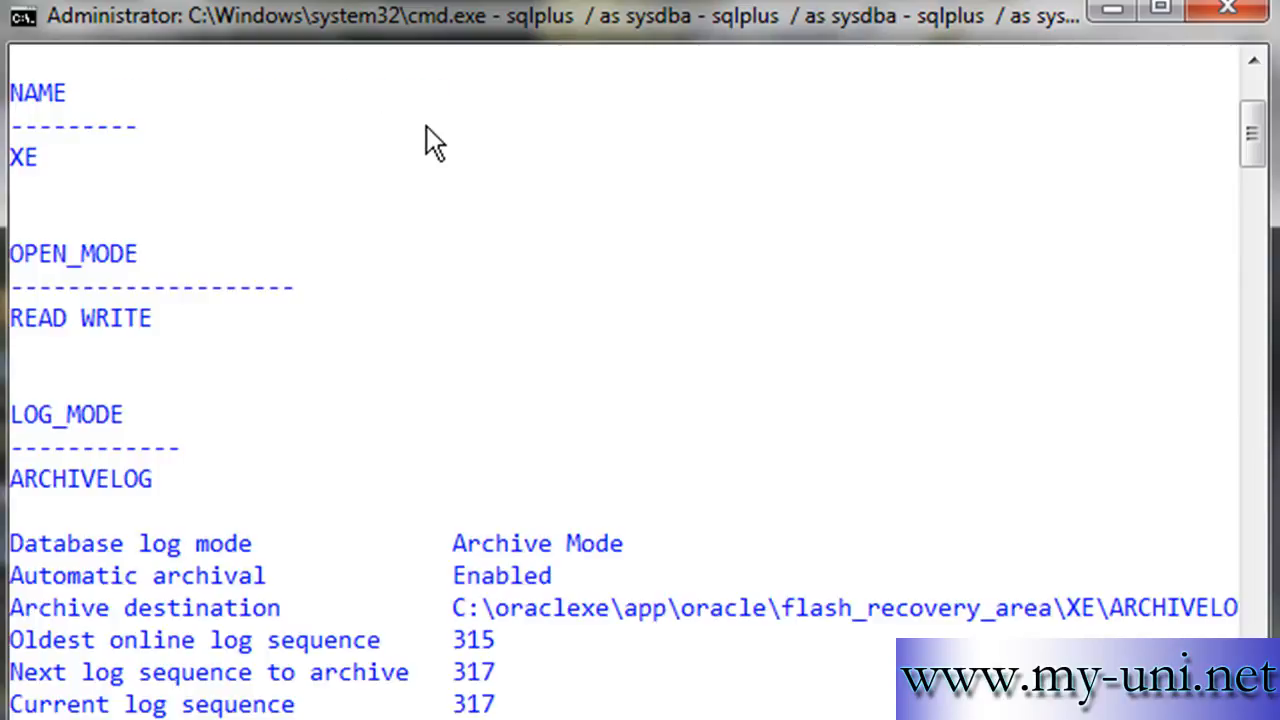
pyautogui.moveTo(42, 124)
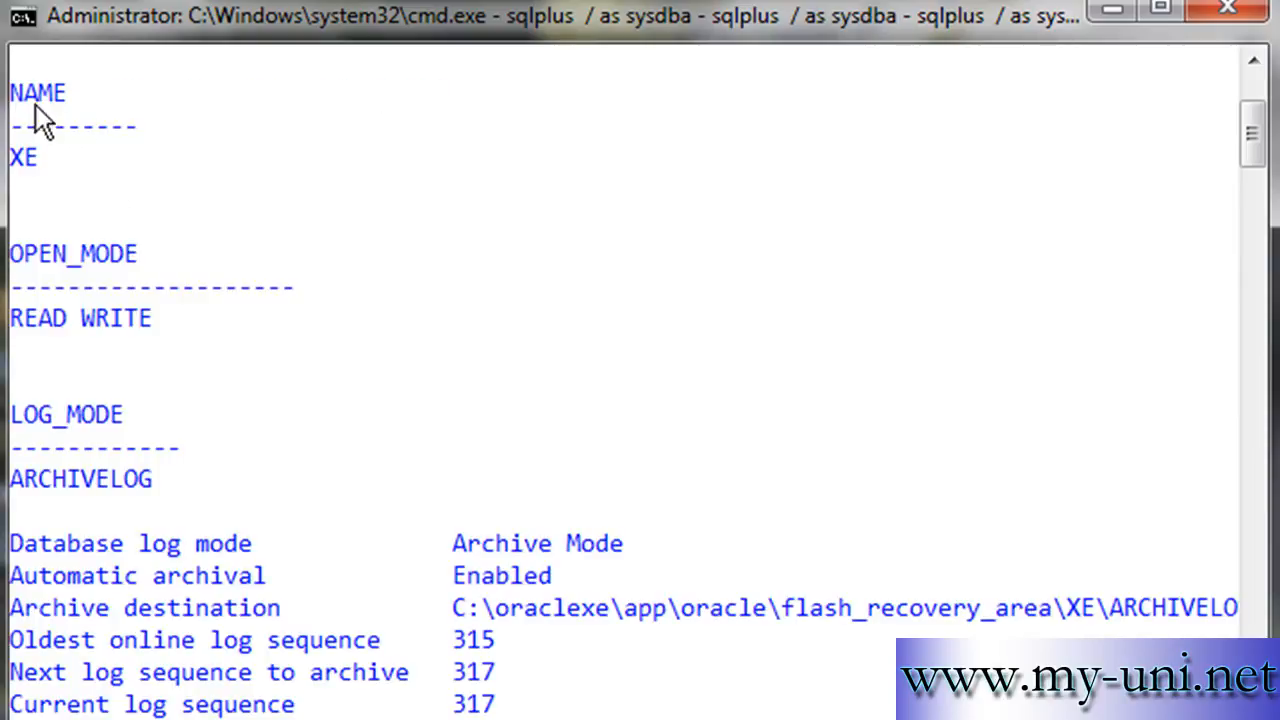
pyautogui.moveTo(100, 285)
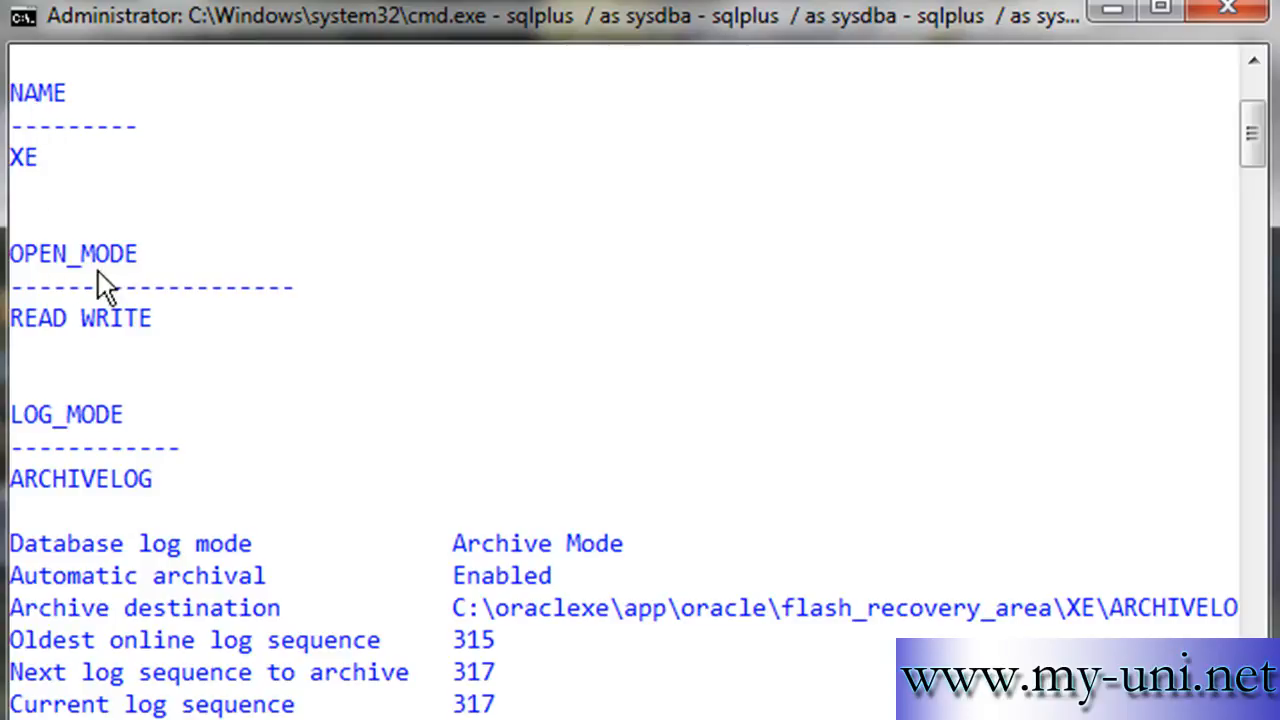
pyautogui.moveTo(130, 357)
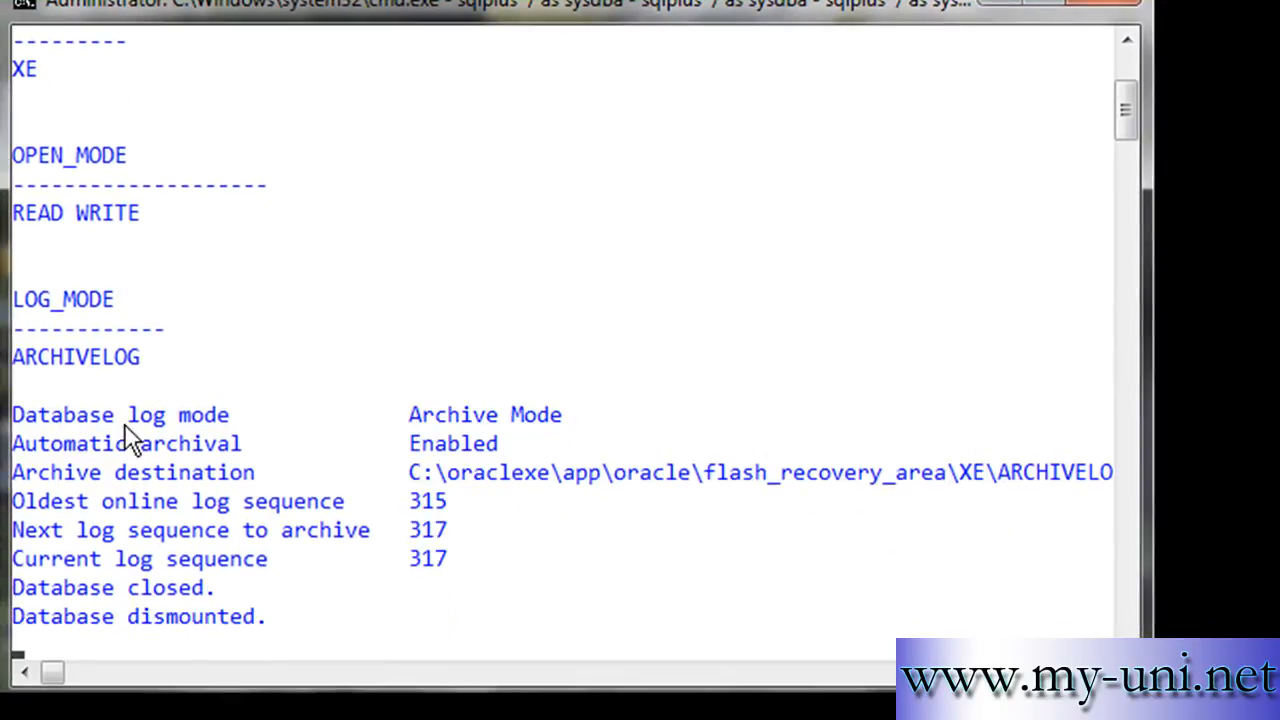
pyautogui.moveTo(867, 500)
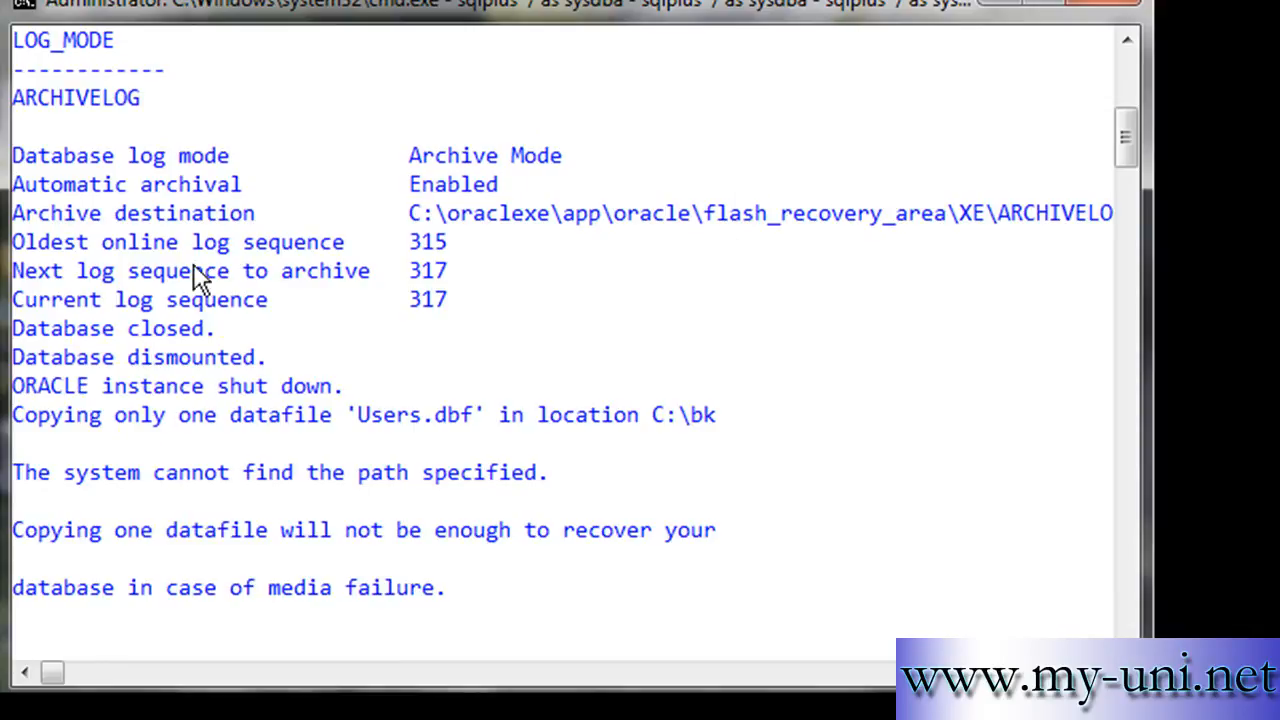
pyautogui.moveTo(85, 328)
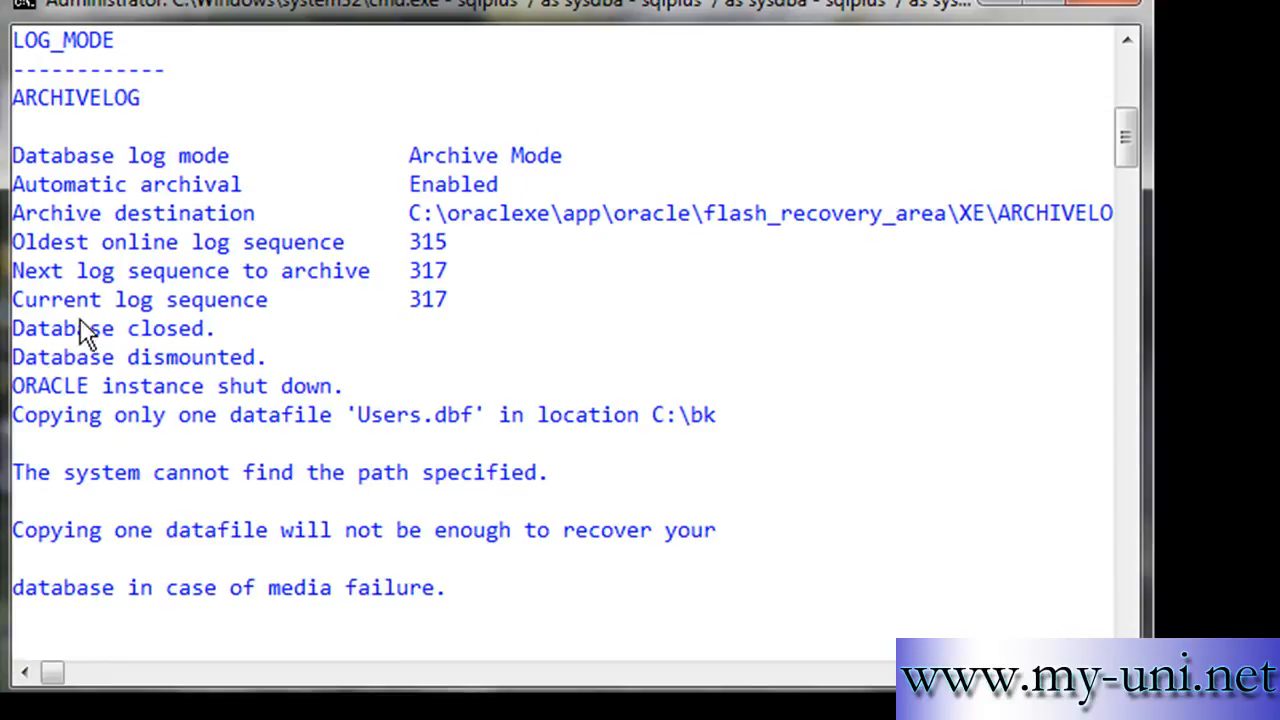
pyautogui.moveTo(68, 350)
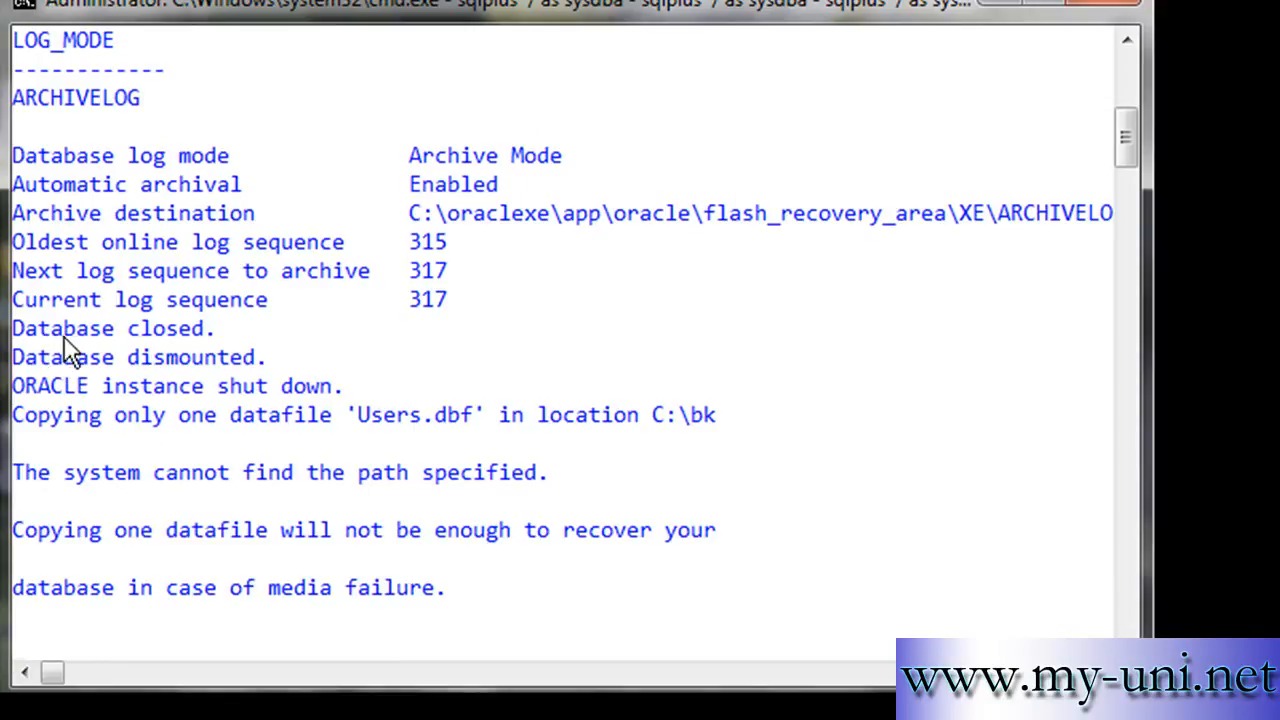
pyautogui.moveTo(290, 436)
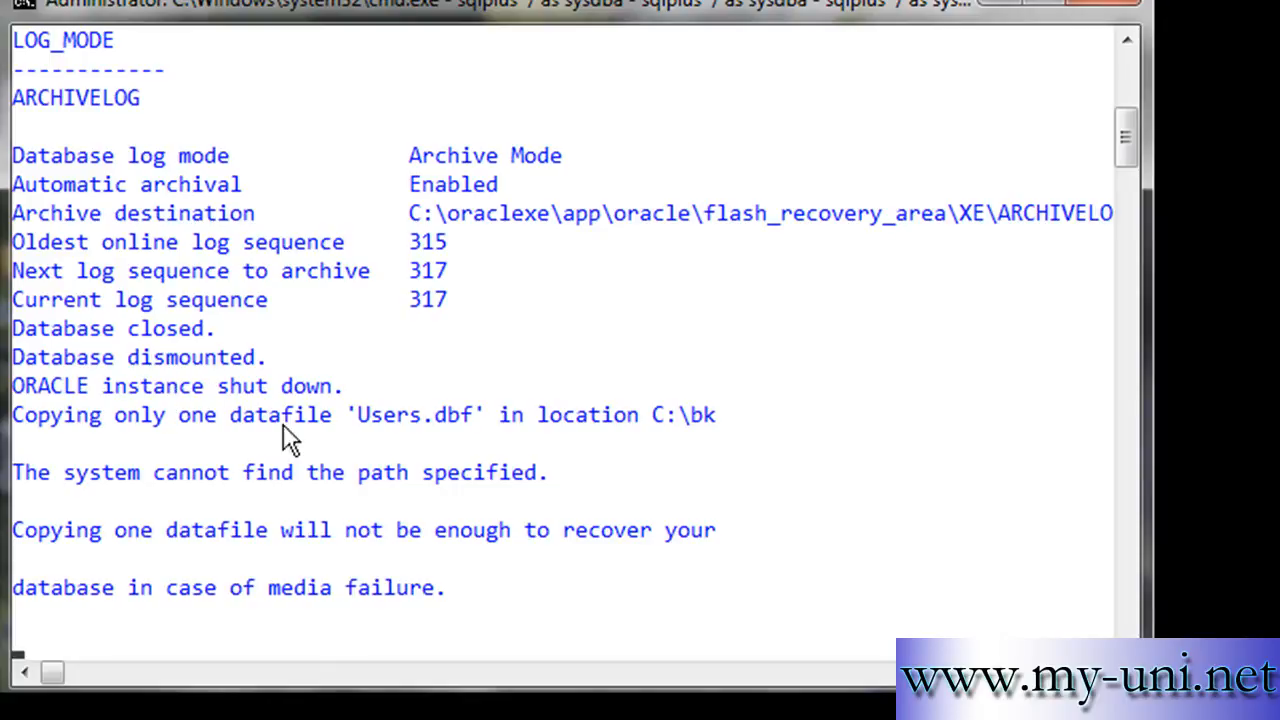
pyautogui.moveTo(415, 442)
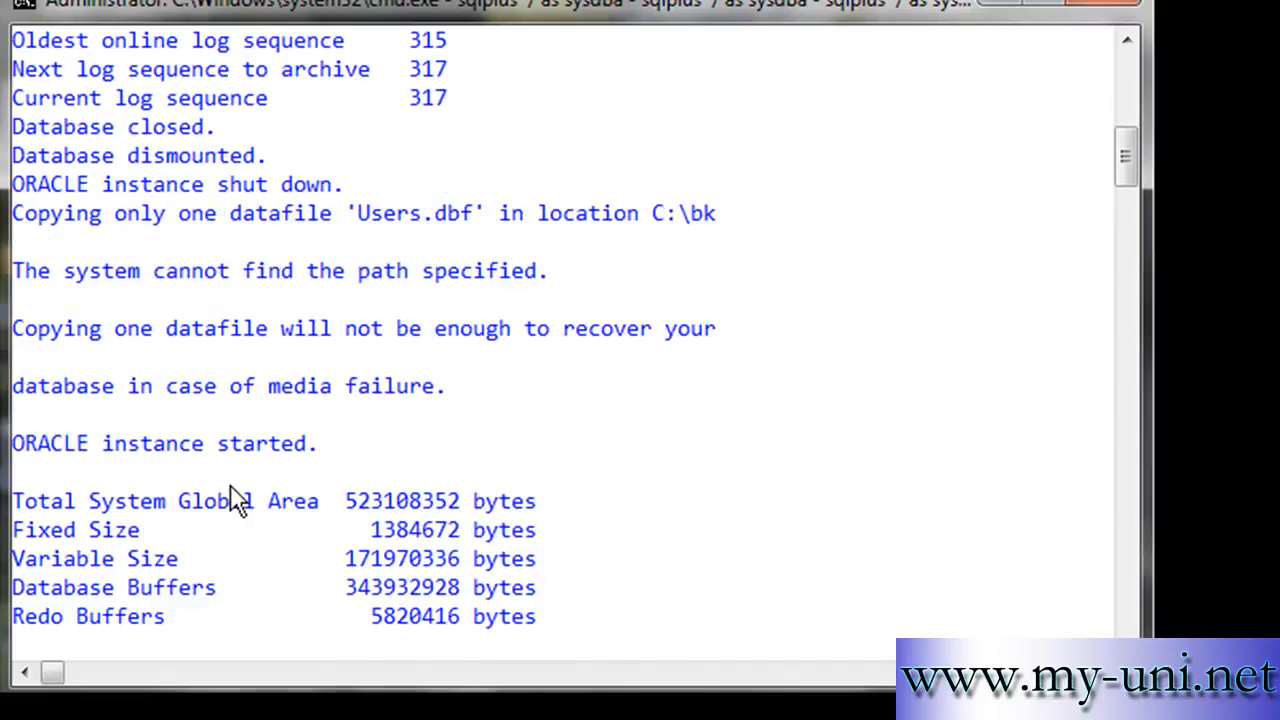
pyautogui.moveTo(68, 295)
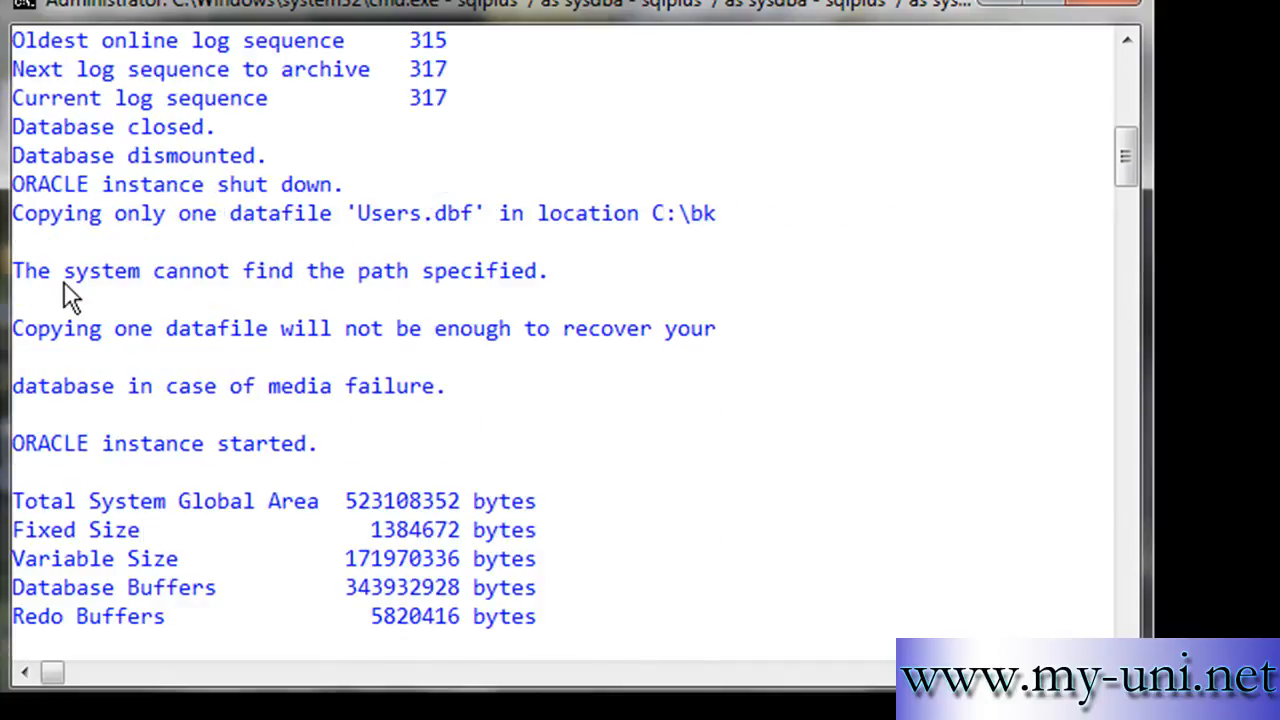
pyautogui.moveTo(395, 290)
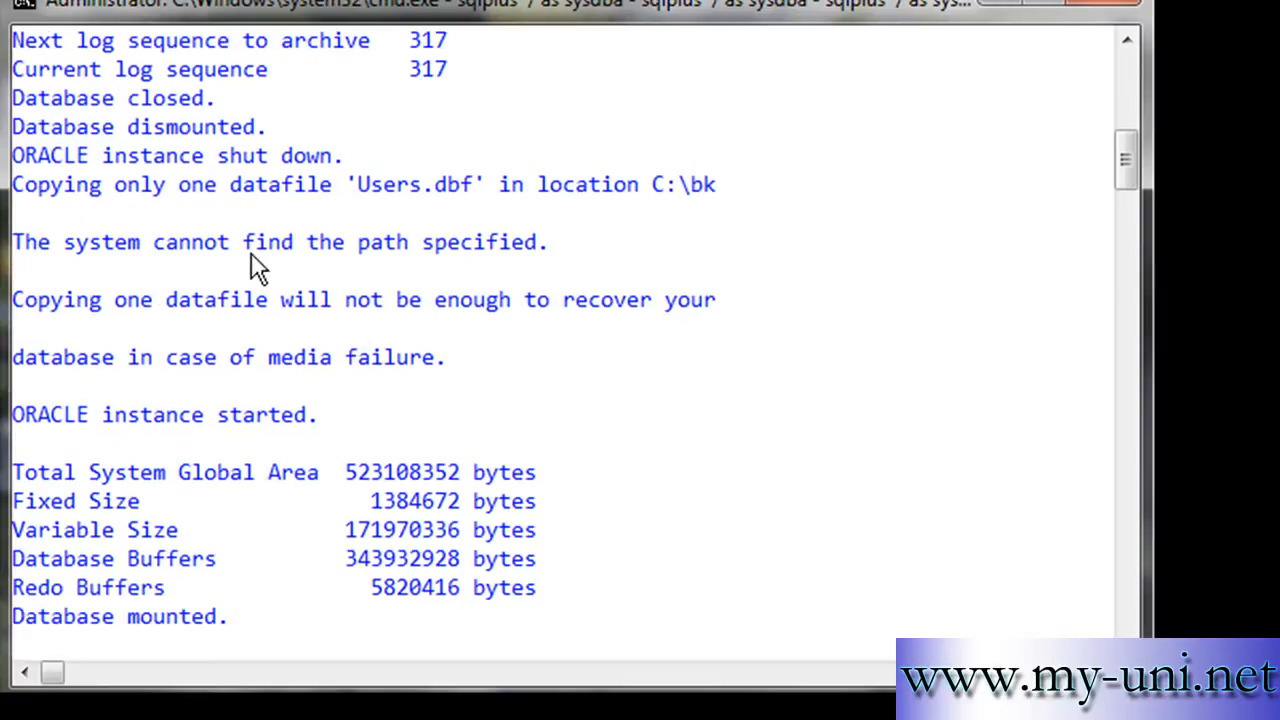
pyautogui.moveTo(308, 608)
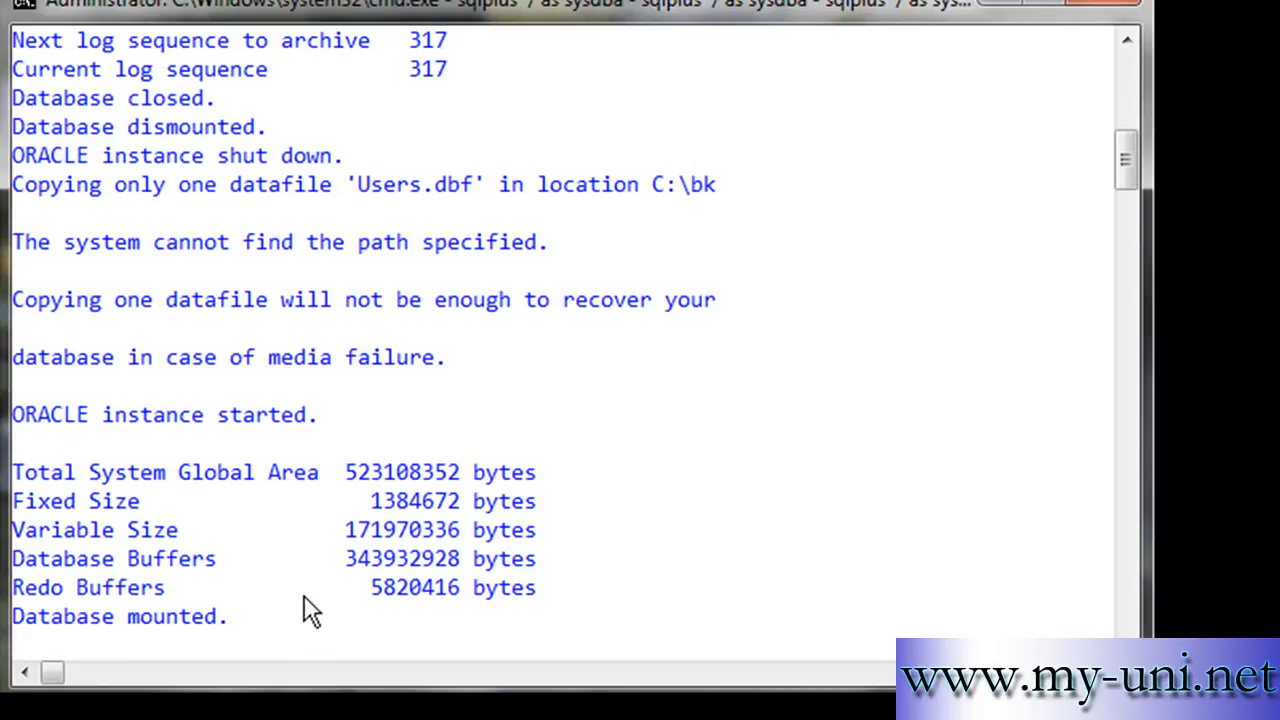
pyautogui.moveTo(290, 274)
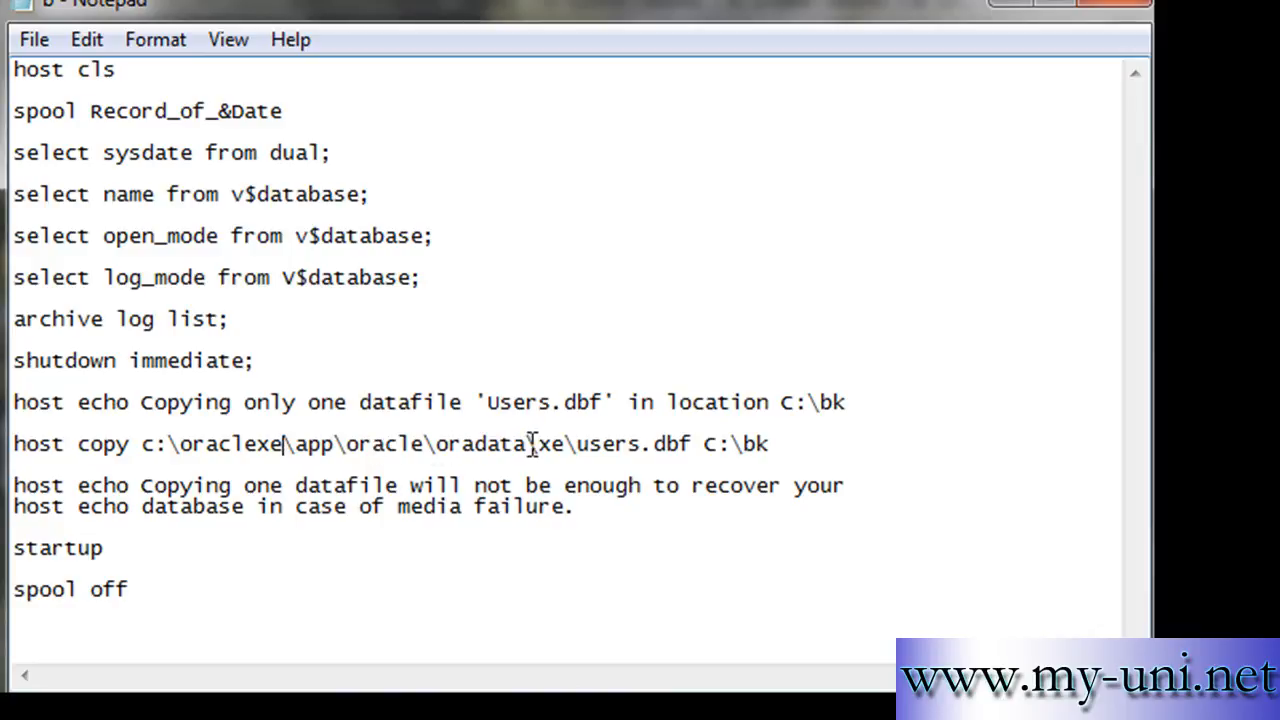
pyautogui.moveTo(635, 455)
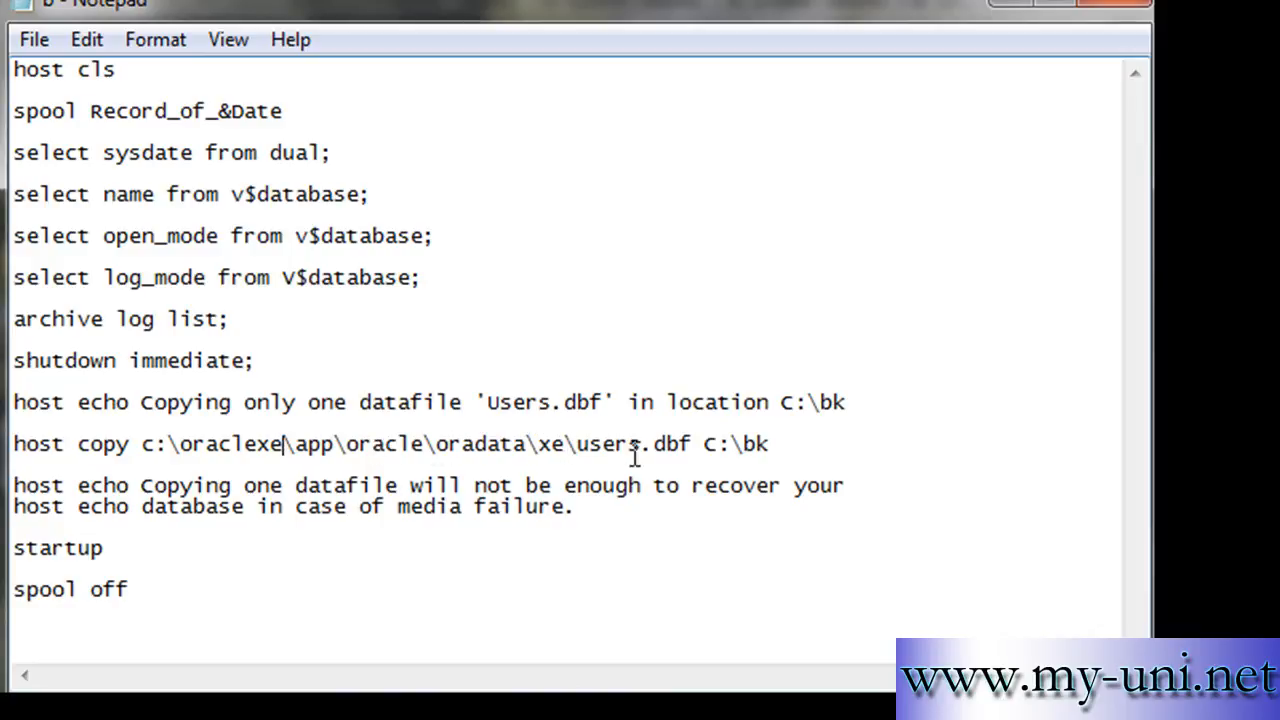
# - Close the b.sql script now copying from c:\oraclexe\app\oracle\oradata\xe\users.dbf
pyautogui.click(32, 41)
pyautogui.write('exi')
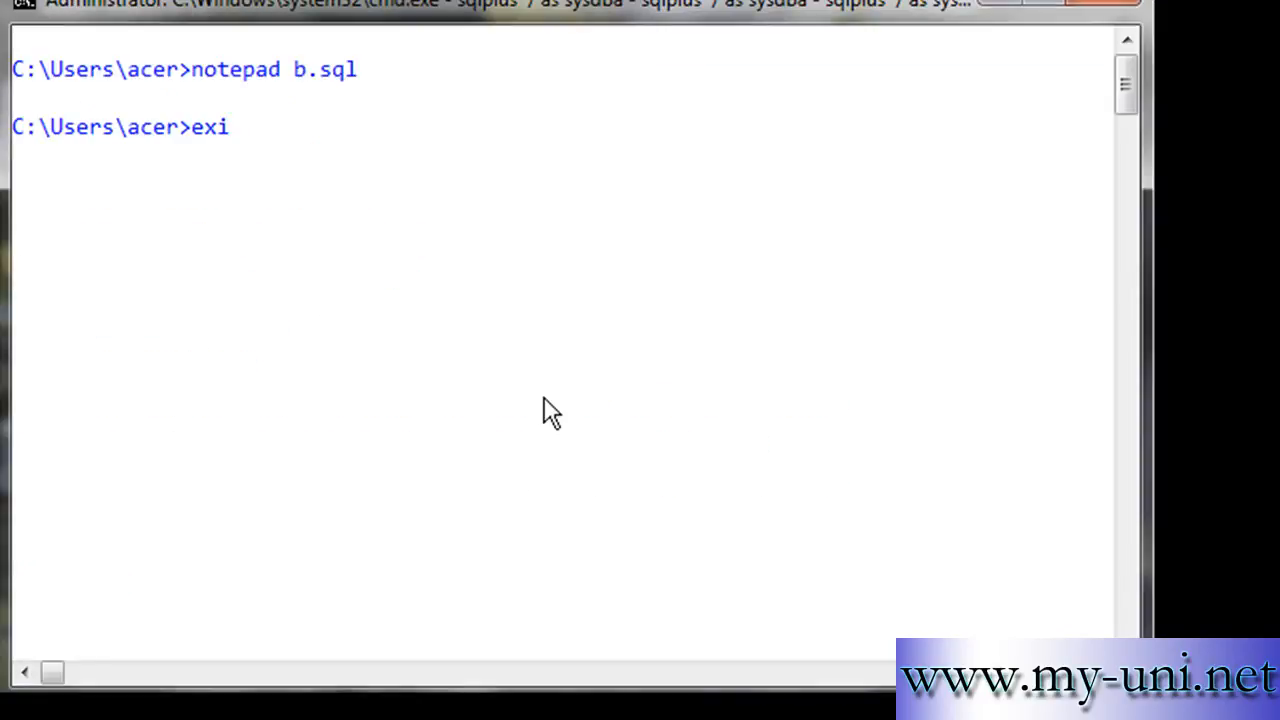
# - Return to SQL*Plus and rerun @b.sql, entering the date value 020 1201
pyautogui.press('Return')
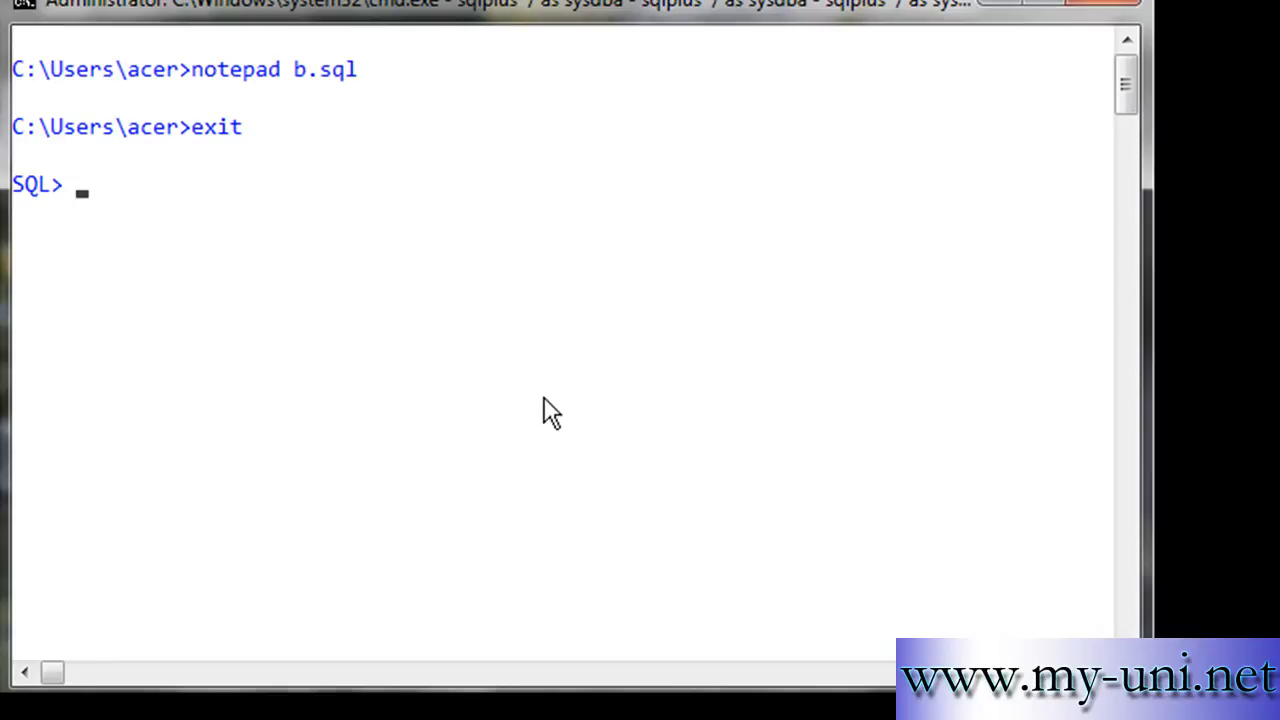
pyautogui.write('@ b.sq')
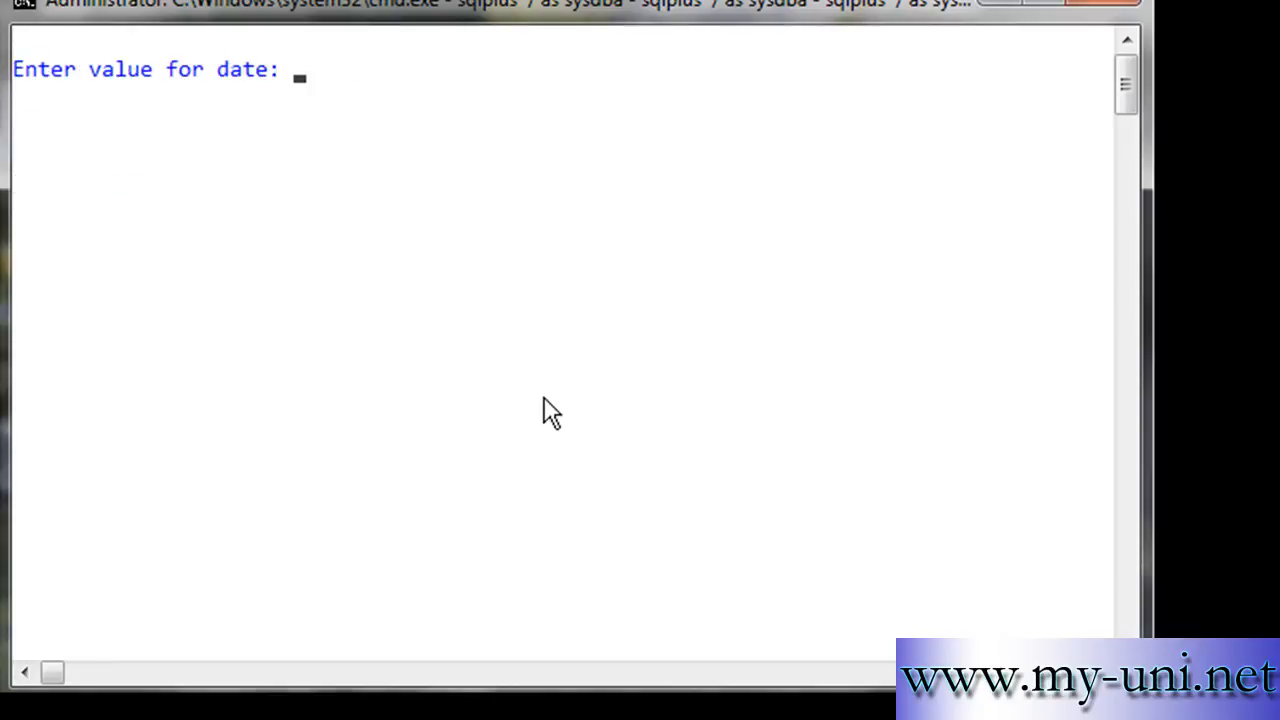
pyautogui.write('020')
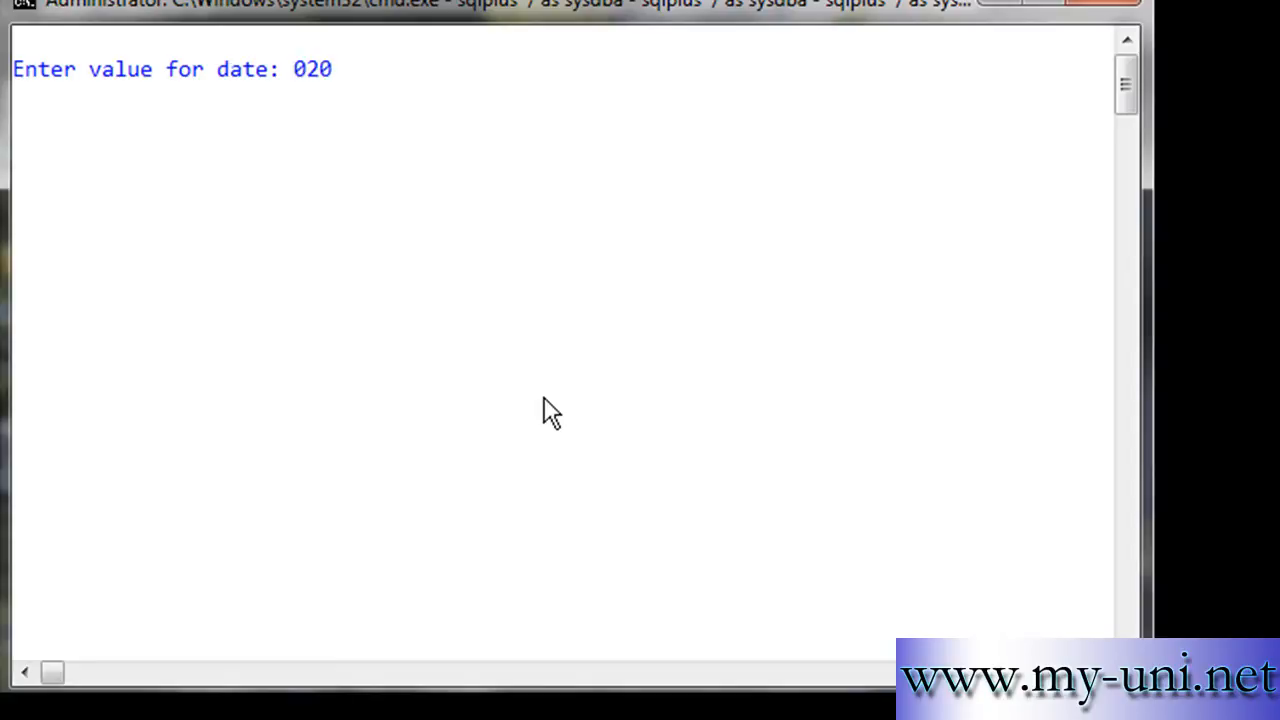
pyautogui.write('1201')
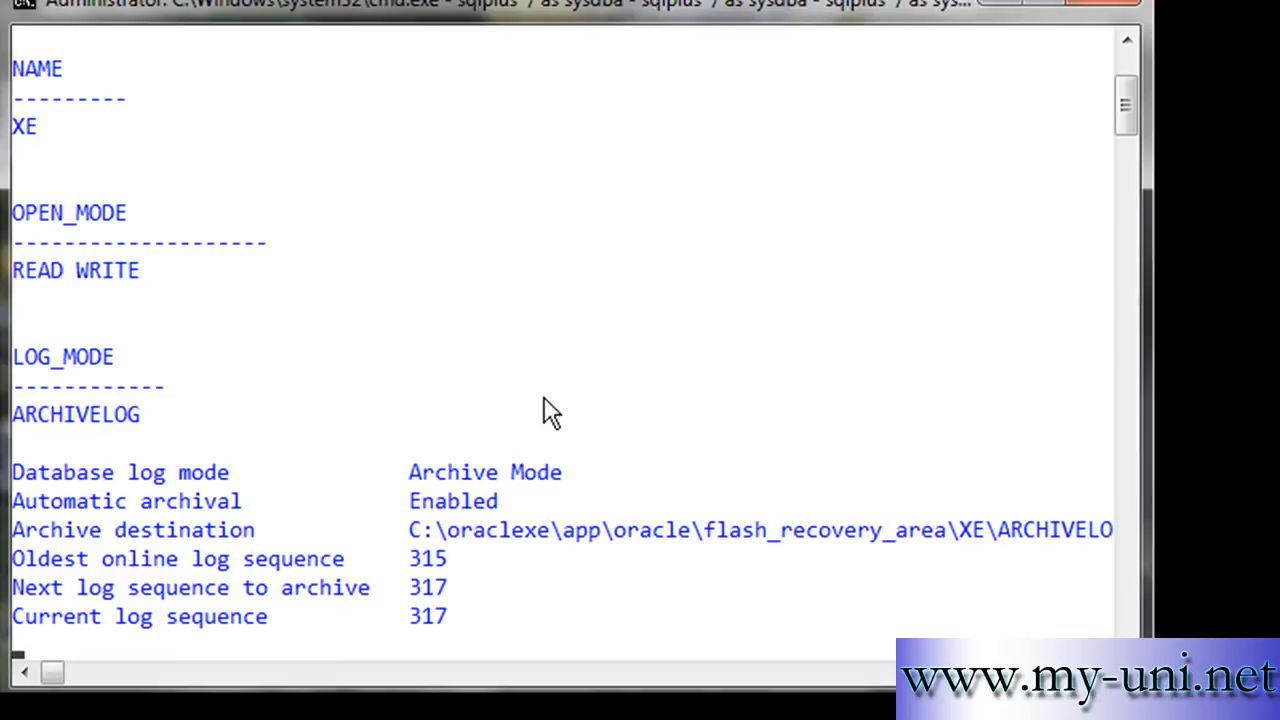
pyautogui.moveTo(597, 685)
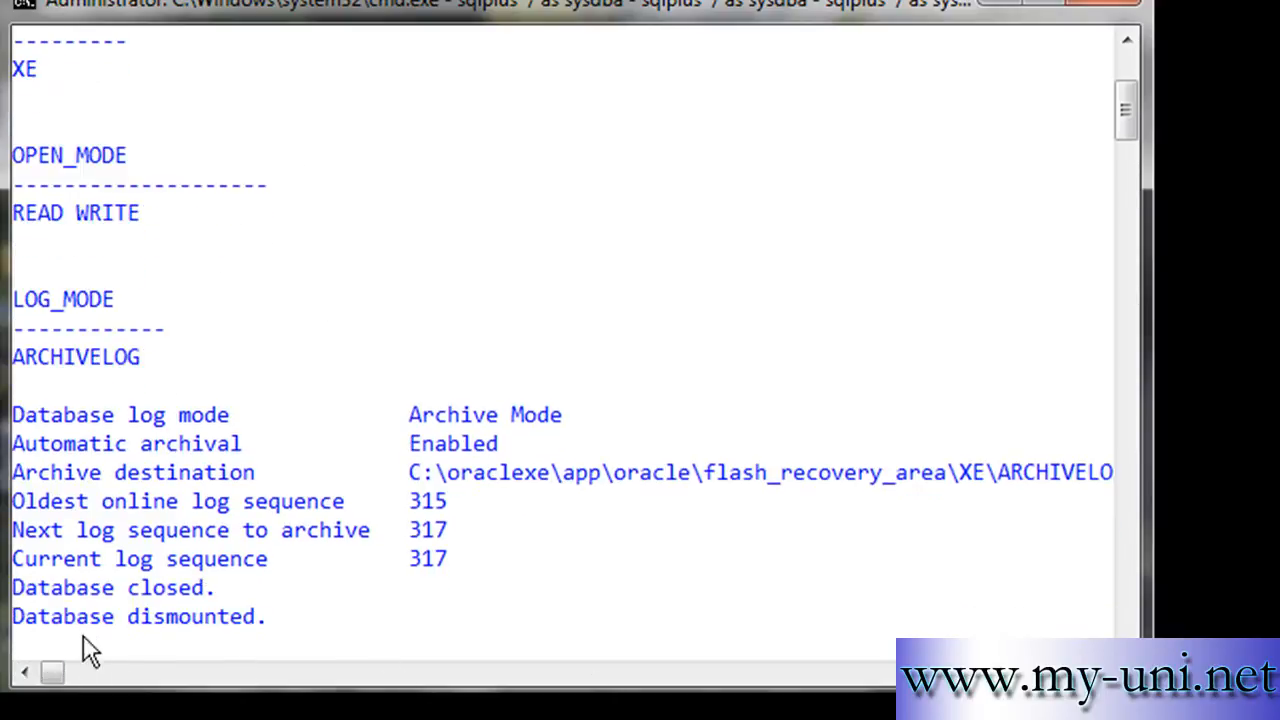
pyautogui.moveTo(272, 657)
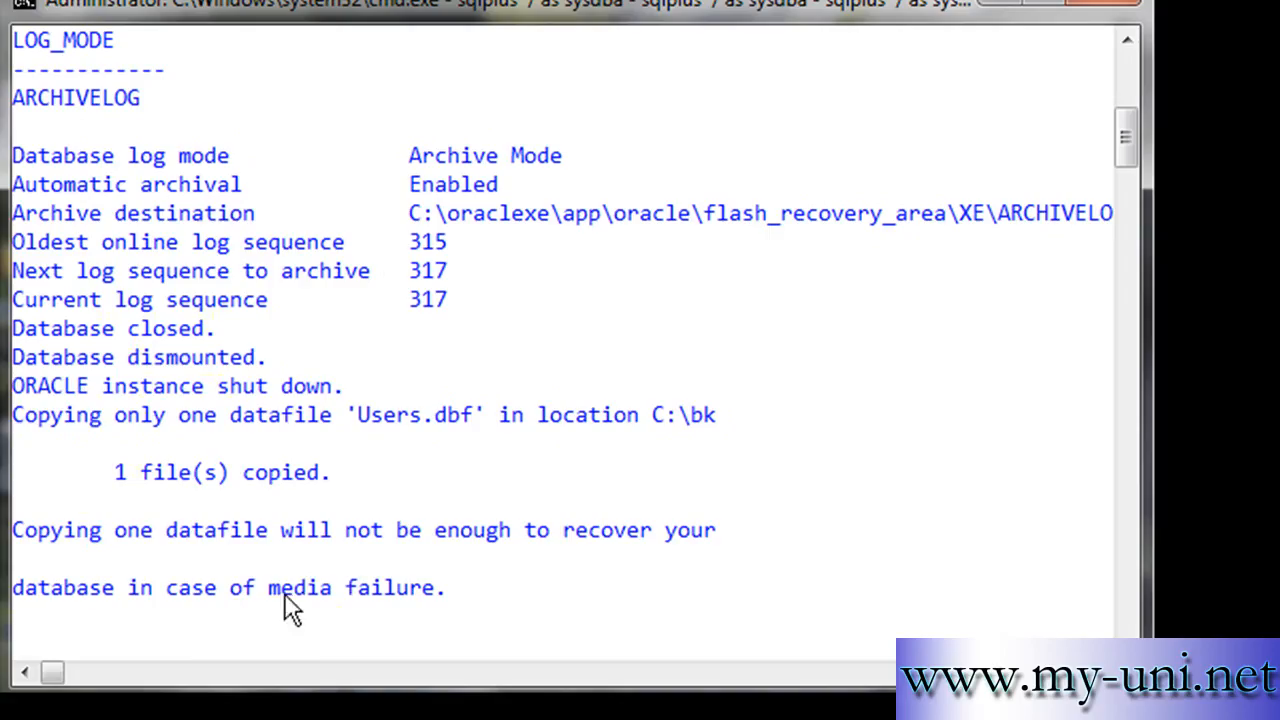
pyautogui.moveTo(560, 425)
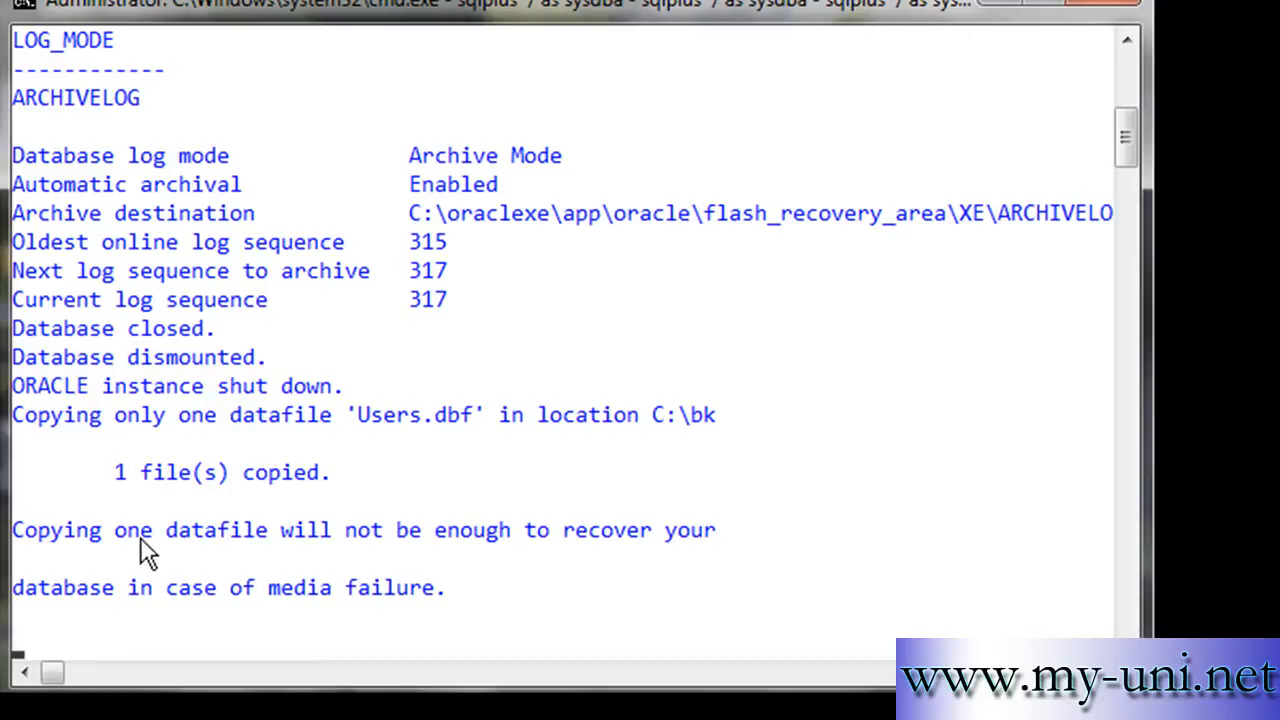
pyautogui.moveTo(231, 628)
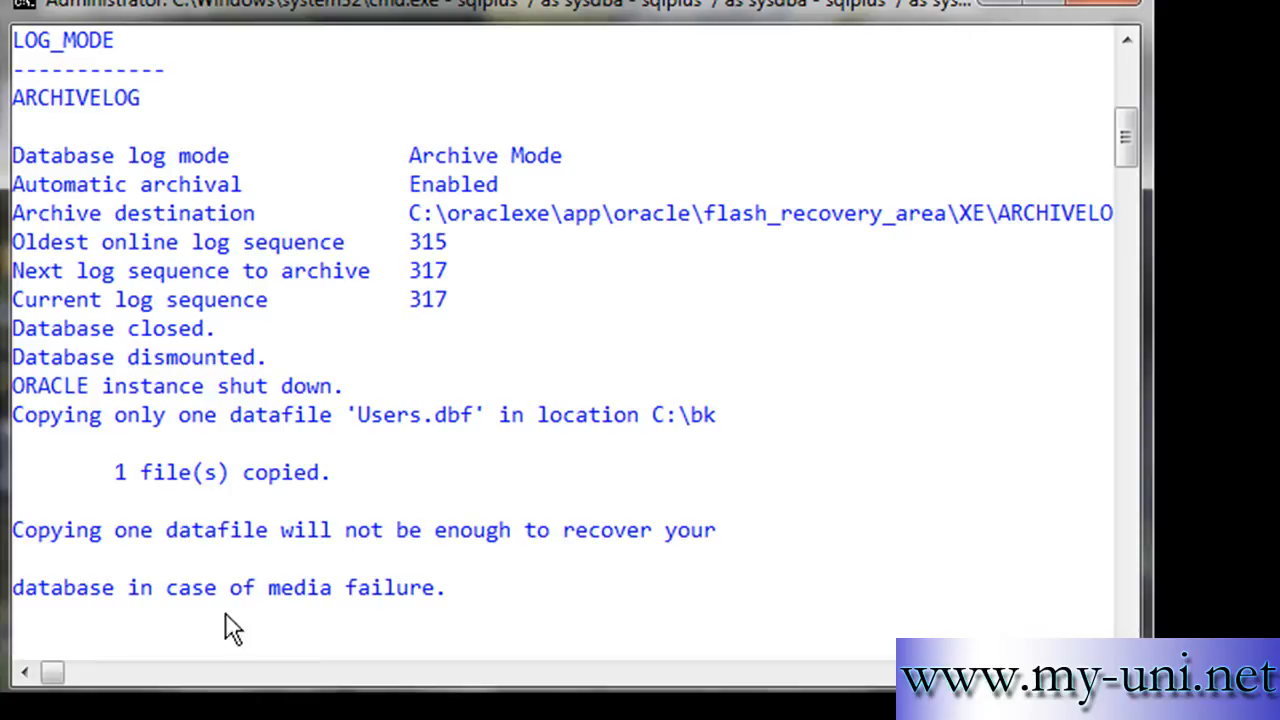
pyautogui.moveTo(45, 640)
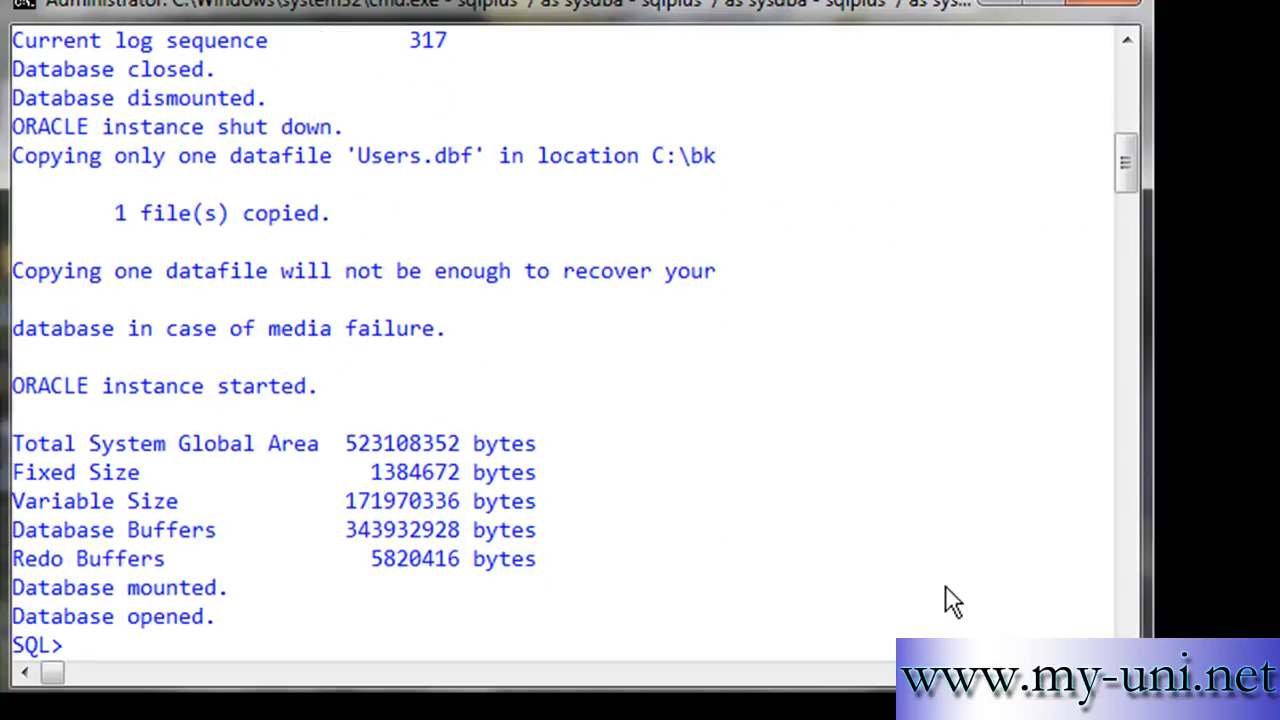
# - From the host shell, page through dir /p and open record_of_02012012.LST in Notepad
pyautogui.write('host')
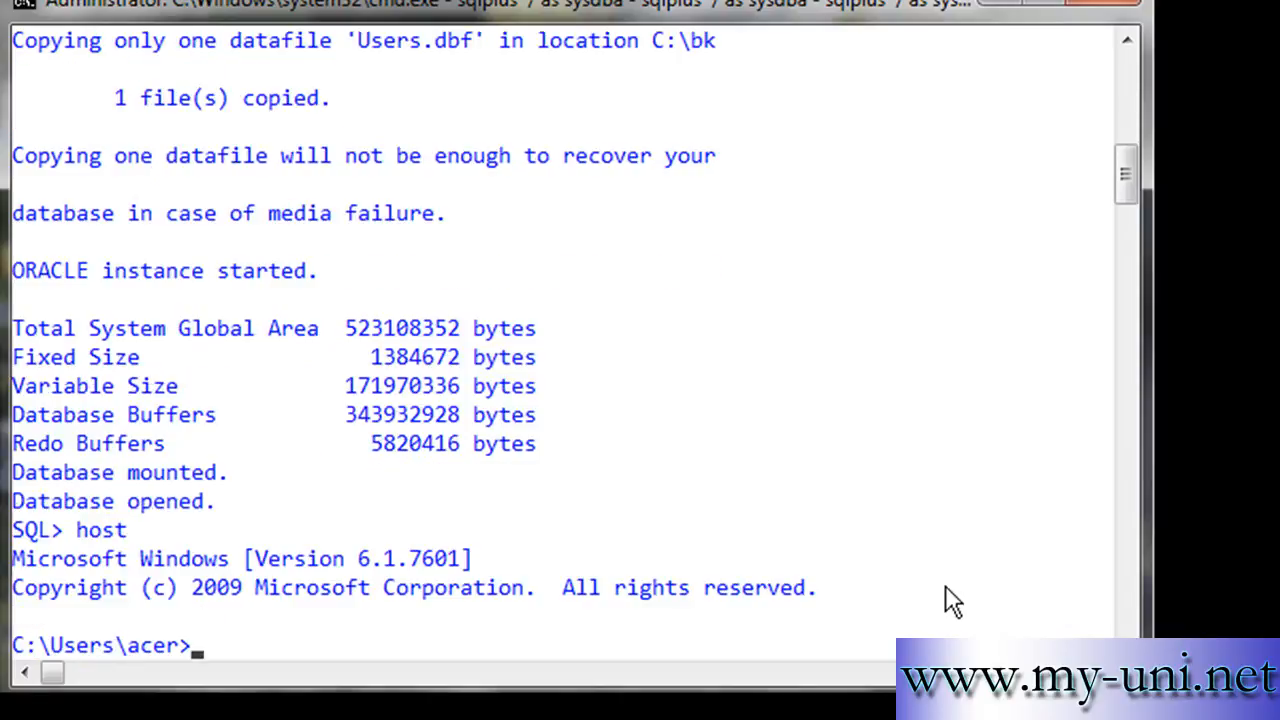
pyautogui.write('dir /')
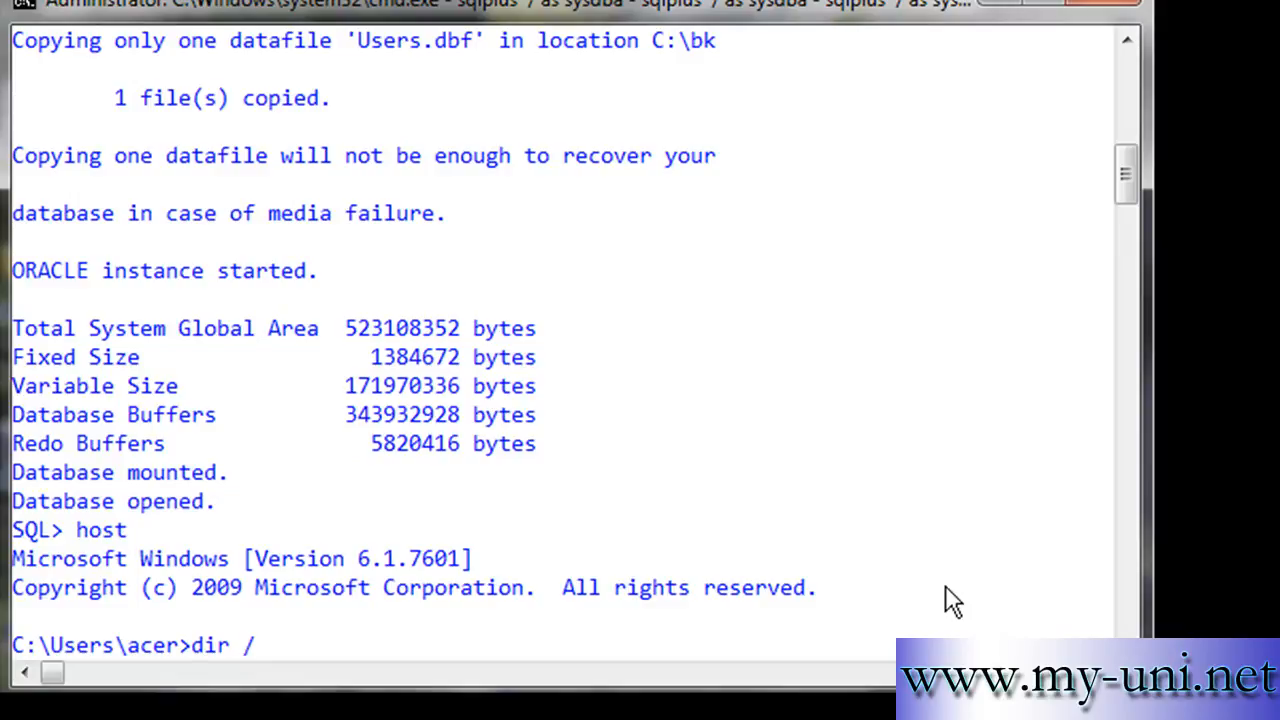
pyautogui.press('Enter')
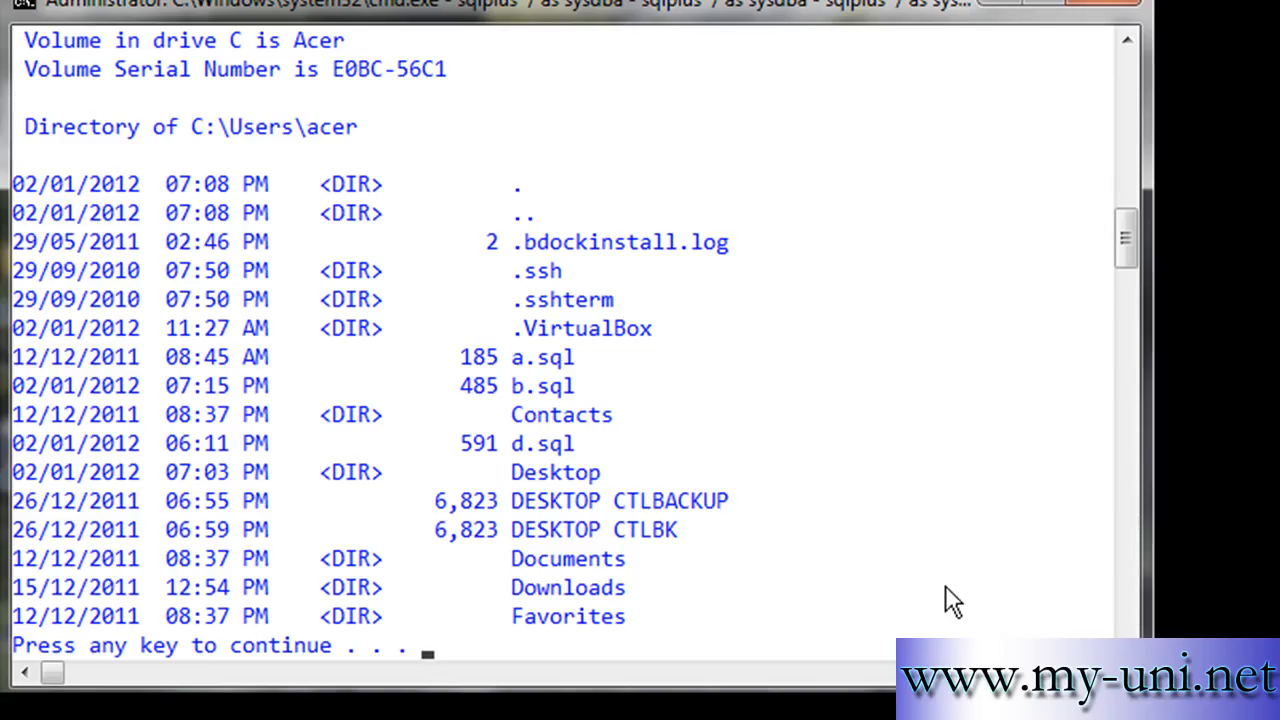
pyautogui.moveTo(1108, 553)
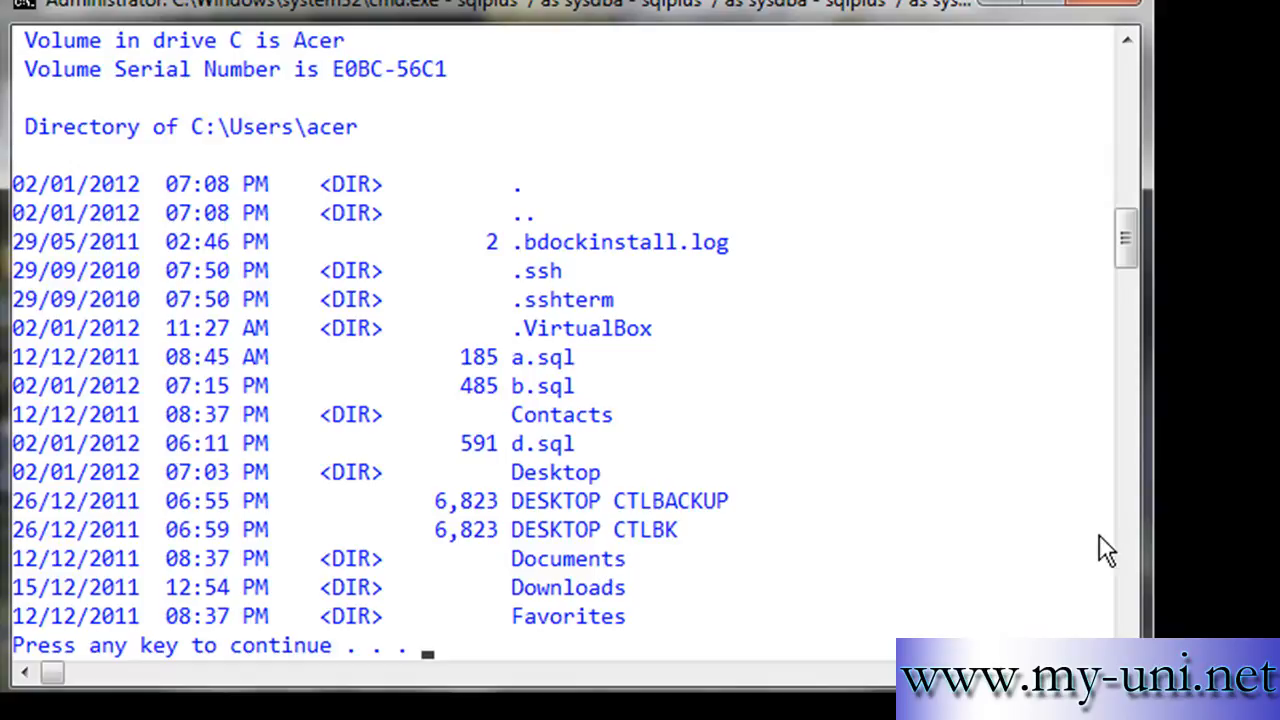
pyautogui.press('enter')
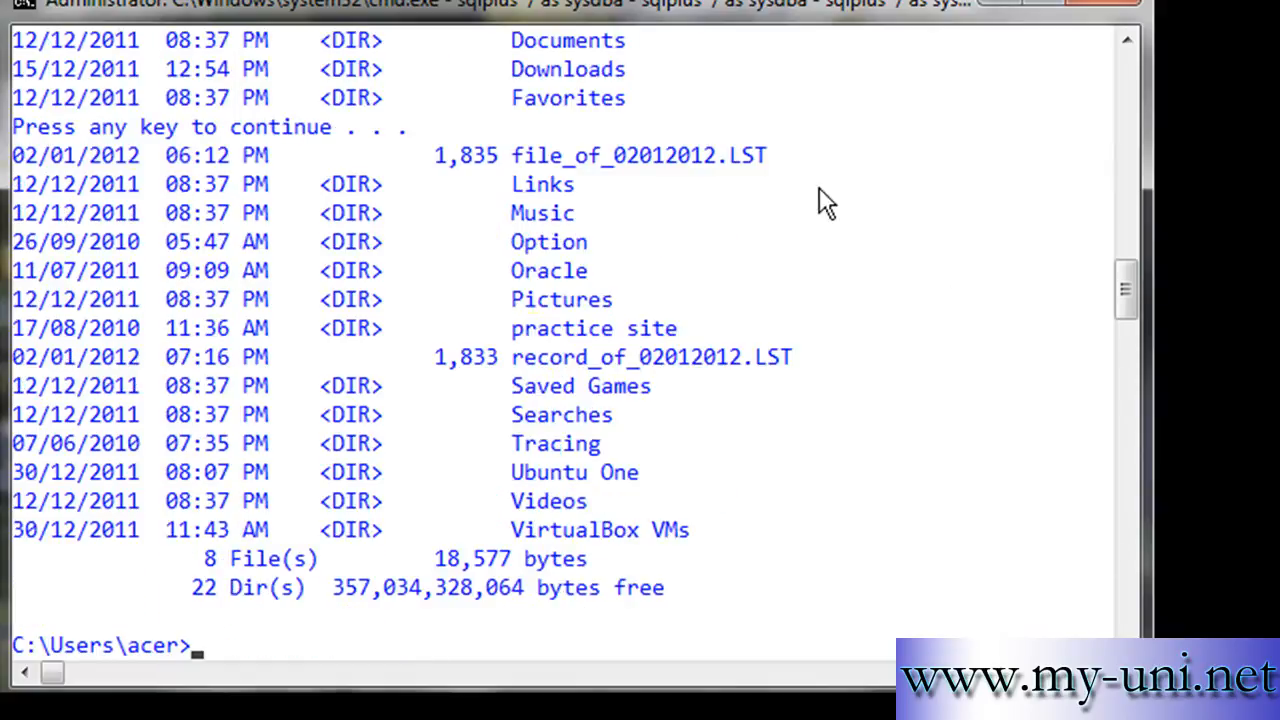
pyautogui.moveTo(613, 367)
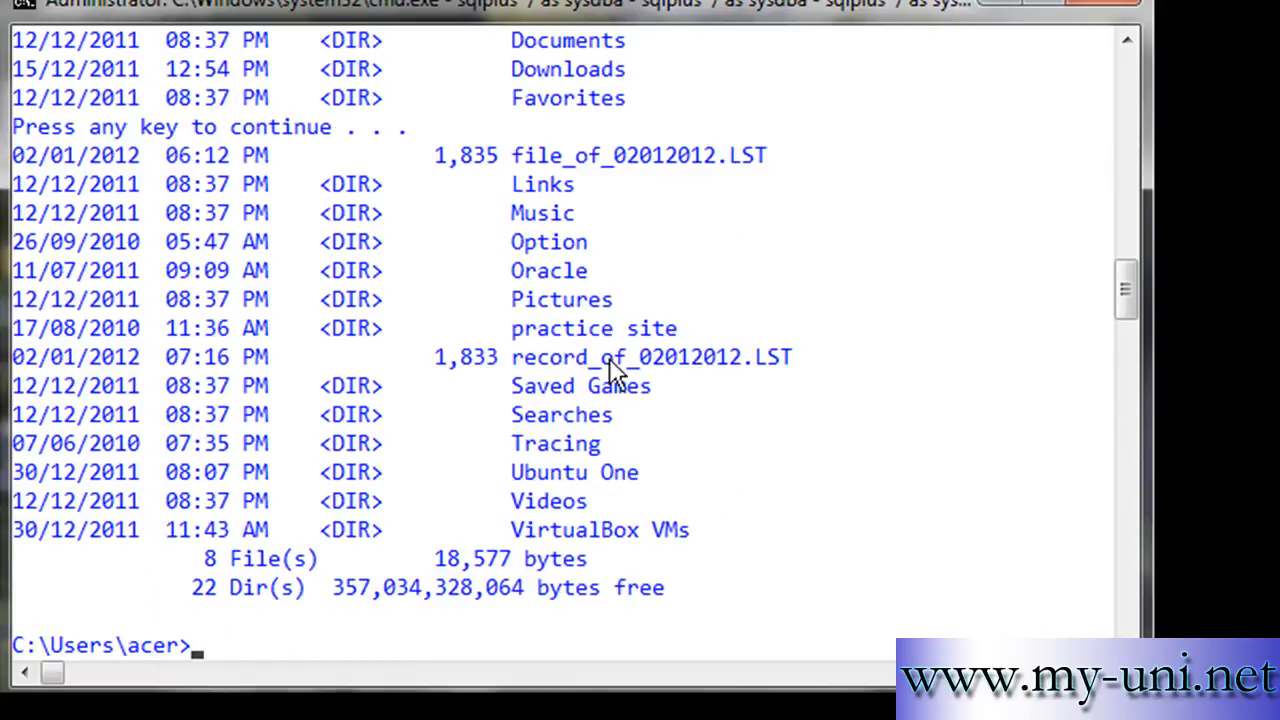
pyautogui.moveTo(780, 385)
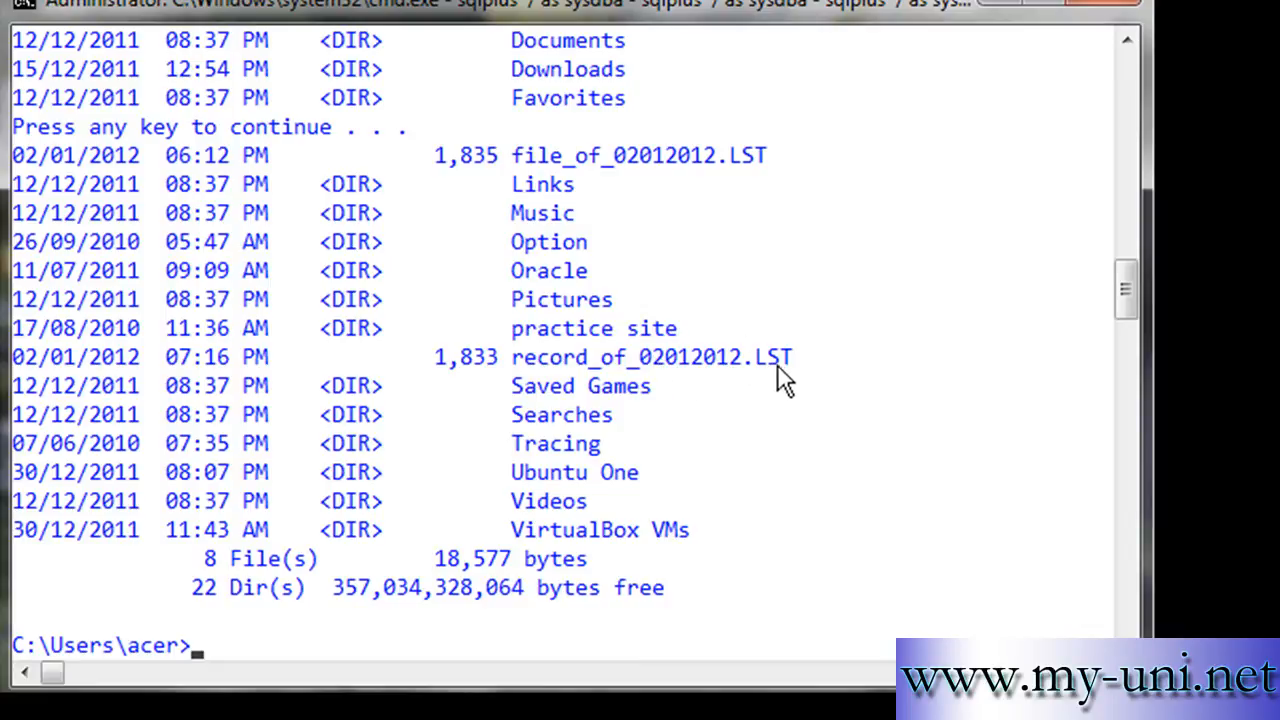
pyautogui.moveTo(820, 25)
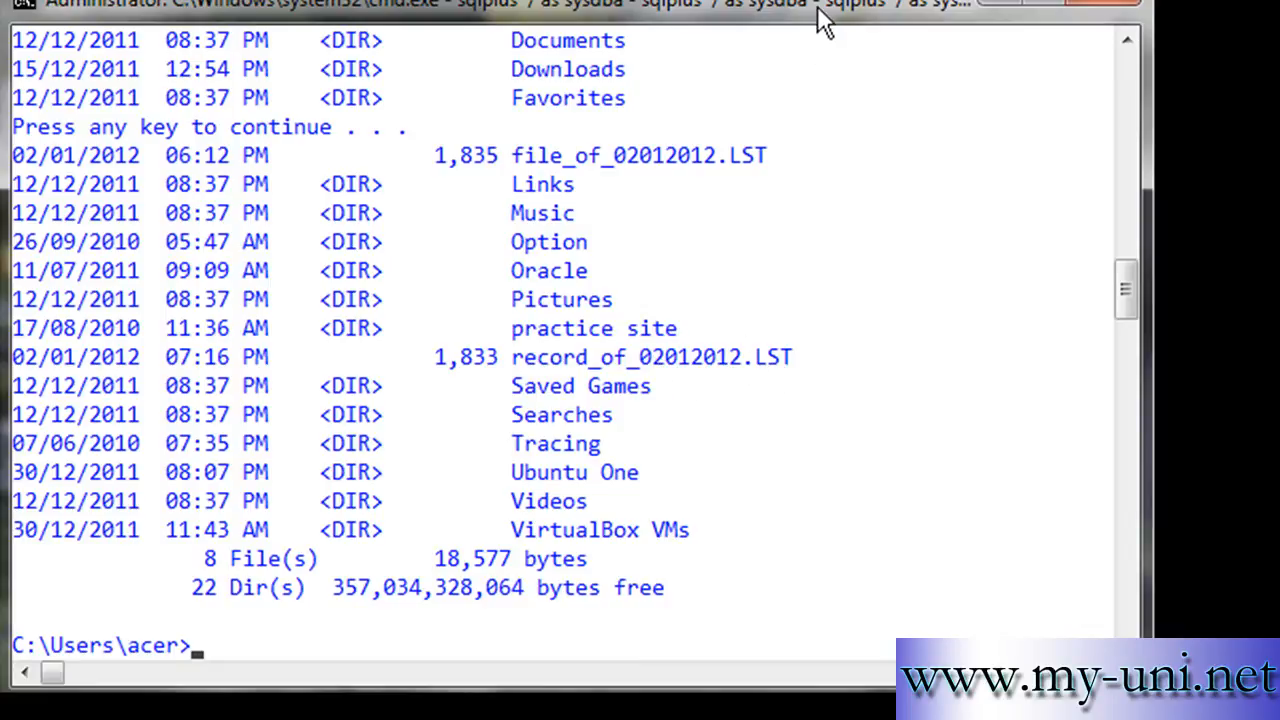
pyautogui.write('notepad record_of_02012012.LST')
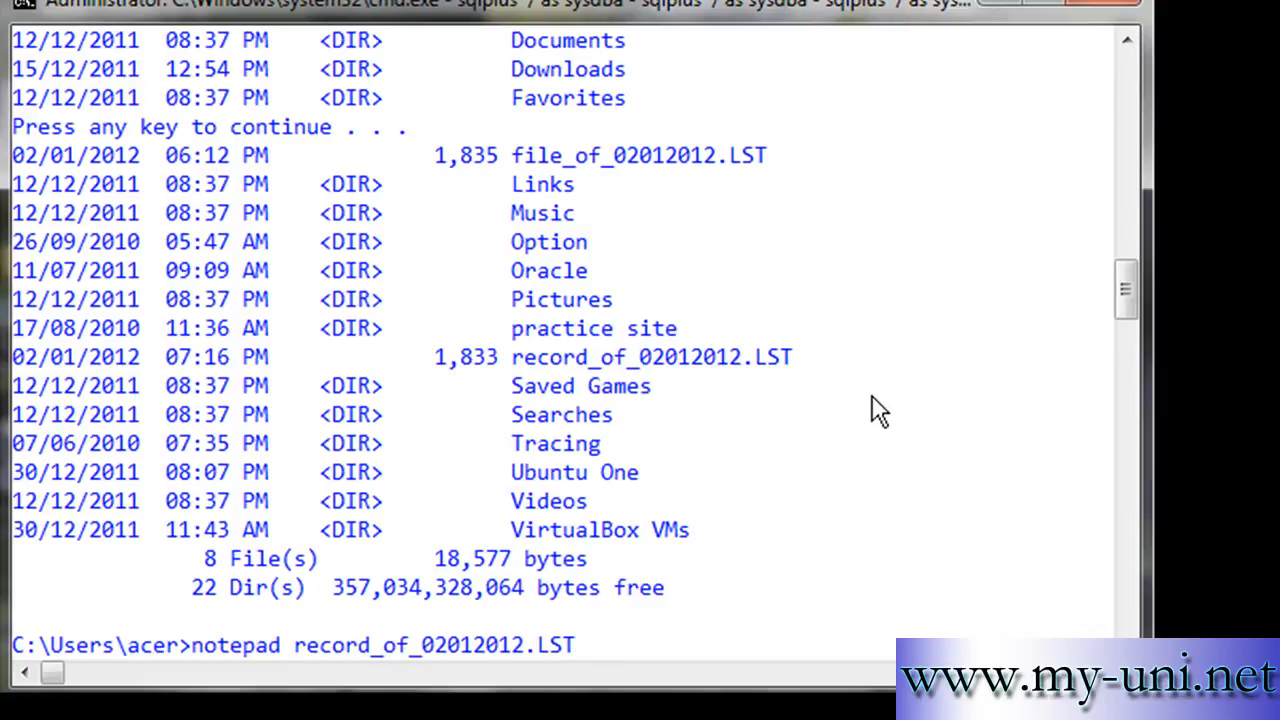
pyautogui.press('Enter')
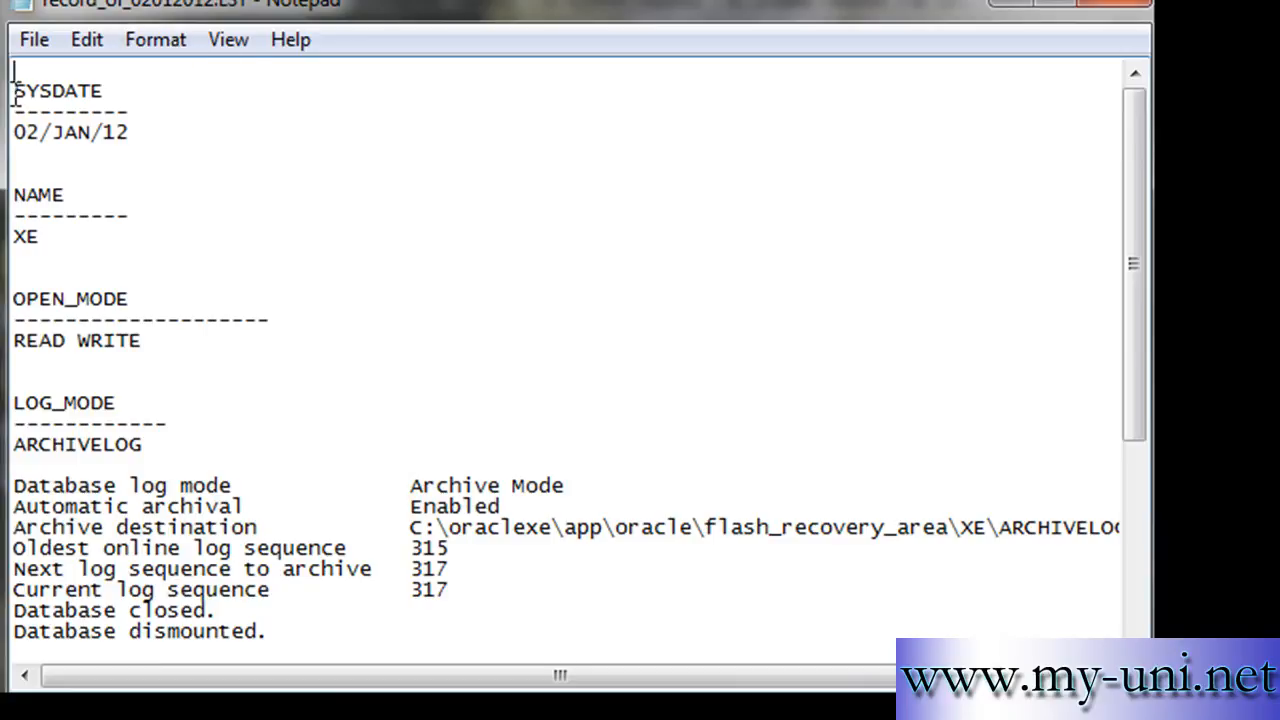
pyautogui.moveTo(139, 175)
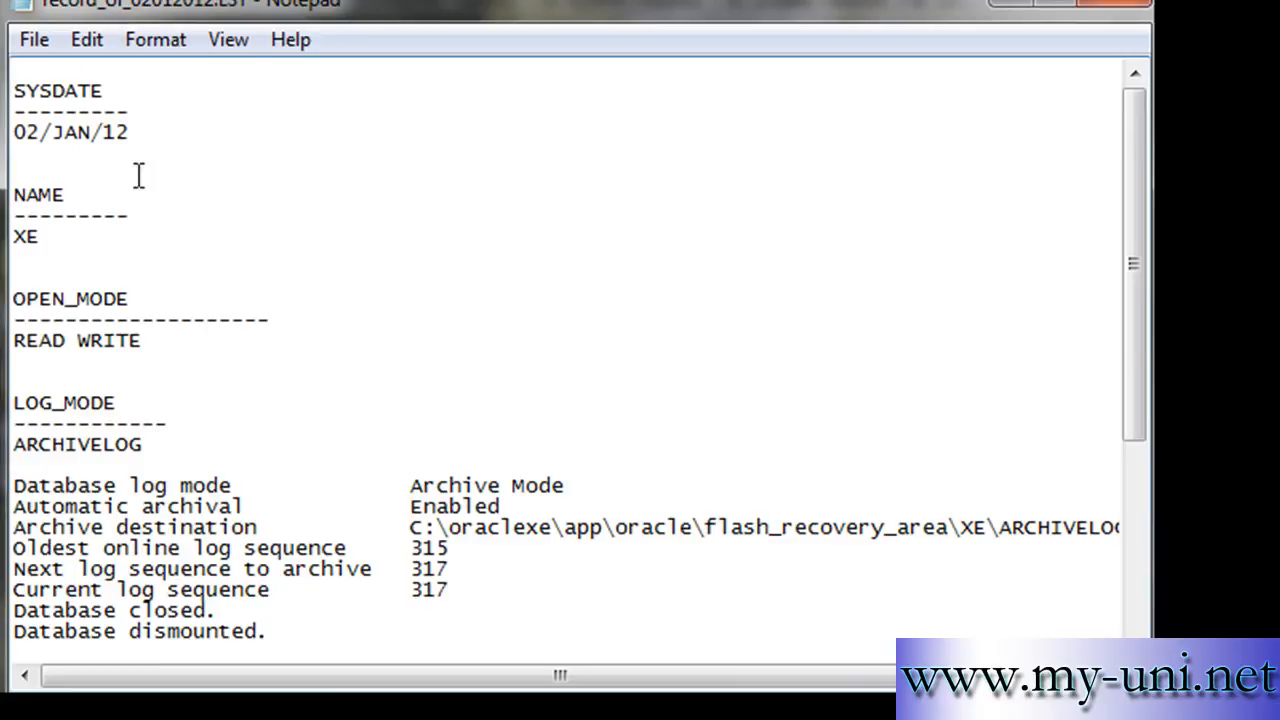
pyautogui.doubleClick(25, 237)
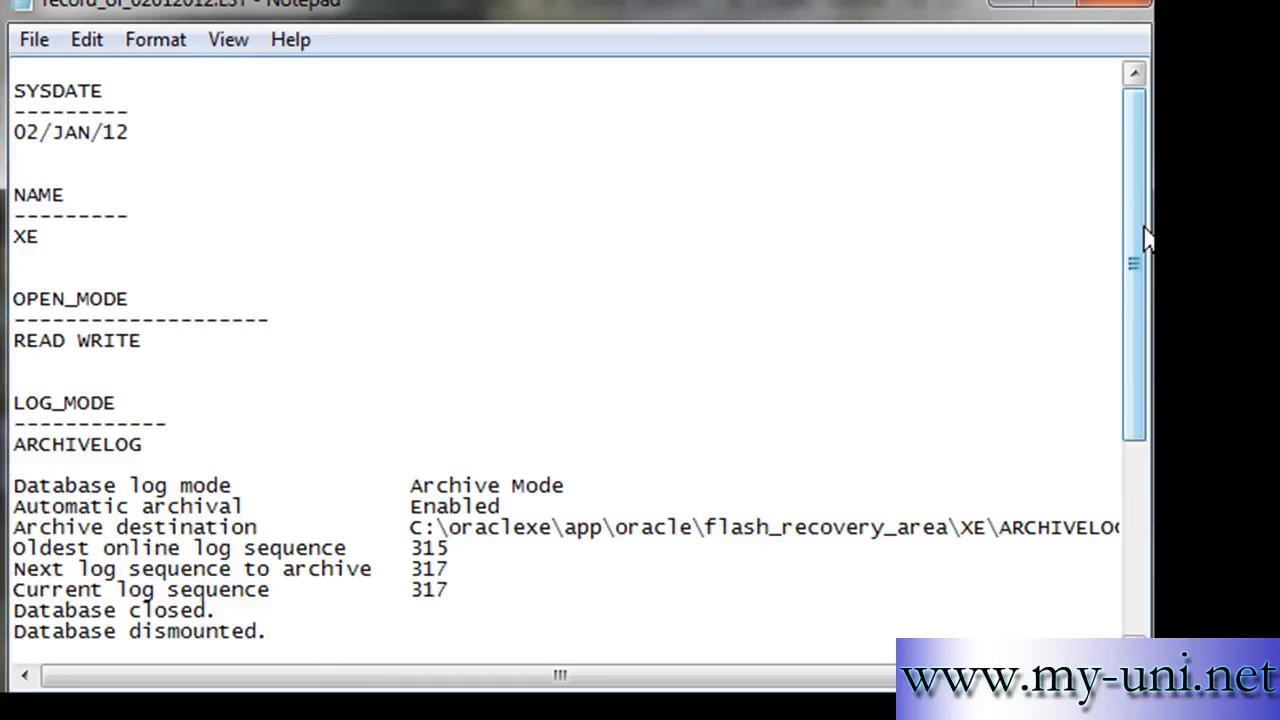
pyautogui.scroll(-3)
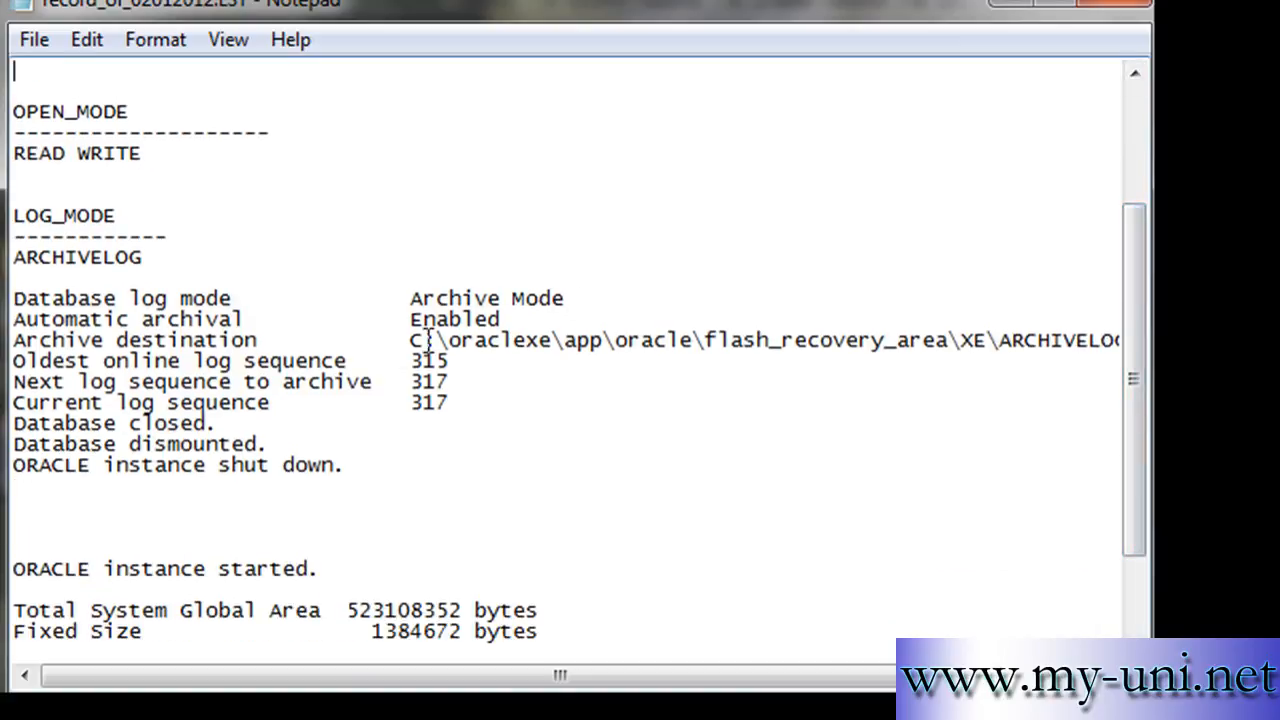
pyautogui.moveTo(1137, 380)
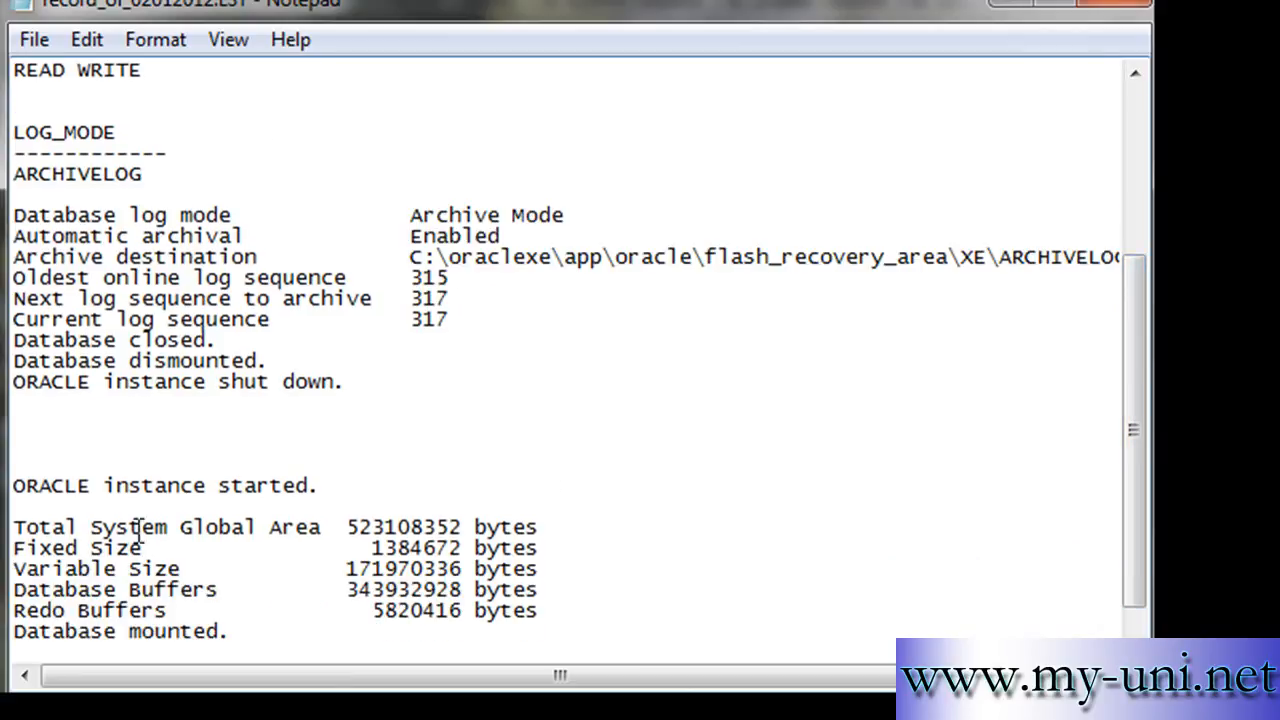
pyautogui.moveTo(637, 467)
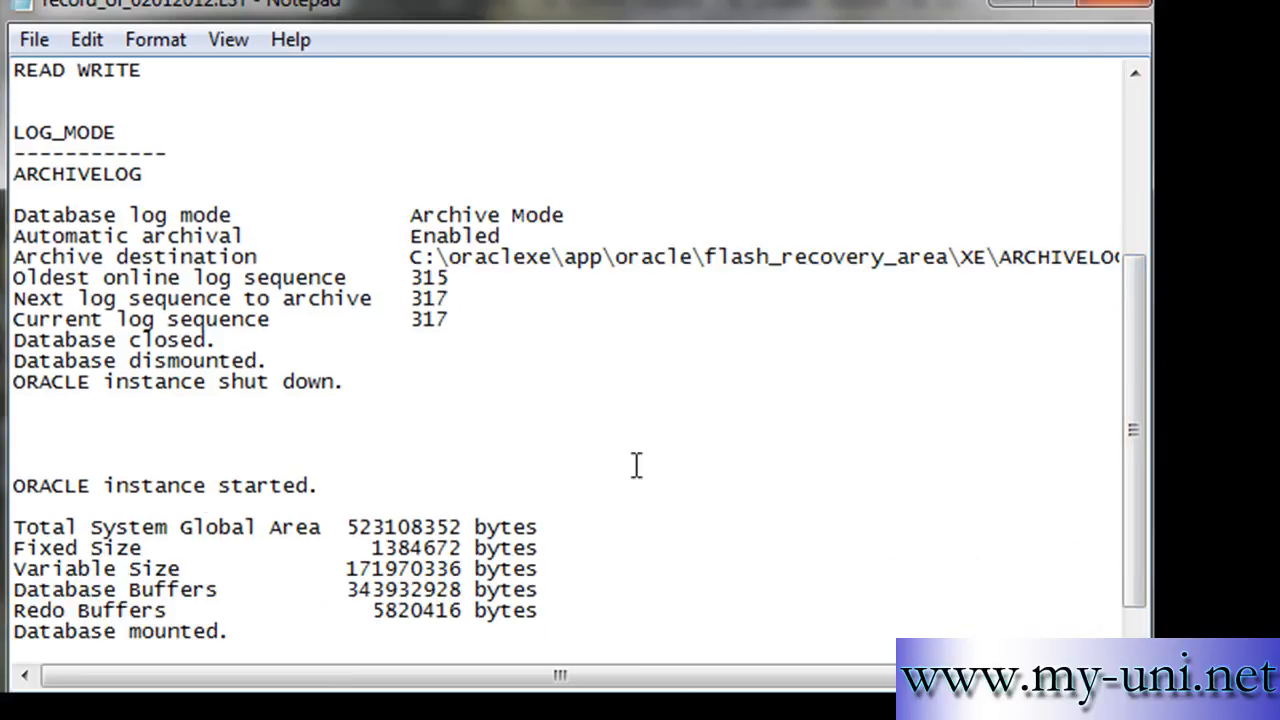
pyautogui.scroll(-3)
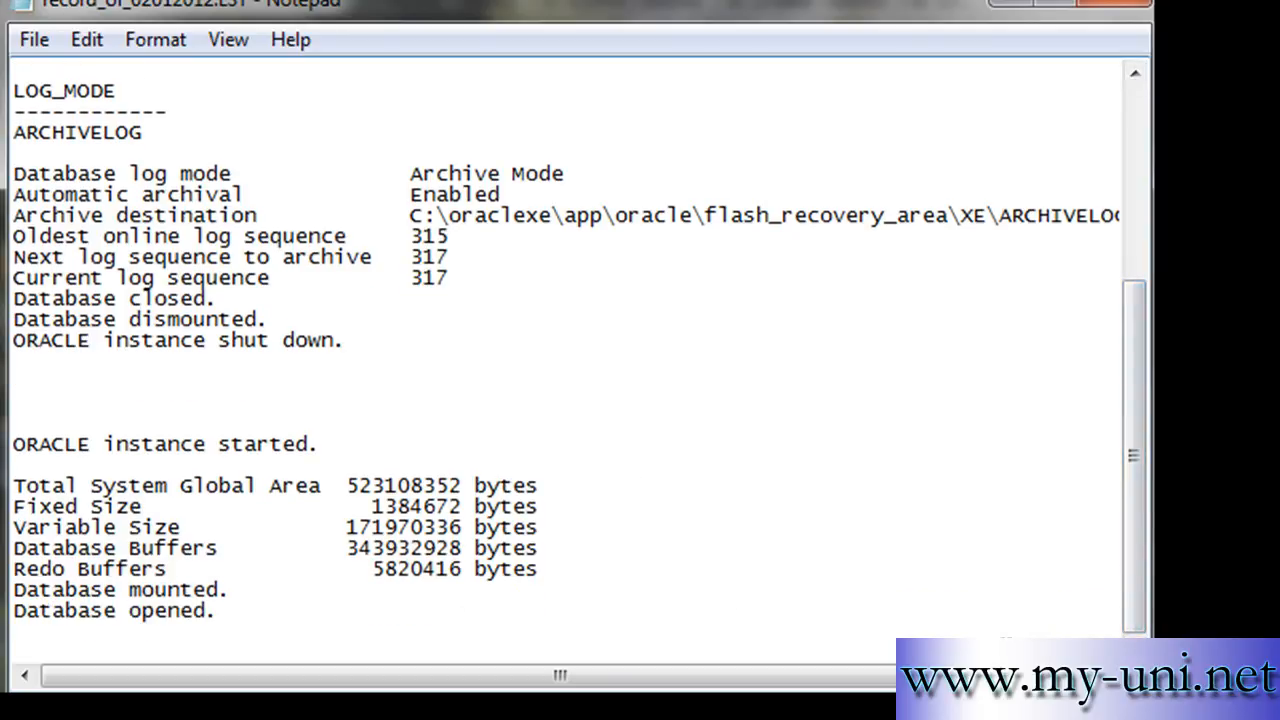